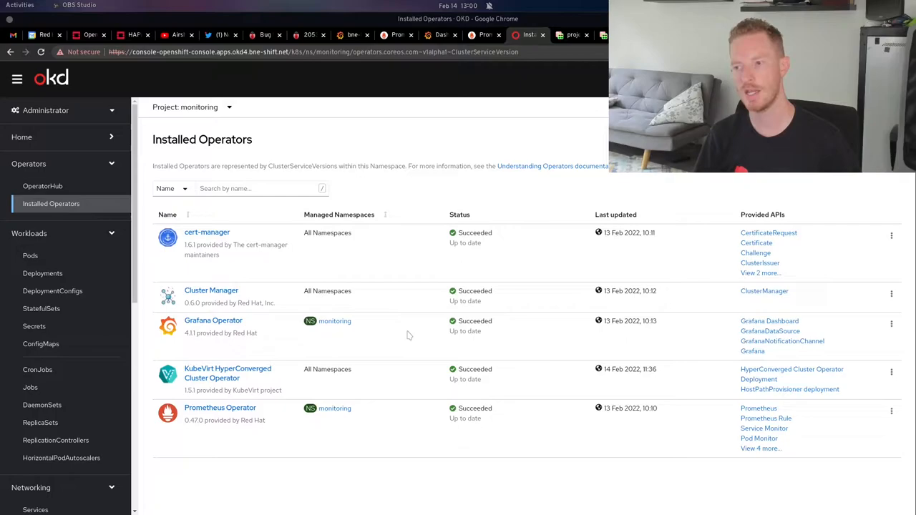
{"action": "mouse_move", "coordinate": [760, 263]}
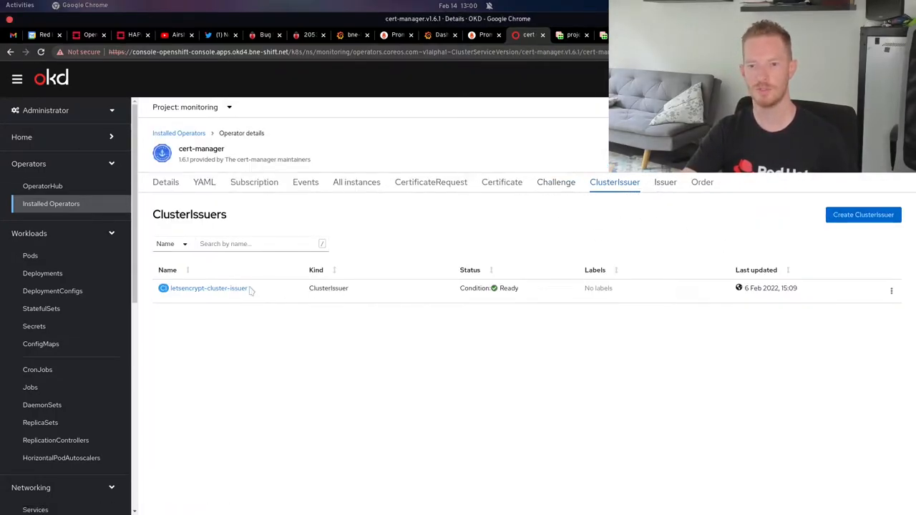
- View the letsencrypt cluster issuer's definition
{"action": "left_click", "coordinate": [891, 291]}
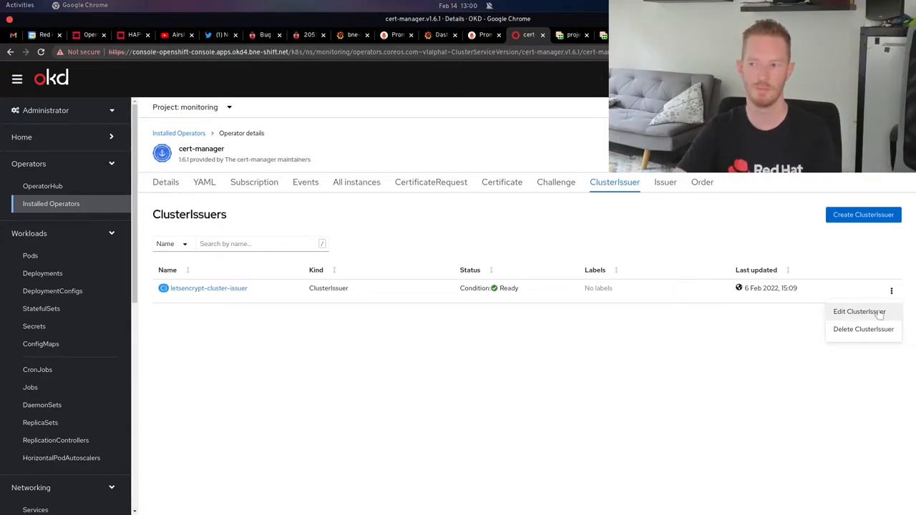
{"action": "left_click", "coordinate": [859, 311]}
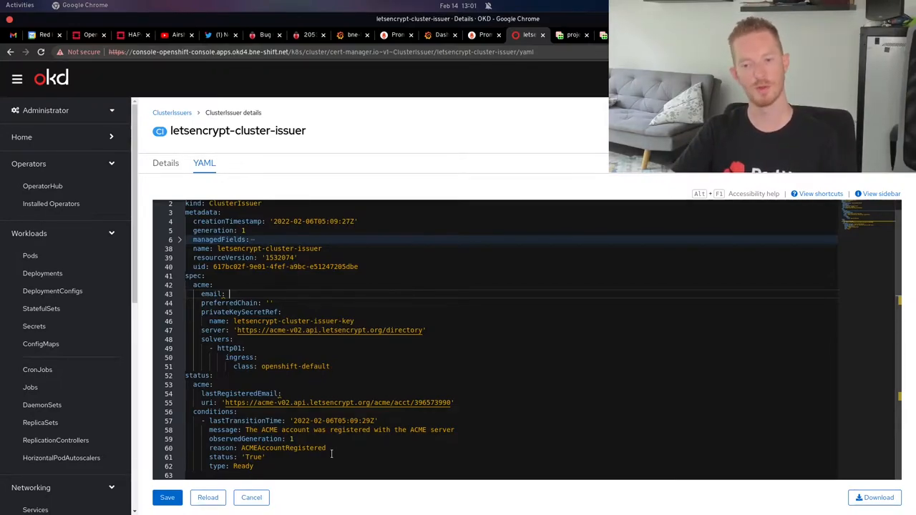
{"action": "mouse_move", "coordinate": [252, 497]}
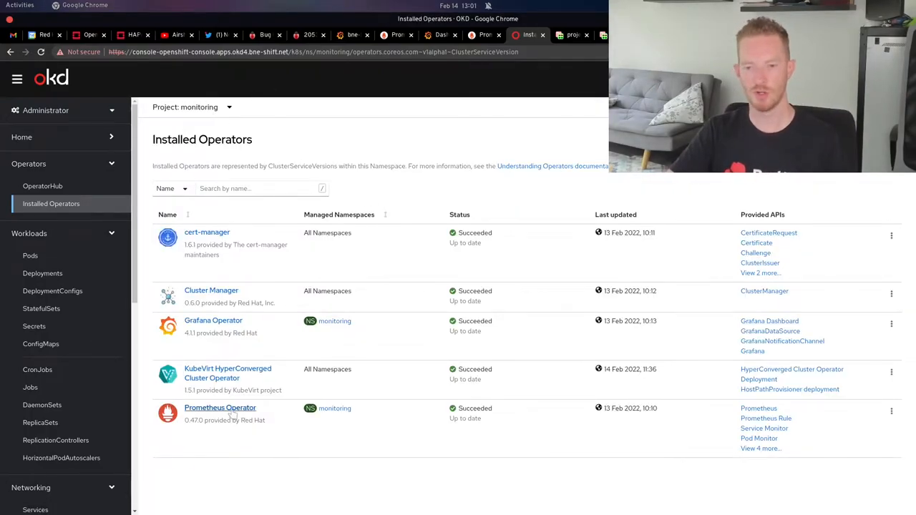
- Look up 'prometheu' in OperatorHub and return to the installed operators
{"action": "left_click", "coordinate": [220, 408]}
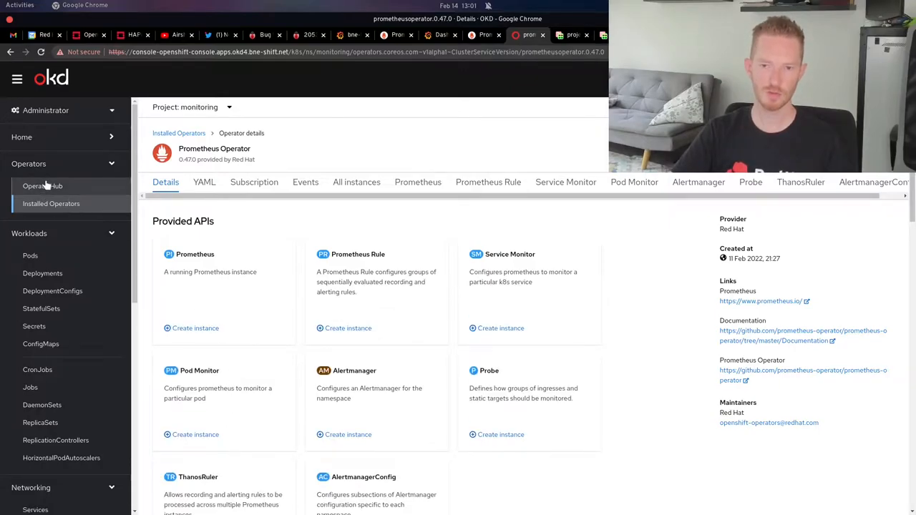
{"action": "left_click", "coordinate": [43, 186]}
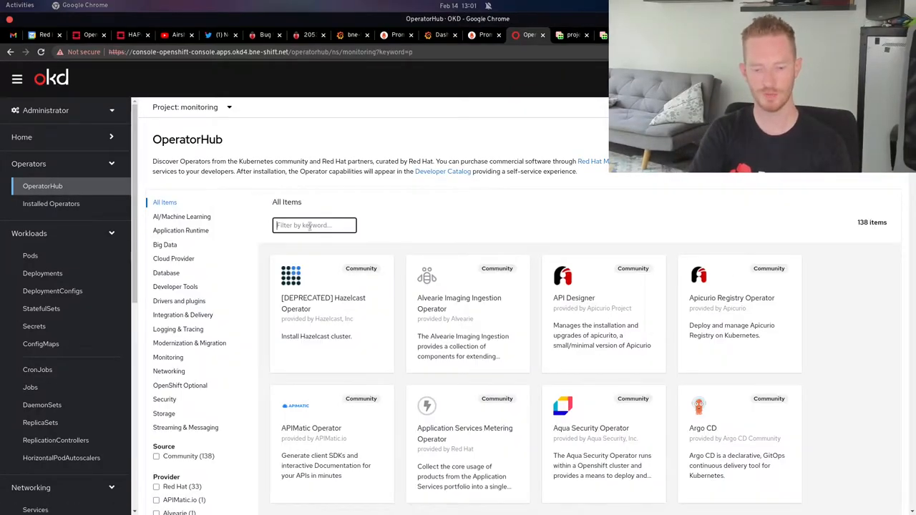
{"action": "type", "text": "prometheu"}
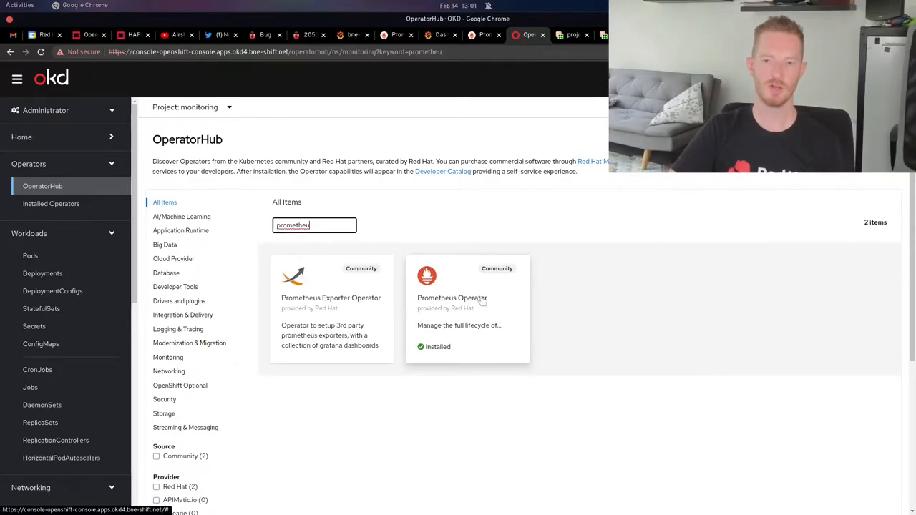
{"action": "left_click", "coordinate": [51, 203]}
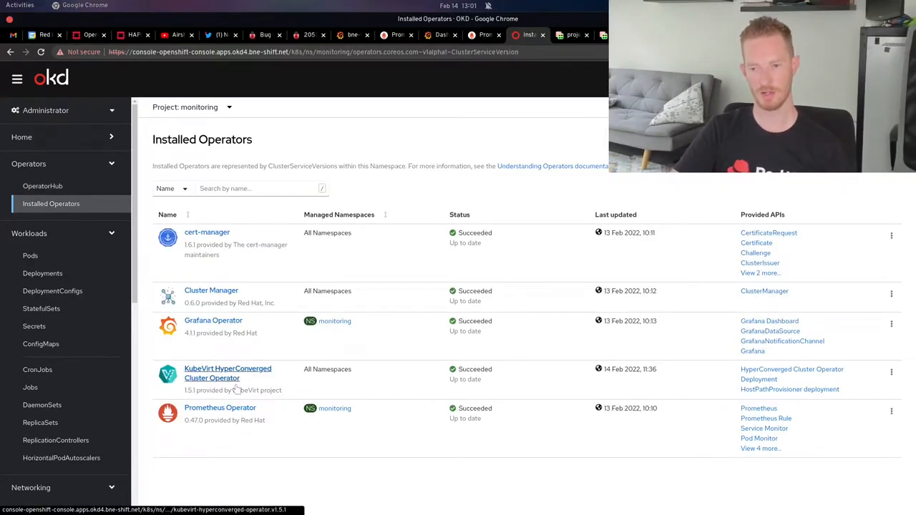
- Show the Prometheus Operator's Prometheus instances, listing the one named prometheus
{"action": "left_click", "coordinate": [220, 407]}
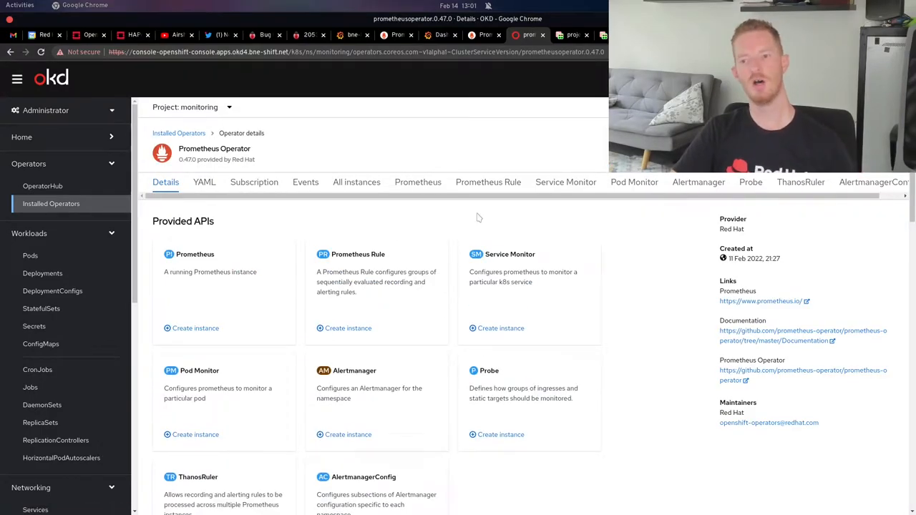
{"action": "left_click", "coordinate": [417, 181]}
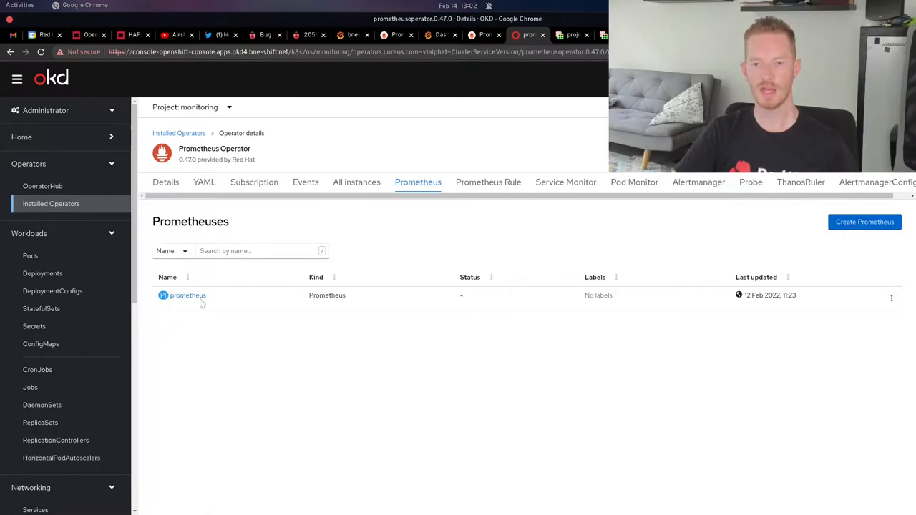
{"action": "mouse_move", "coordinate": [864, 222]}
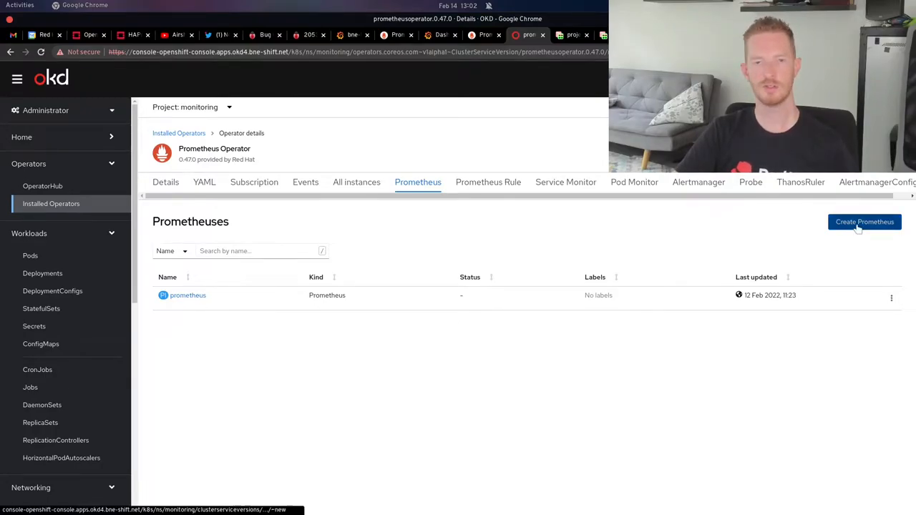
- Walk through the Create Prometheus form down to the Retention Size field, leaving fields blank
{"action": "left_click", "coordinate": [864, 222]}
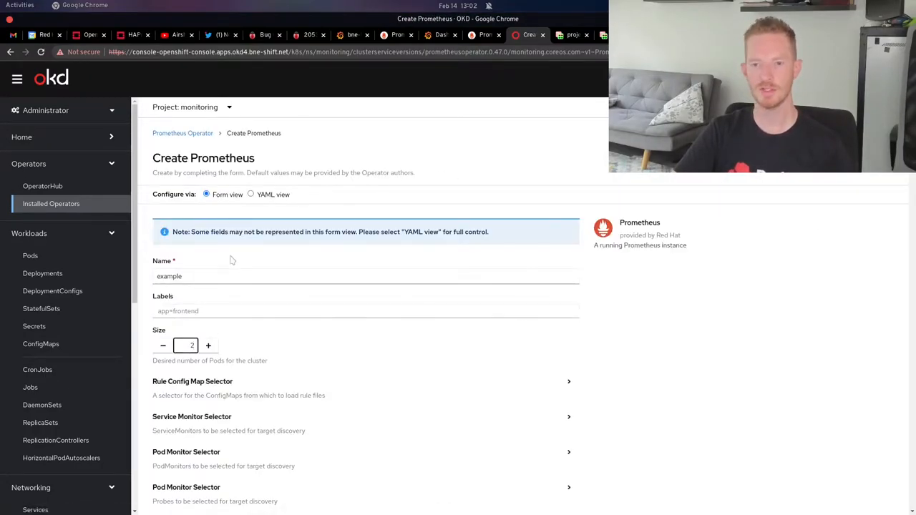
{"action": "scroll", "scroll_direction": "down", "scroll_amount": 3}
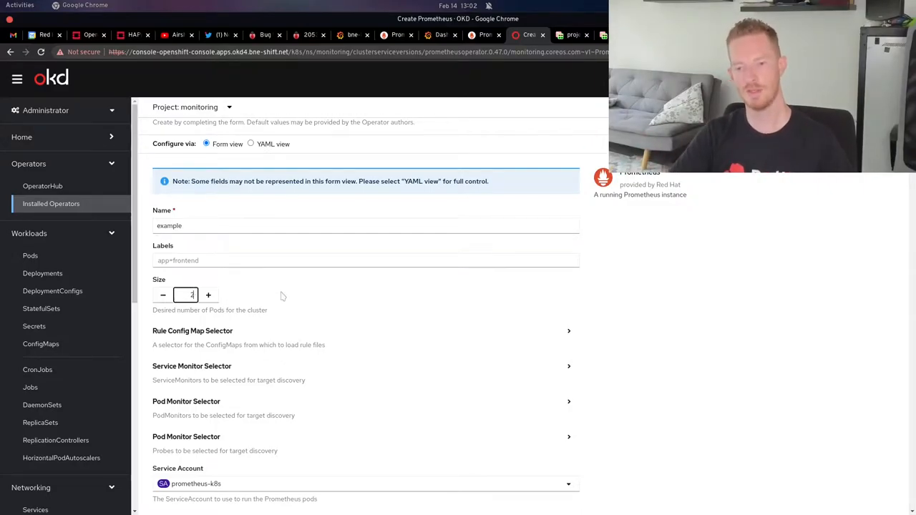
{"action": "scroll", "scroll_direction": "down", "scroll_amount": 3}
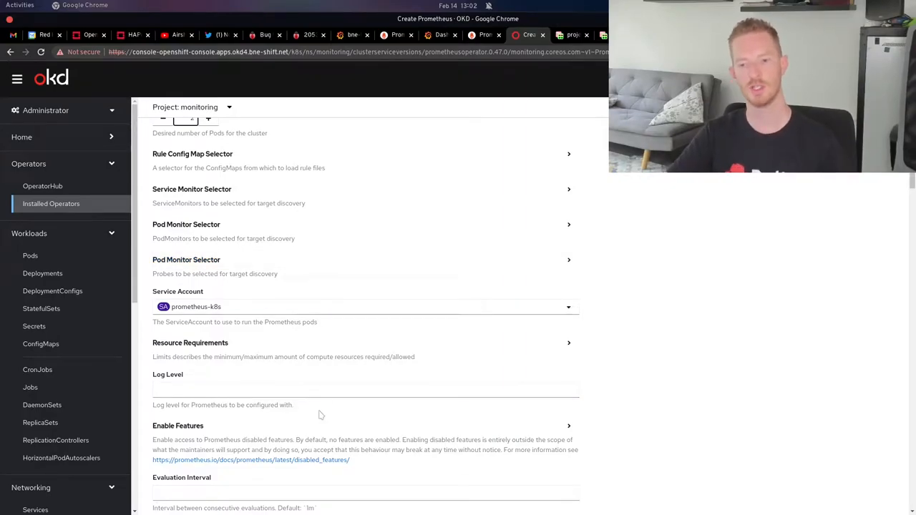
{"action": "scroll", "scroll_direction": "down", "scroll_amount": 3}
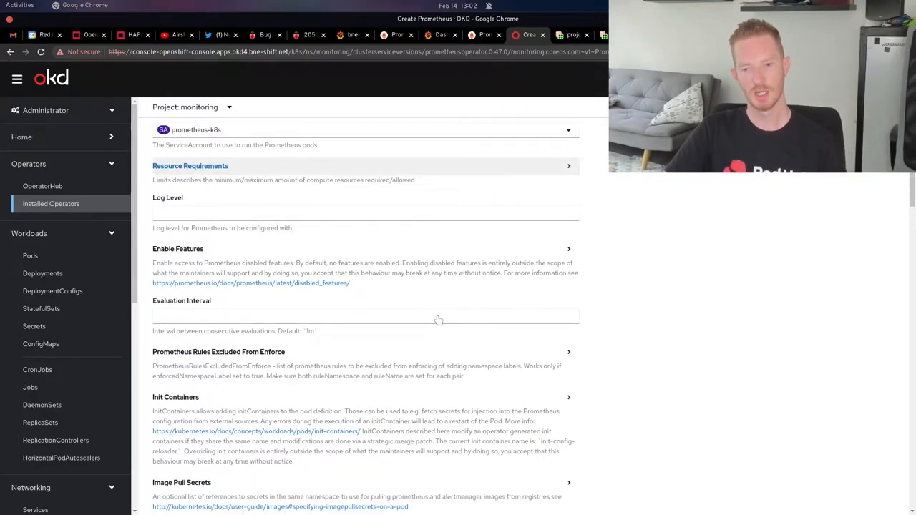
{"action": "scroll", "scroll_direction": "down", "scroll_amount": 3}
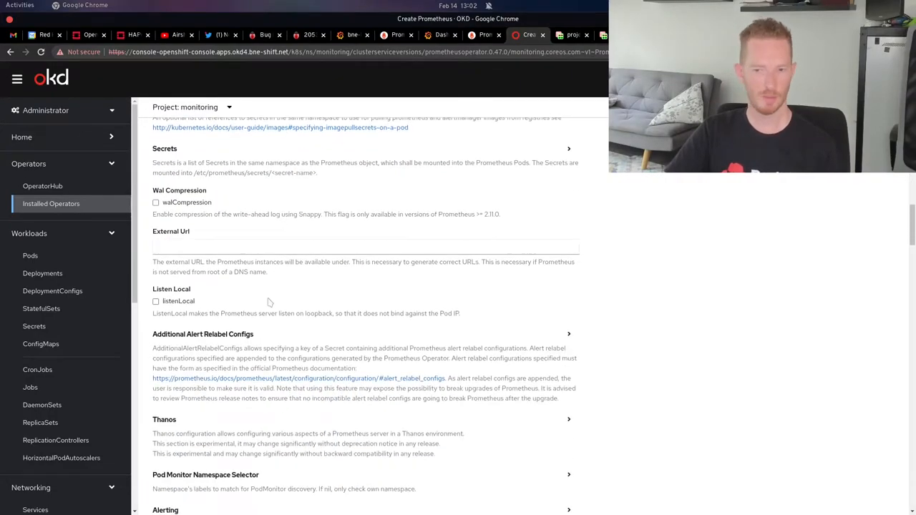
{"action": "scroll", "scroll_direction": "down", "scroll_amount": 3}
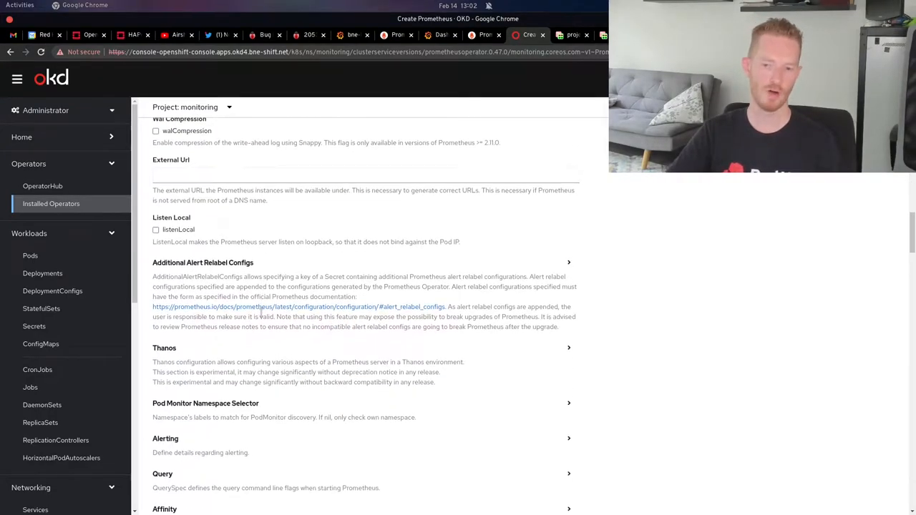
{"action": "scroll", "scroll_direction": "down", "scroll_amount": 3}
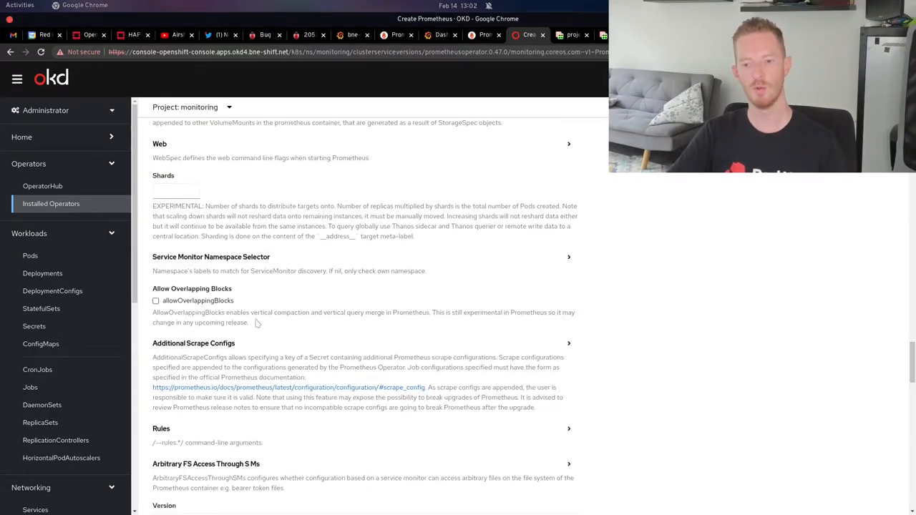
{"action": "scroll", "scroll_direction": "down", "scroll_amount": 3}
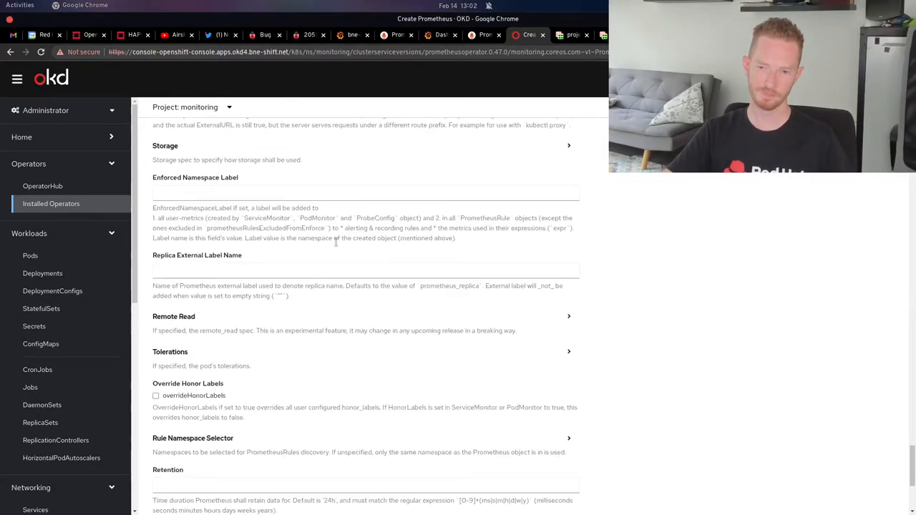
{"action": "scroll", "scroll_direction": "down", "scroll_amount": 3}
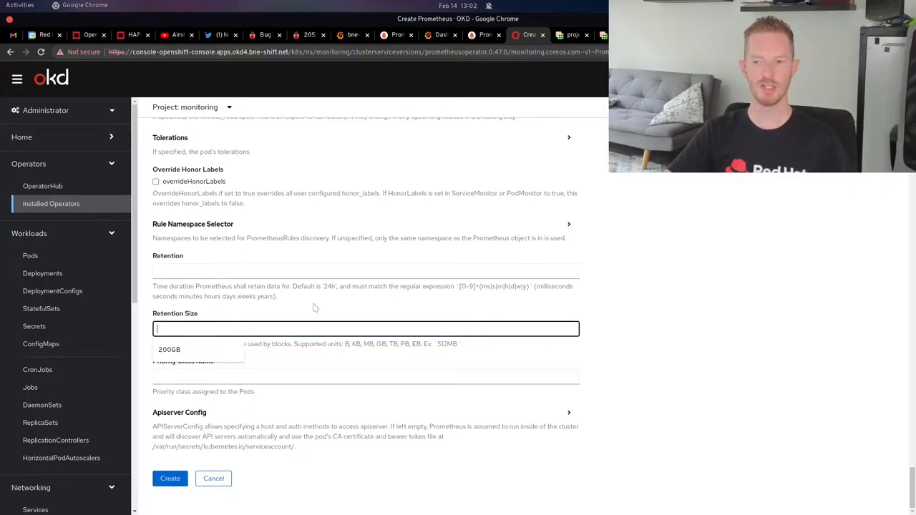
{"action": "left_click", "coordinate": [365, 270]}
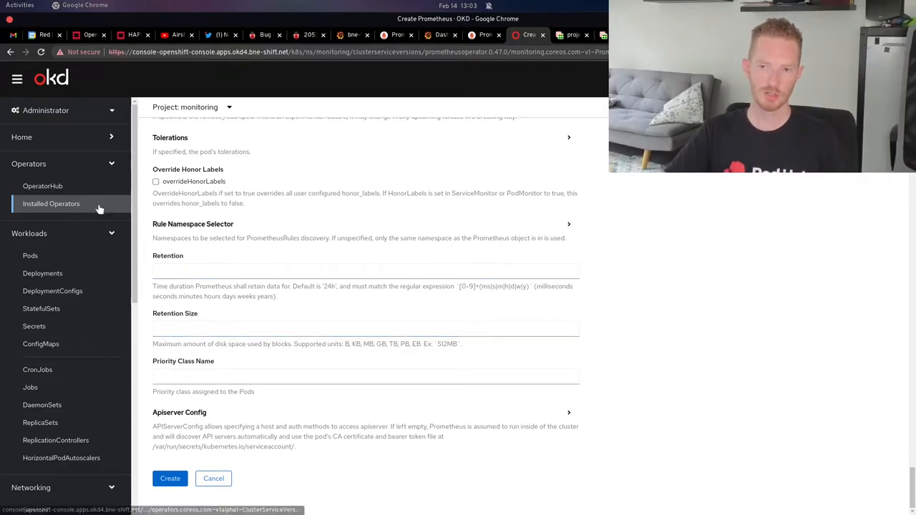
- View the prometheus instance's YAML spec and highlight the additionalScrapeConfigs key
{"action": "left_click", "coordinate": [213, 478]}
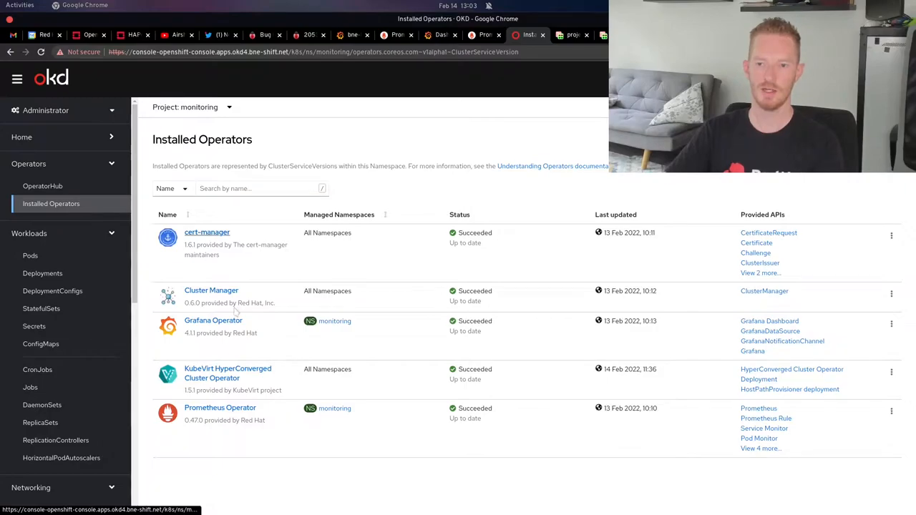
{"action": "left_click", "coordinate": [219, 407]}
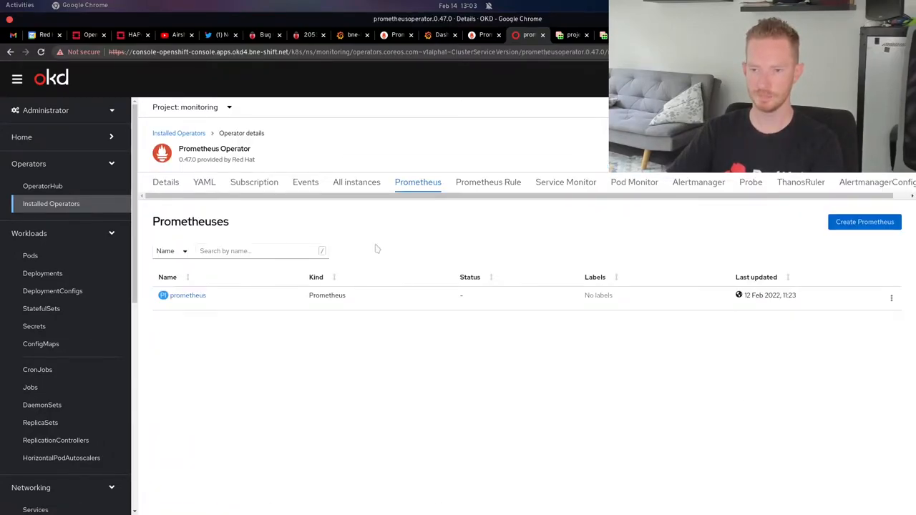
{"action": "left_click", "coordinate": [188, 295]}
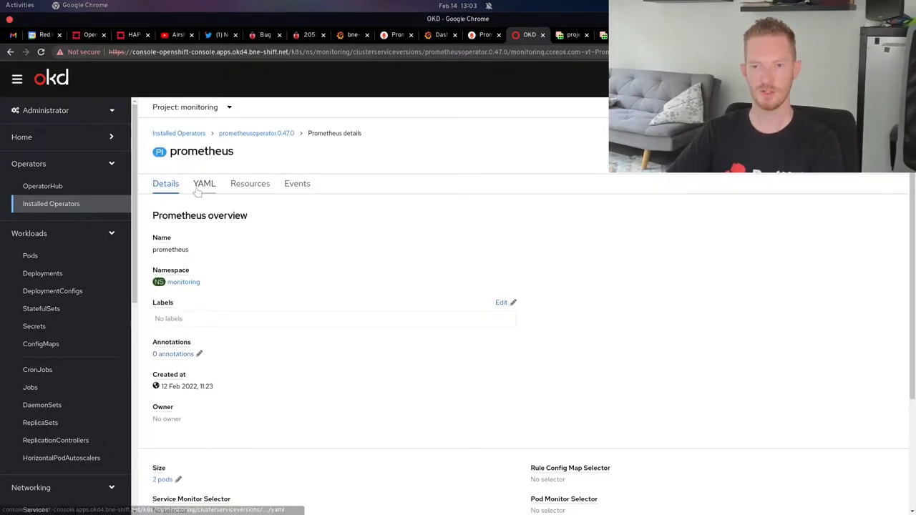
{"action": "left_click", "coordinate": [204, 183]}
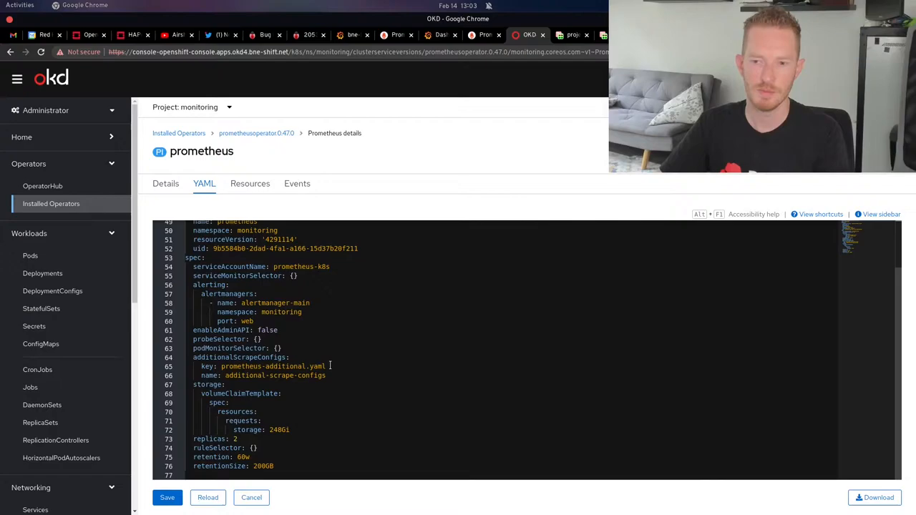
{"action": "double_click", "coordinate": [273, 367]}
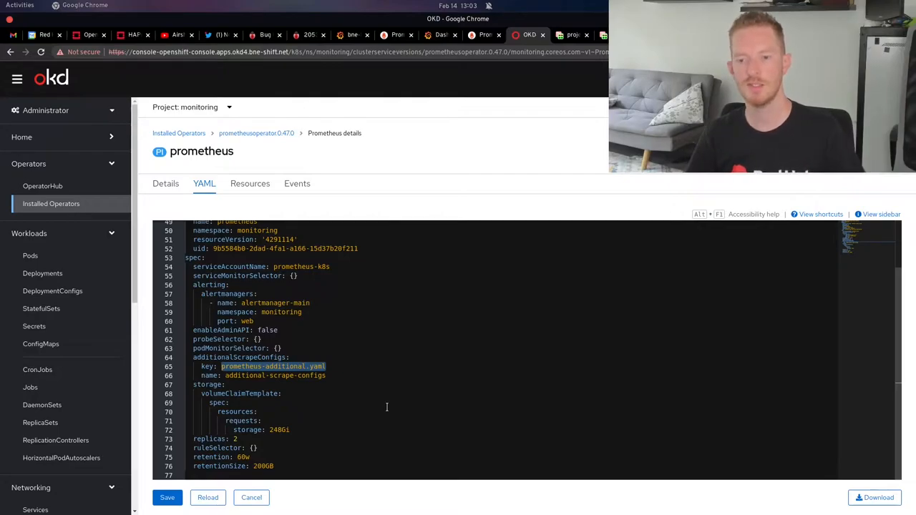
{"action": "mouse_move", "coordinate": [207, 375]}
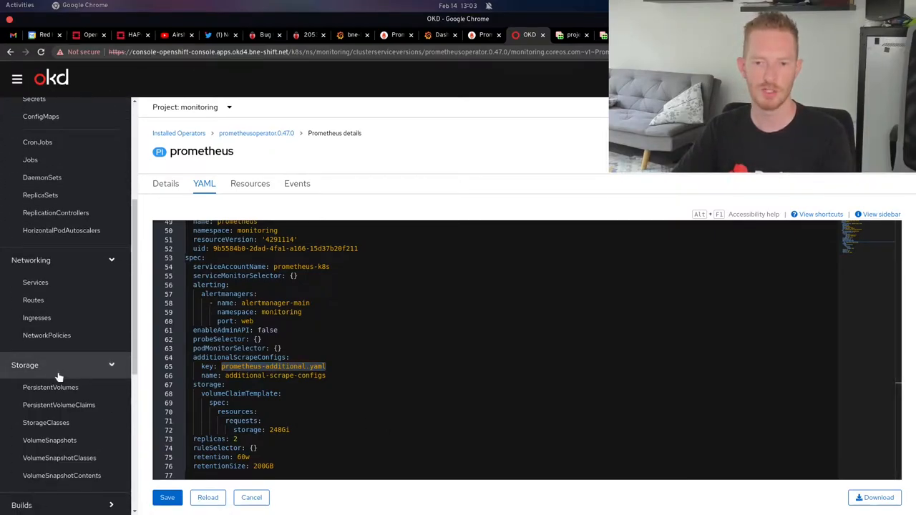
- Inspect prometheus-pv, then prometheus1-pv's YAML: 248Gi NFS bound to the prometheus-1 claim
{"action": "left_click", "coordinate": [50, 387]}
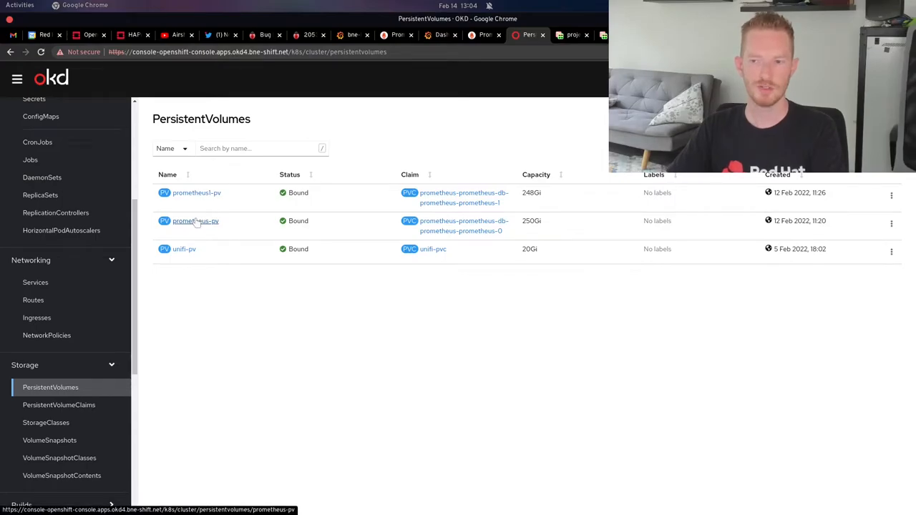
{"action": "left_click", "coordinate": [195, 220]}
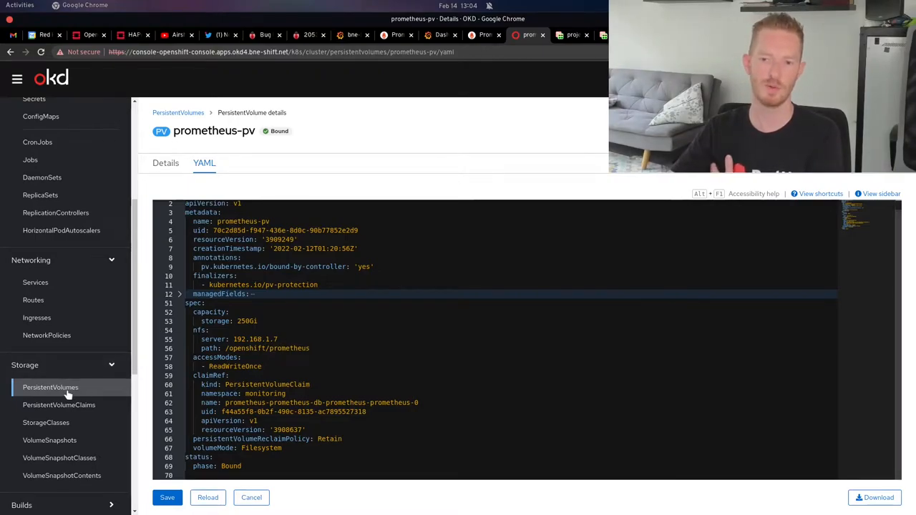
{"action": "left_click", "coordinate": [165, 163]}
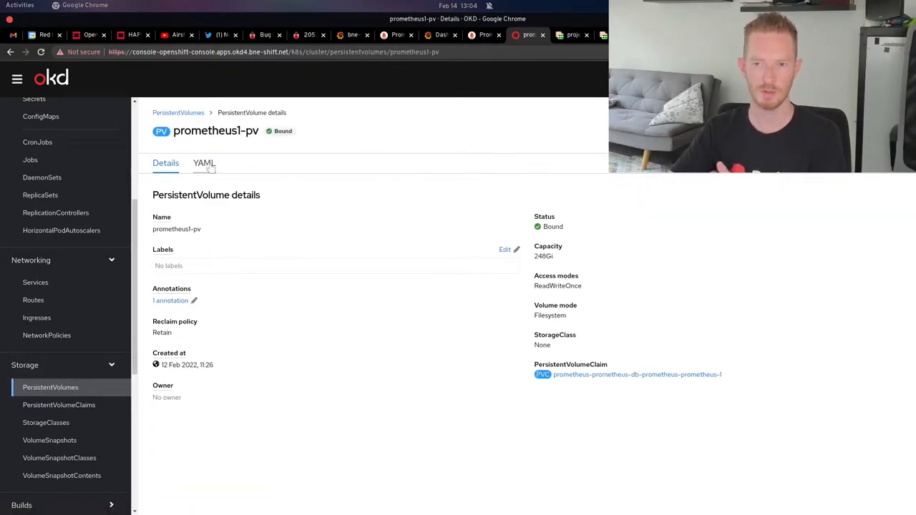
{"action": "left_click", "coordinate": [204, 162]}
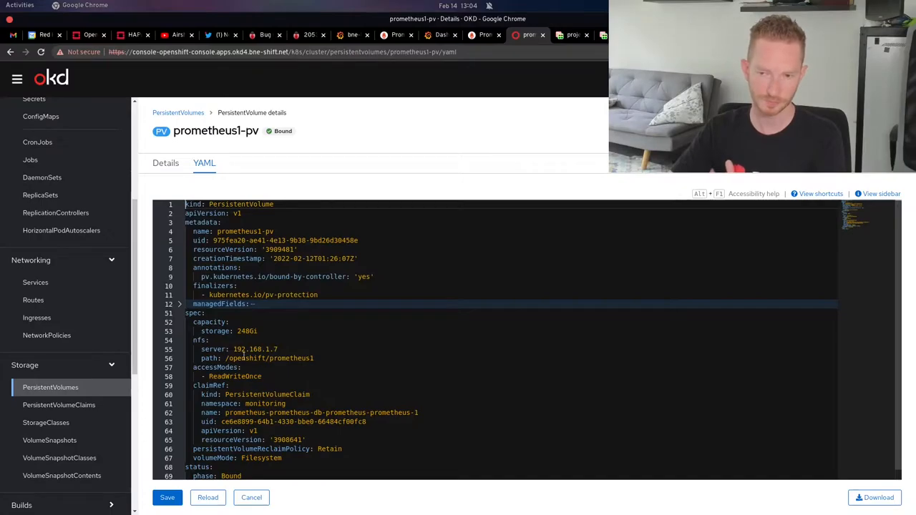
{"action": "mouse_move", "coordinate": [51, 387]}
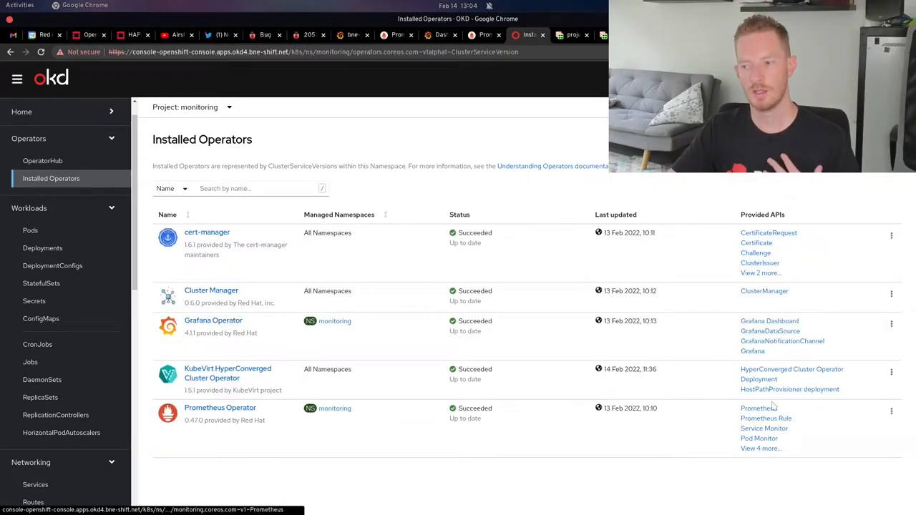
{"action": "left_click", "coordinate": [220, 407]}
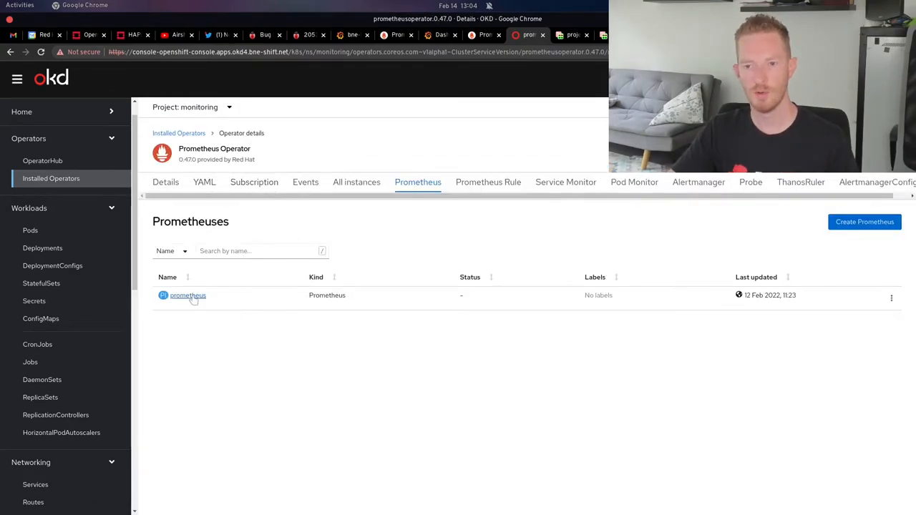
{"action": "left_click", "coordinate": [188, 295]}
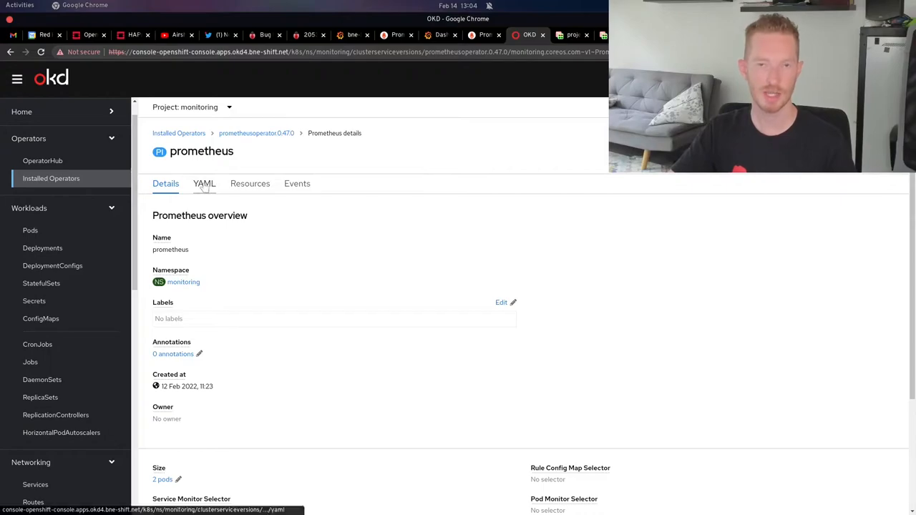
{"action": "left_click", "coordinate": [204, 184]}
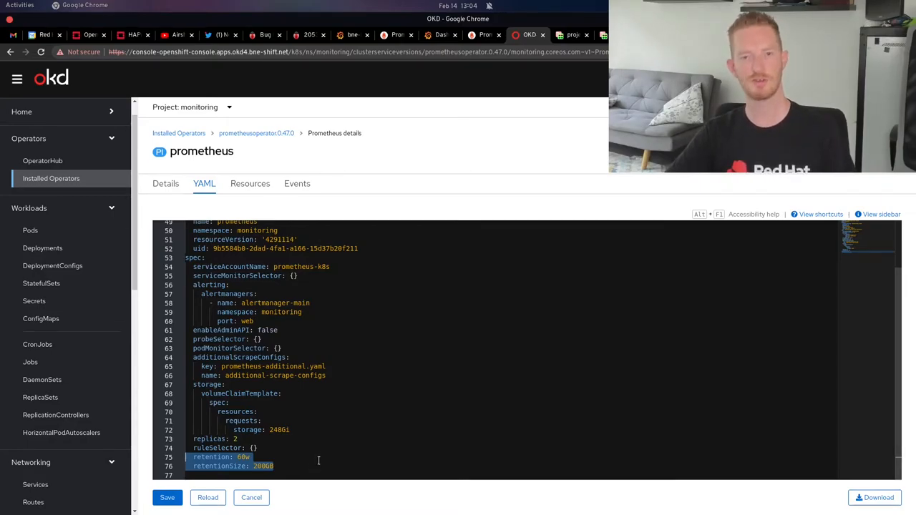
{"action": "scroll", "scroll_direction": "up", "scroll_amount": 3}
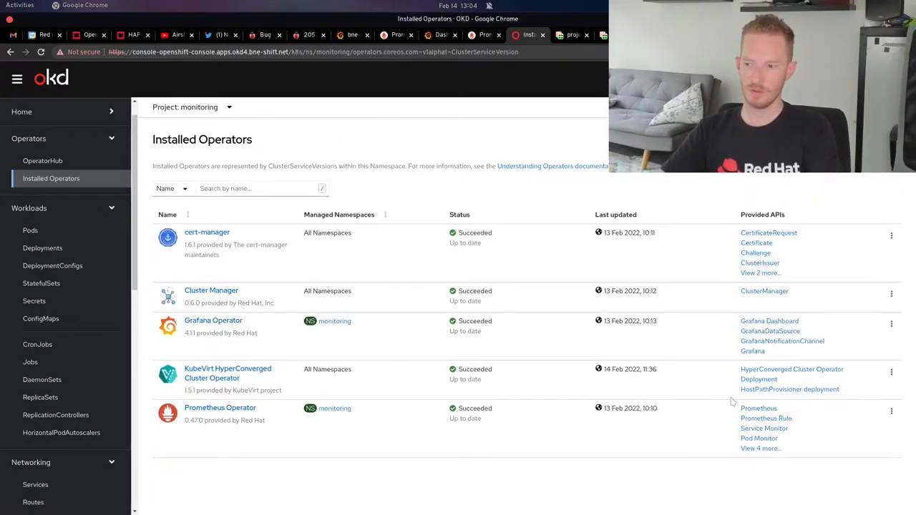
- Browse the Prometheus Operator's Prometheus Rule and Alertmanager instance lists
{"action": "left_click", "coordinate": [220, 407]}
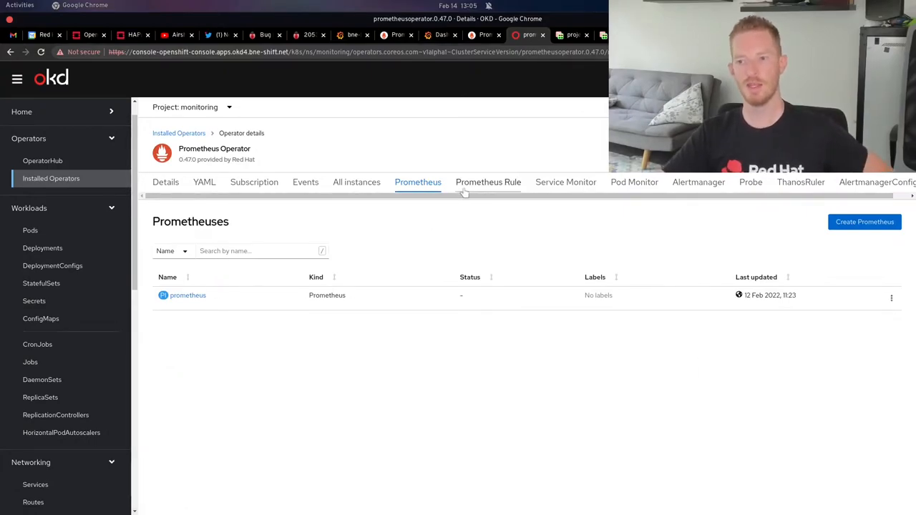
{"action": "left_click", "coordinate": [565, 182]}
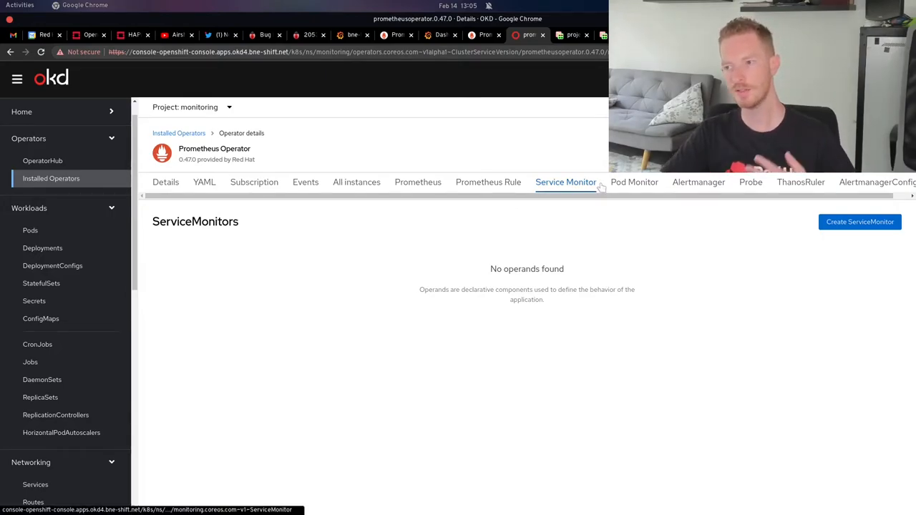
{"action": "mouse_move", "coordinate": [698, 182]}
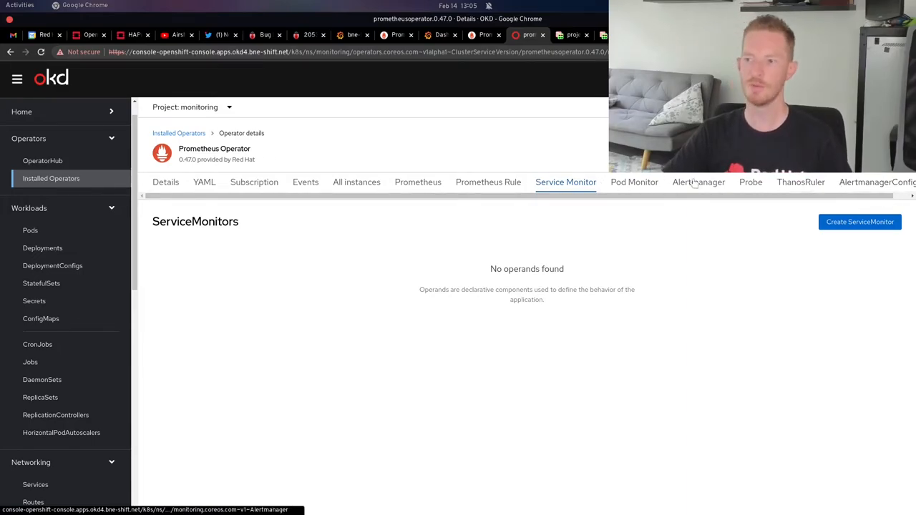
{"action": "left_click", "coordinate": [698, 182]}
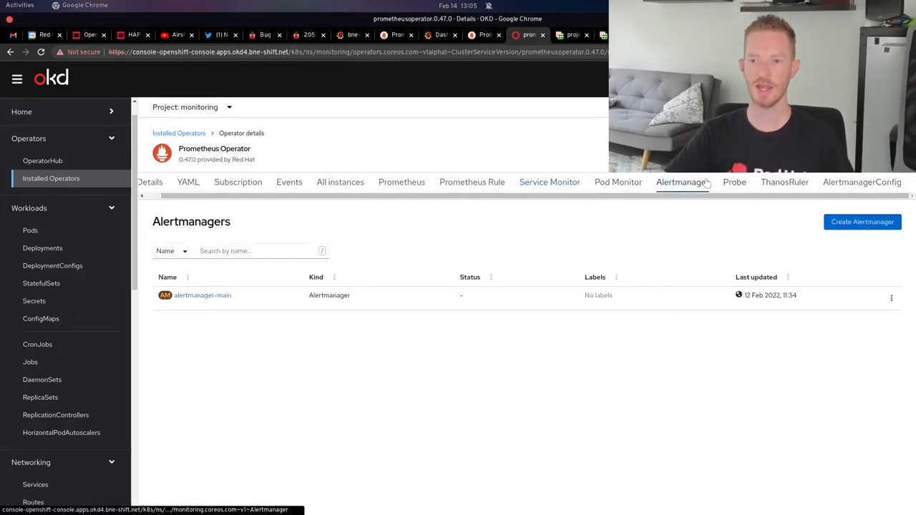
{"action": "left_click", "coordinate": [202, 295]}
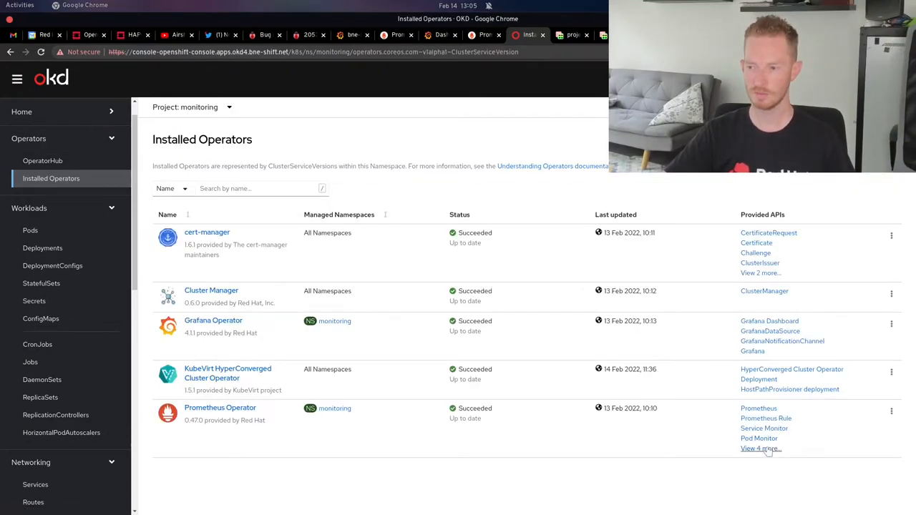
- View alertmanager-main's YAML showing 3 replicas, then return to installed operators
{"action": "left_click", "coordinate": [219, 407]}
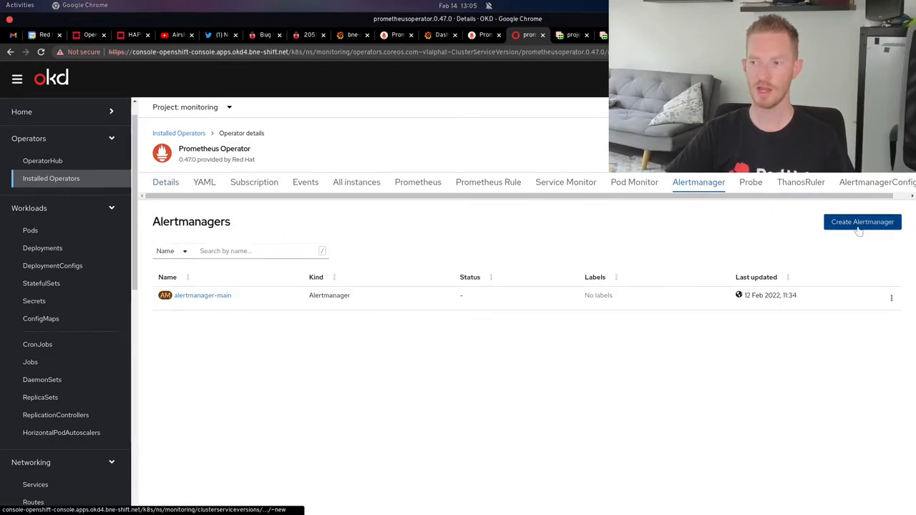
{"action": "left_click", "coordinate": [203, 295]}
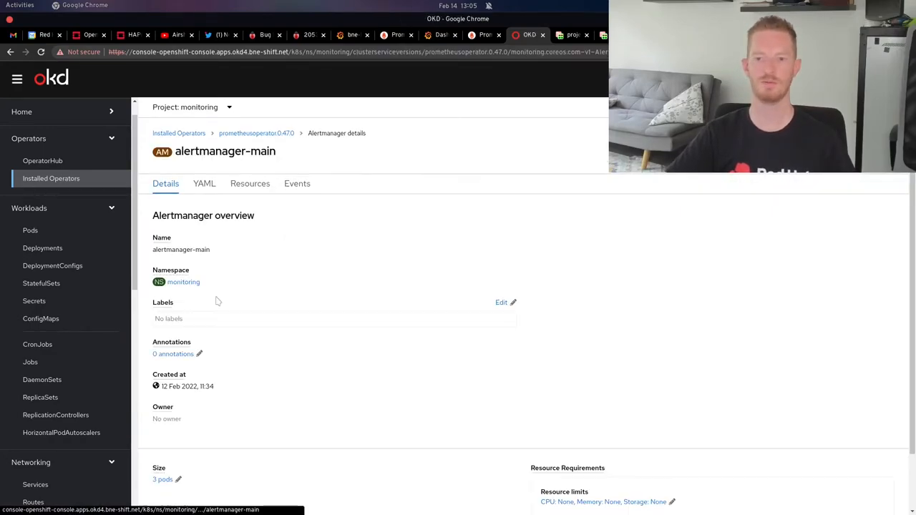
{"action": "left_click", "coordinate": [204, 183]}
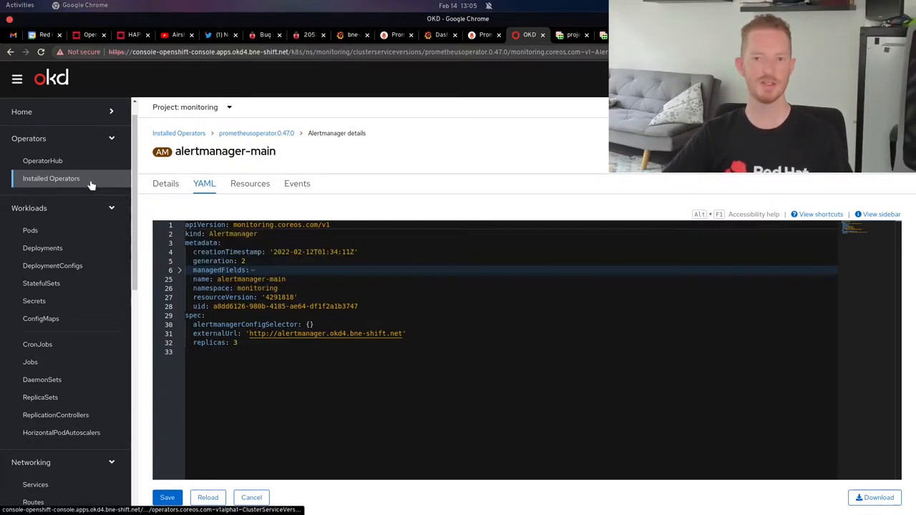
{"action": "left_click", "coordinate": [485, 34]}
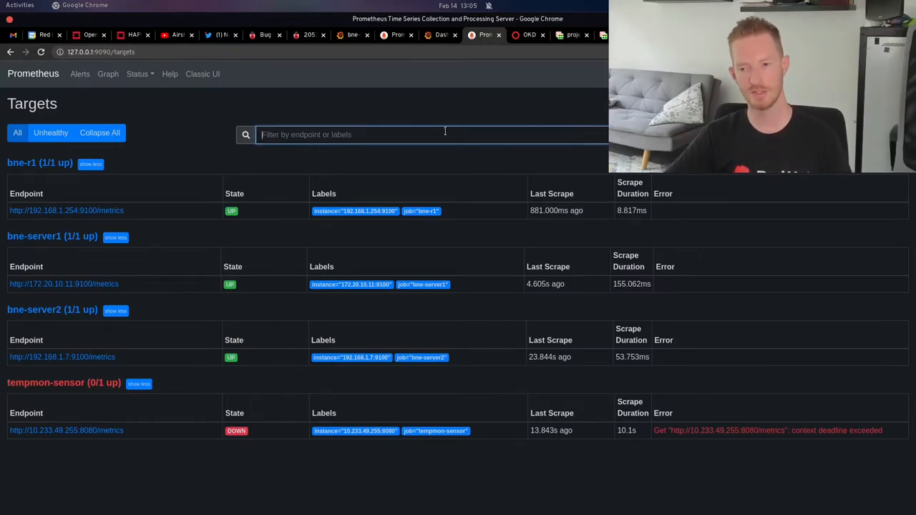
{"action": "mouse_move", "coordinate": [305, 95]}
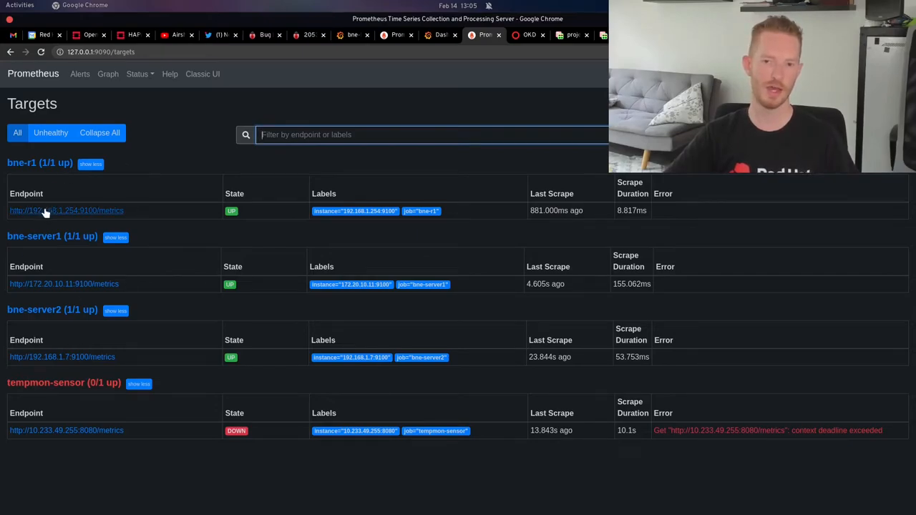
{"action": "mouse_move", "coordinate": [131, 297]}
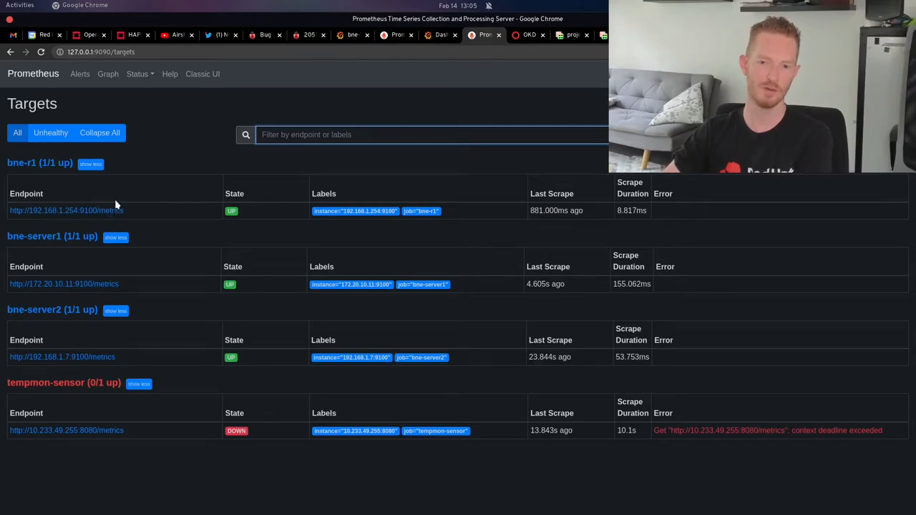
{"action": "mouse_move", "coordinate": [64, 383]}
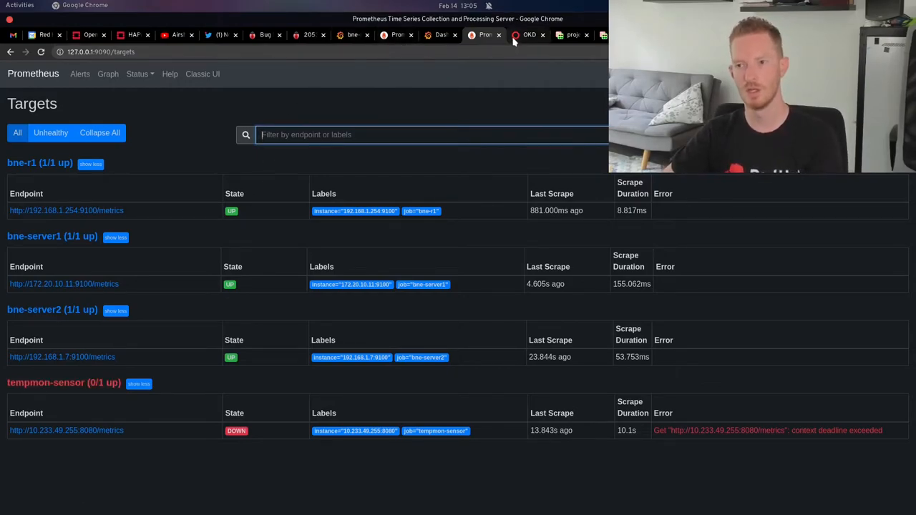
- Return from Prometheus's targets page to the monitoring project's secrets in OKD
{"action": "left_click", "coordinate": [529, 34]}
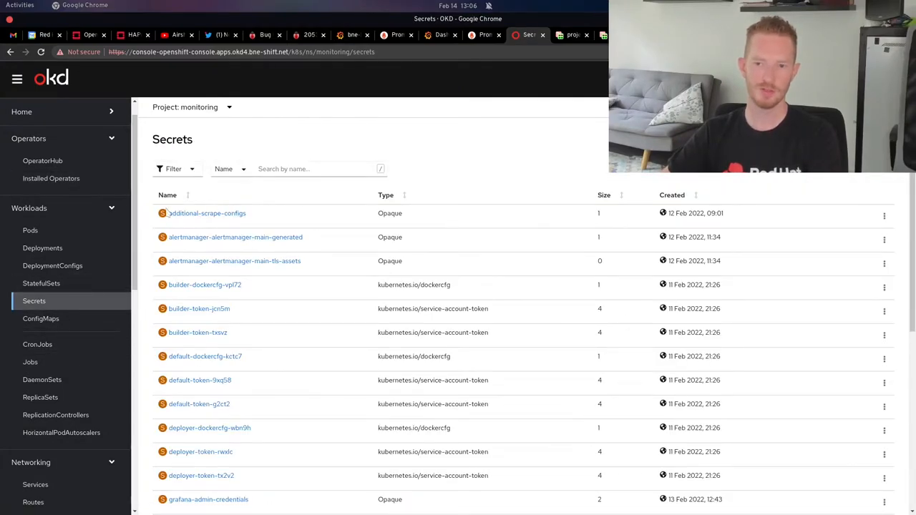
- Reveal additional-scrape-configs' four scrape jobs and compare them with the Prometheus targets
{"action": "left_click", "coordinate": [207, 213]}
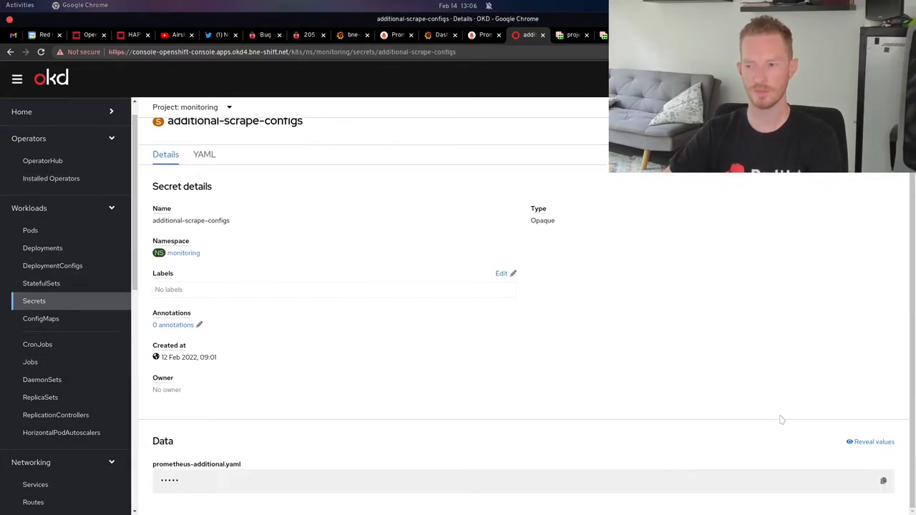
{"action": "left_click", "coordinate": [874, 441]}
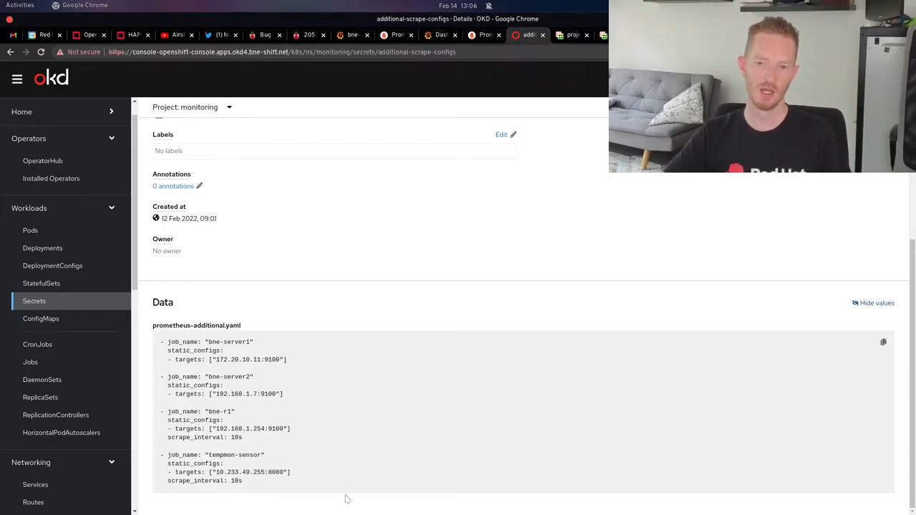
{"action": "mouse_move", "coordinate": [291, 426]}
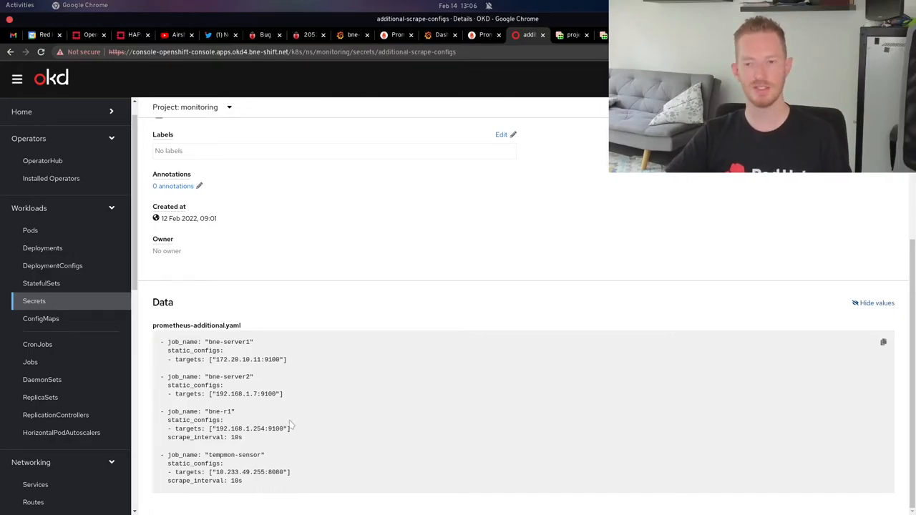
{"action": "left_click", "coordinate": [483, 35]}
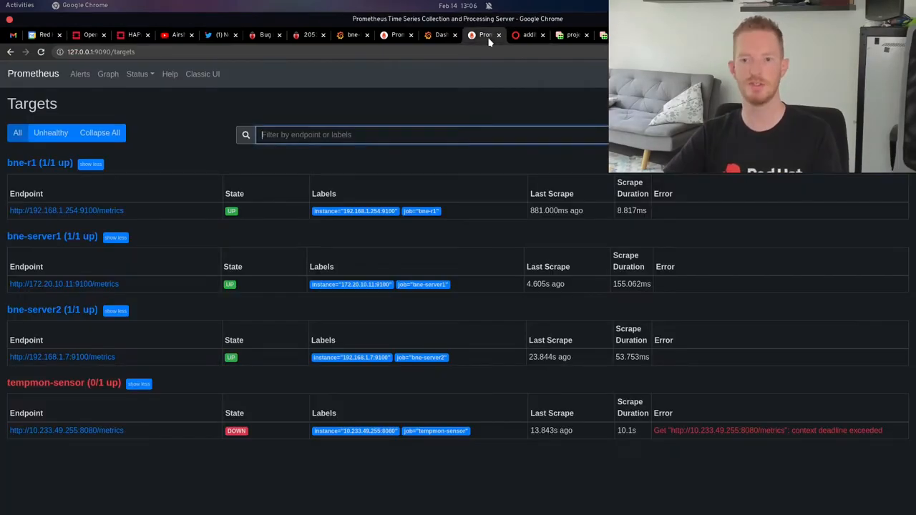
{"action": "mouse_move", "coordinate": [133, 336]}
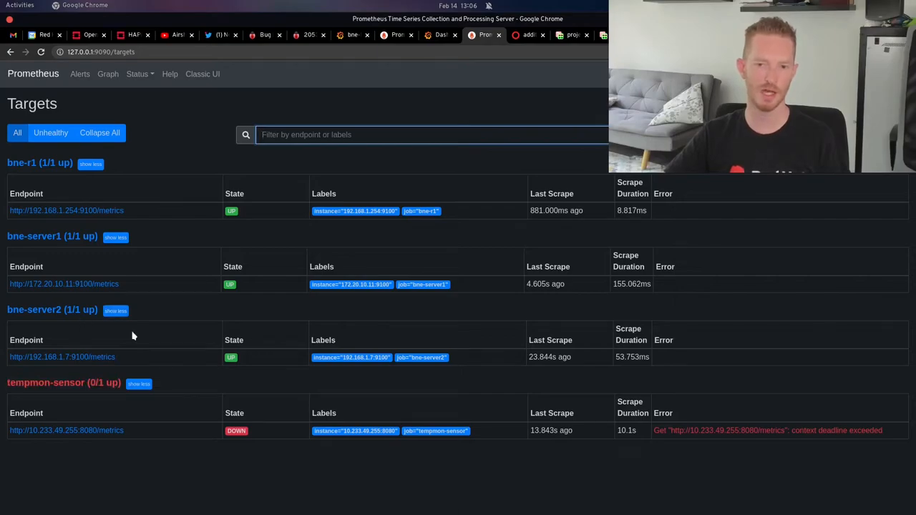
{"action": "mouse_move", "coordinate": [64, 284]}
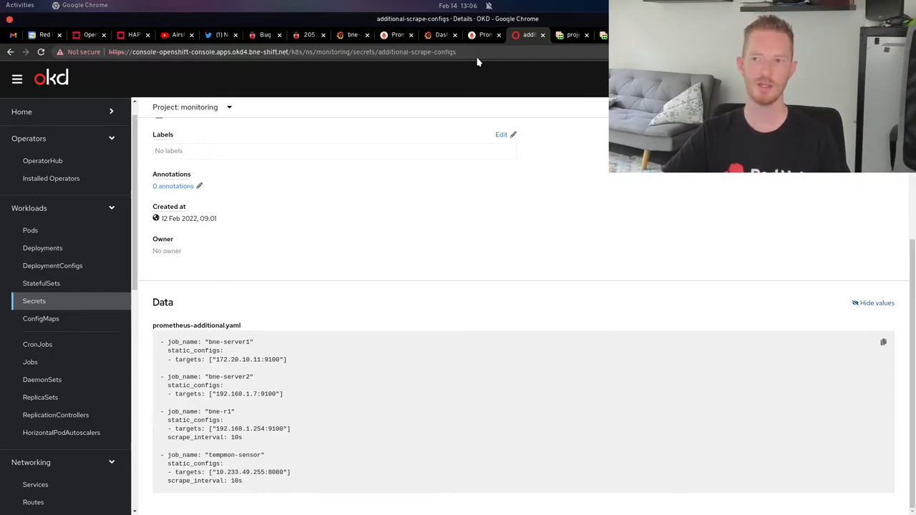
{"action": "left_click", "coordinate": [483, 35]}
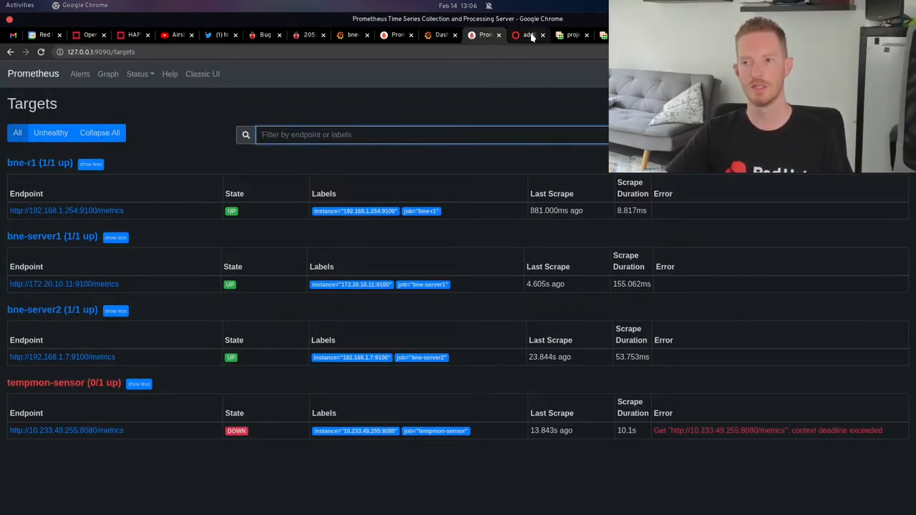
{"action": "left_click", "coordinate": [529, 35]}
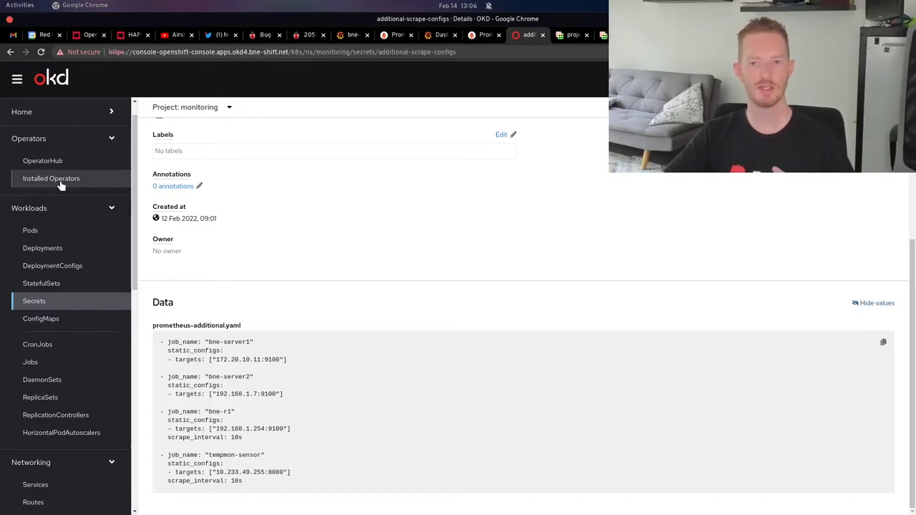
- Show the Grafana Operator's GrafanaDashboards: bne-home-dash and power-dash
{"action": "left_click", "coordinate": [51, 178]}
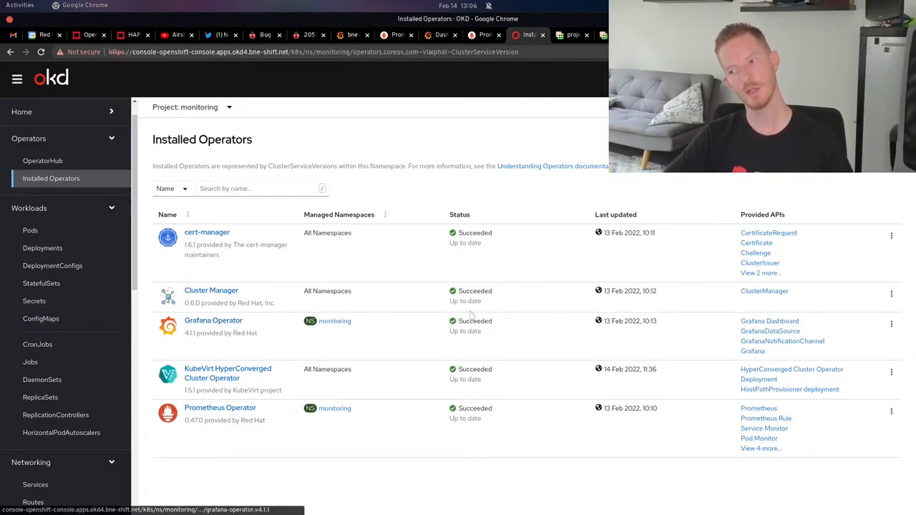
{"action": "left_click", "coordinate": [212, 320]}
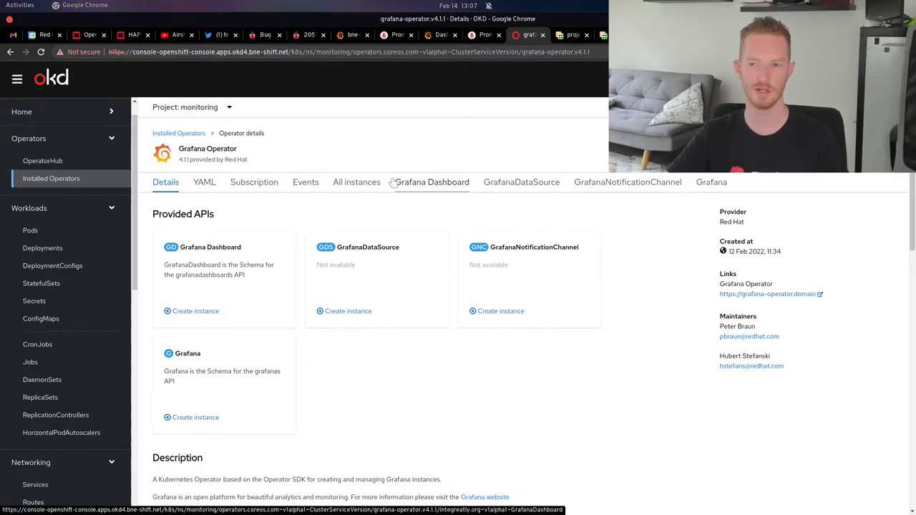
{"action": "left_click", "coordinate": [431, 182]}
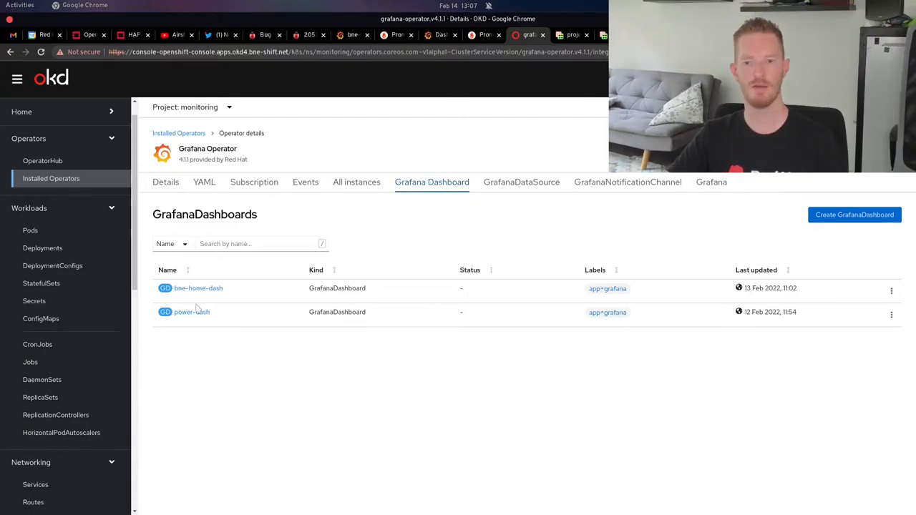
- Review bne-home-dash's YAML with its configMap and prometheus datasource, then list GrafanaDataSources
{"action": "left_click", "coordinate": [198, 288]}
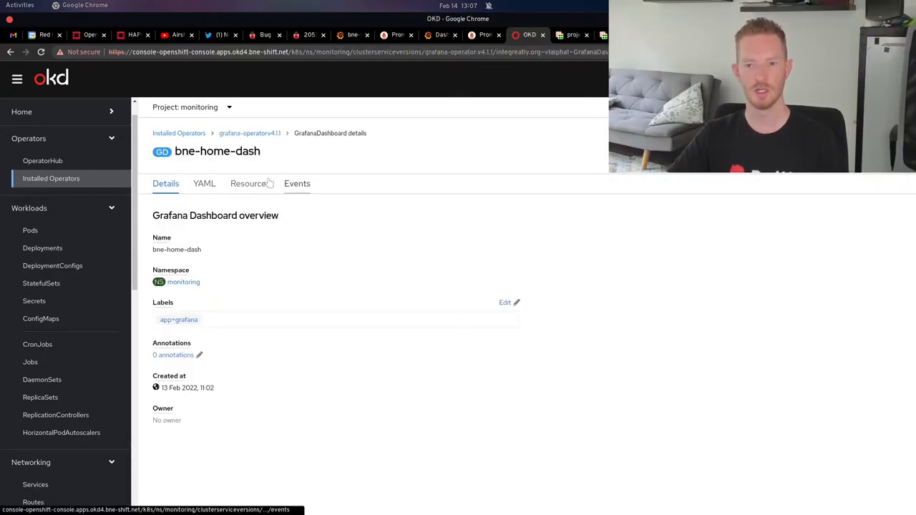
{"action": "left_click", "coordinate": [204, 183]}
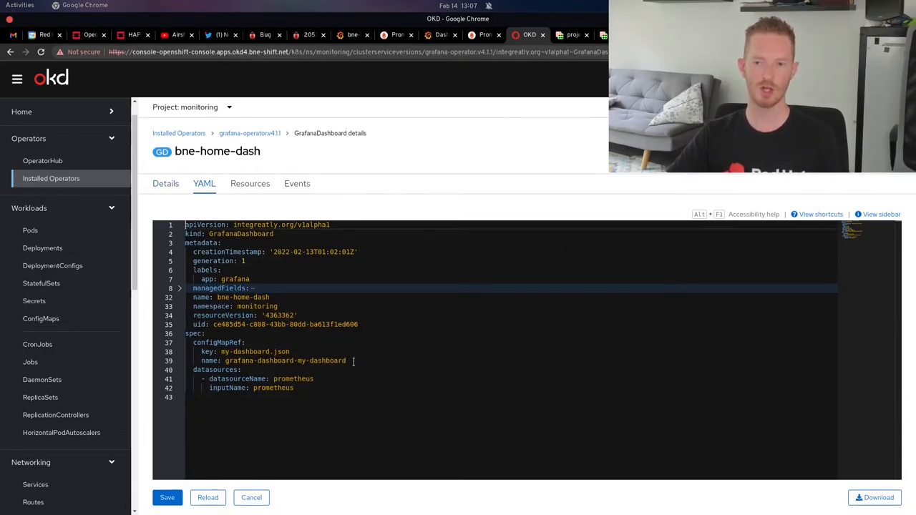
{"action": "left_click_drag", "start_coordinate": [193, 342], "coordinate": [345, 360]}
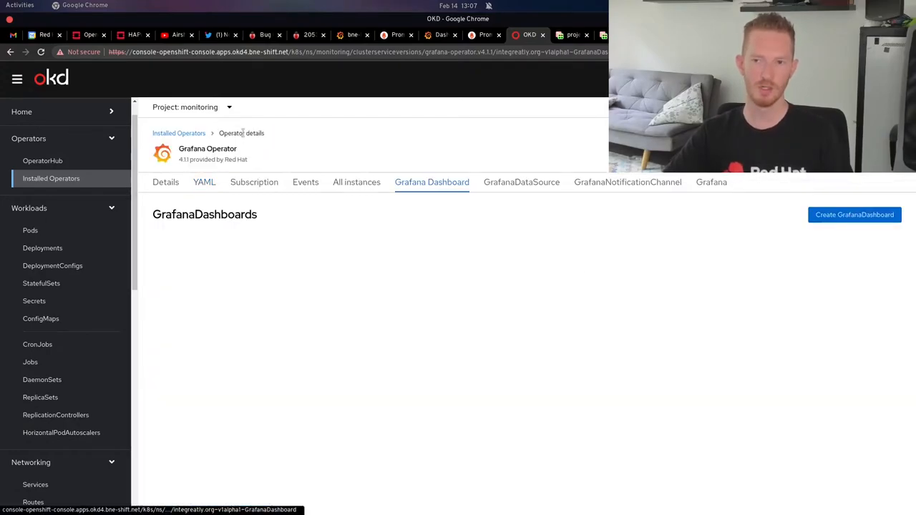
{"action": "left_click", "coordinate": [521, 182]}
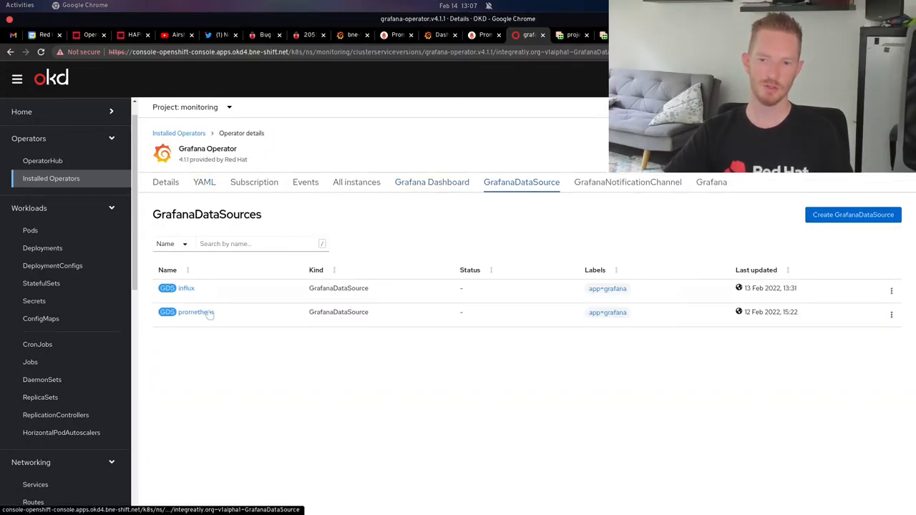
- Review prometheus datasource's YAML (URL 172.30.89.34:9090), then power-dash's YAML using InfluxDB
{"action": "left_click", "coordinate": [195, 312]}
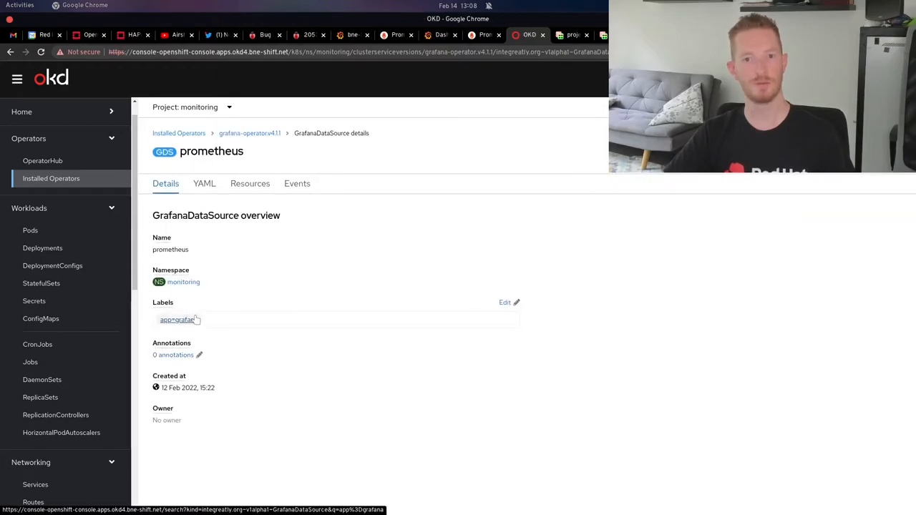
{"action": "left_click", "coordinate": [204, 183]}
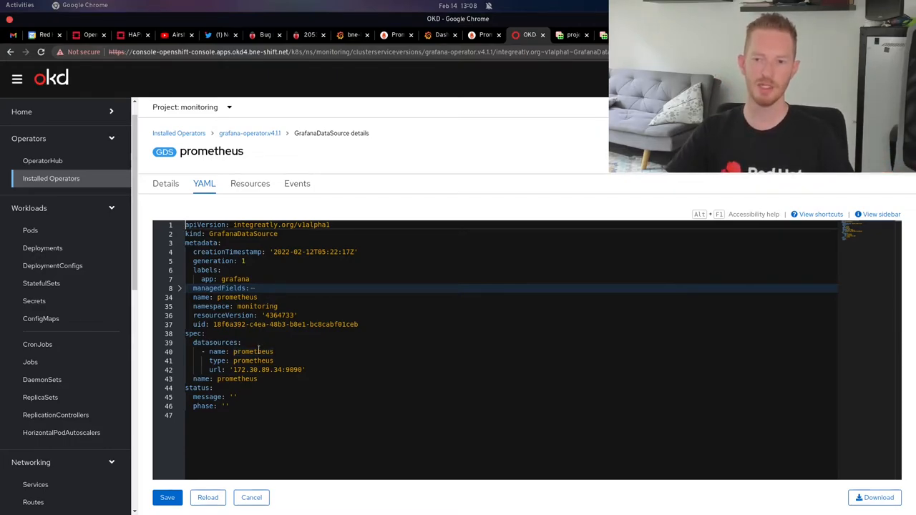
{"action": "left_click_drag", "start_coordinate": [211, 360], "coordinate": [304, 370]}
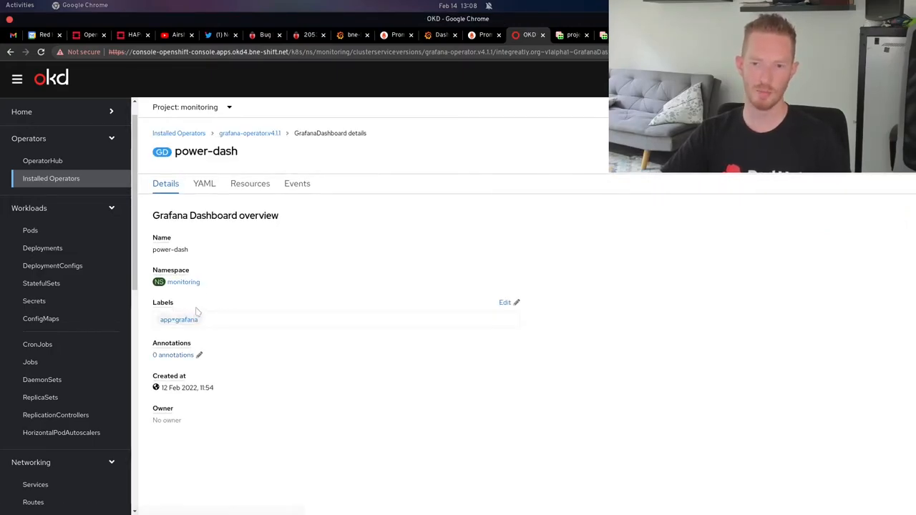
{"action": "left_click", "coordinate": [204, 183]}
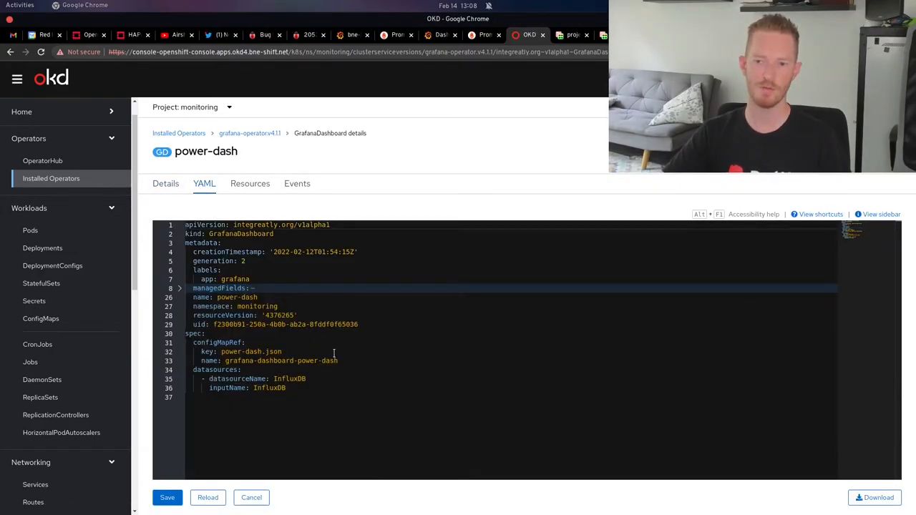
- Review the influx GrafanaDataSource and compare with Grafana's configured Data Sources
{"action": "left_click_drag", "start_coordinate": [203, 351], "coordinate": [338, 360]}
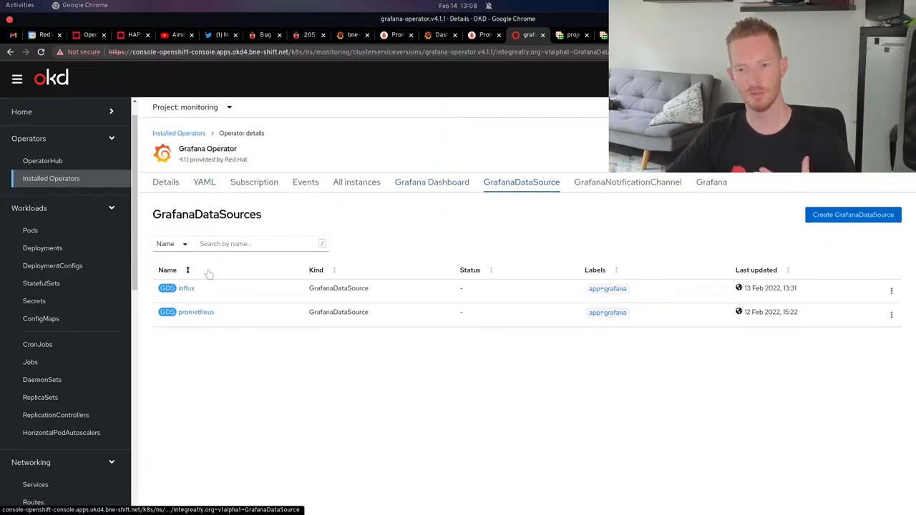
{"action": "left_click", "coordinate": [186, 288]}
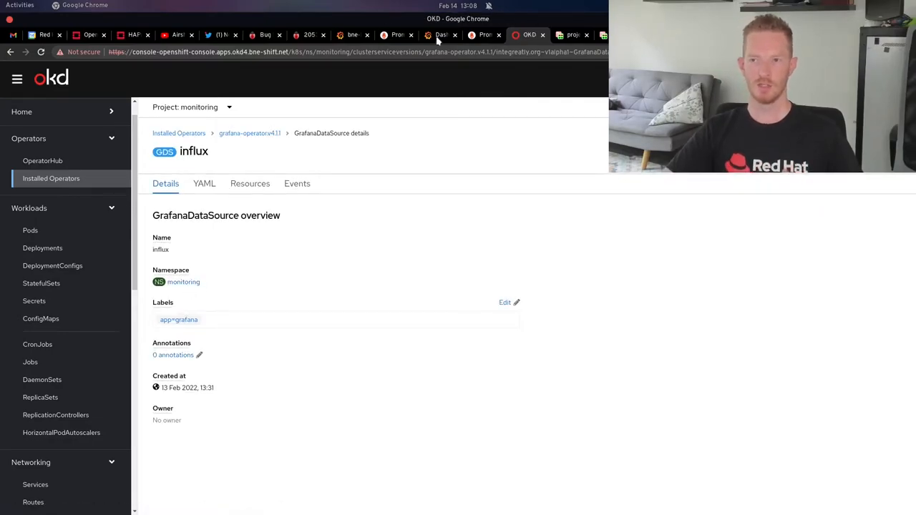
{"action": "left_click", "coordinate": [440, 34]}
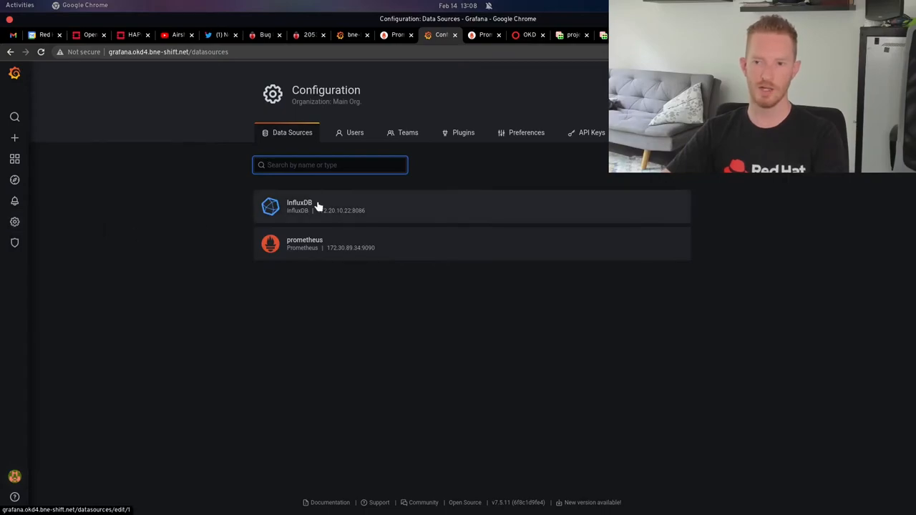
{"action": "left_click", "coordinate": [299, 206]}
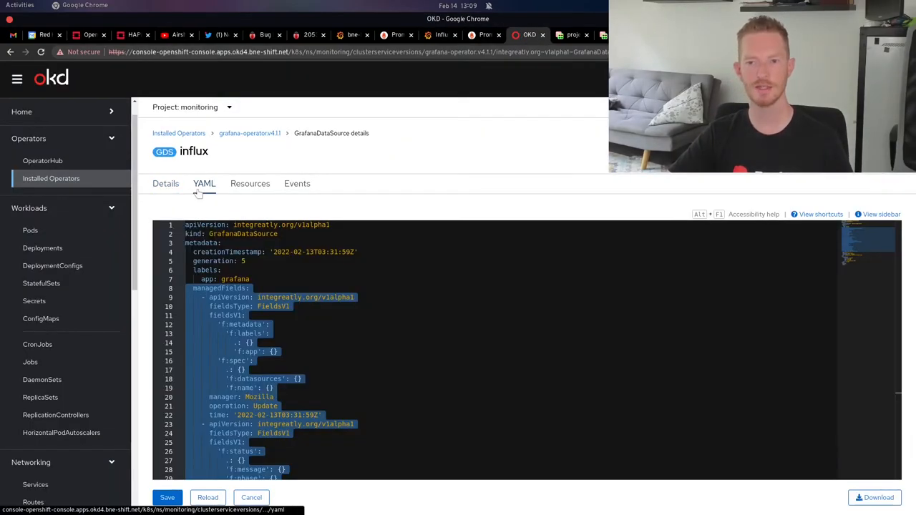
{"action": "left_click", "coordinate": [180, 287]}
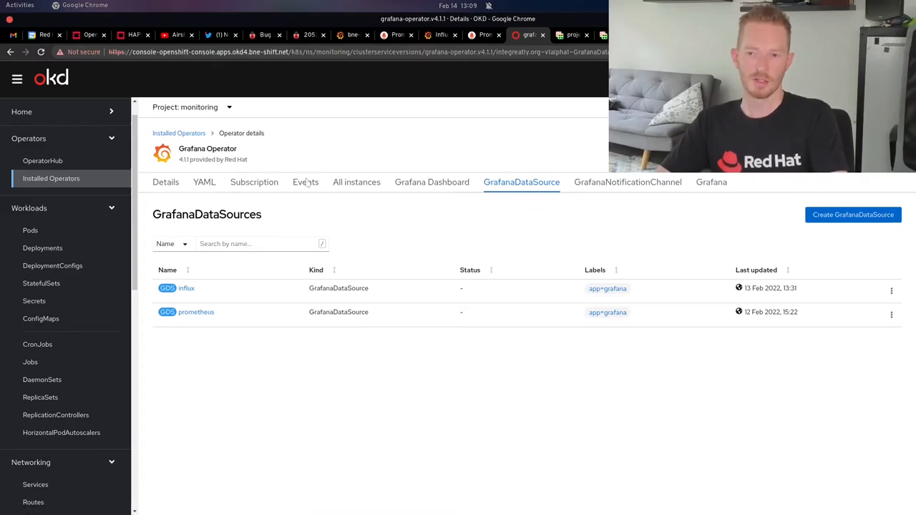
- Inspect power-dash's YAML InfluxDB datasources entry, then go to the monitoring ConfigMaps list
{"action": "left_click", "coordinate": [431, 182]}
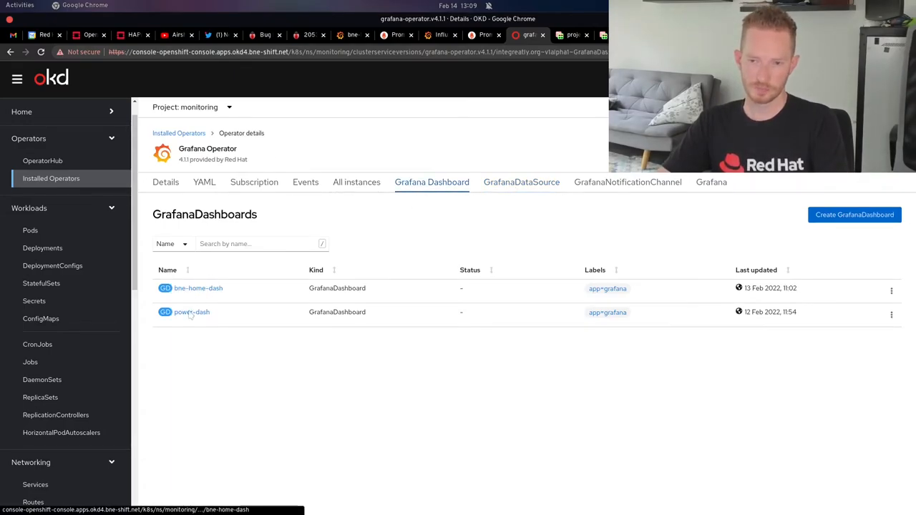
{"action": "left_click", "coordinate": [192, 312]}
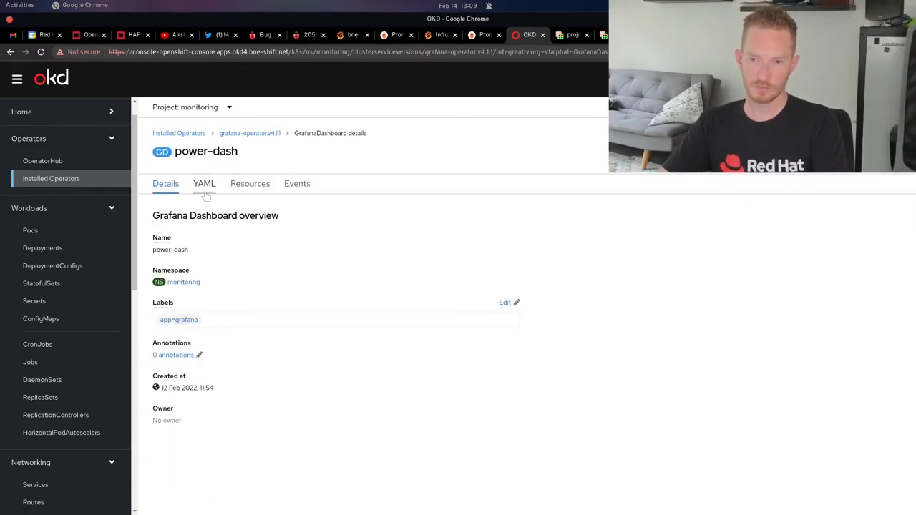
{"action": "left_click", "coordinate": [204, 183]}
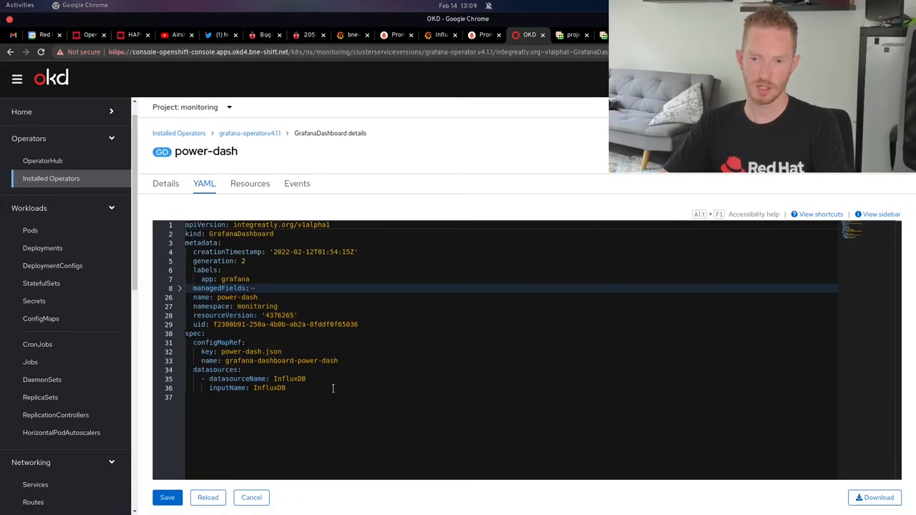
{"action": "left_click_drag", "start_coordinate": [204, 379], "coordinate": [286, 388]}
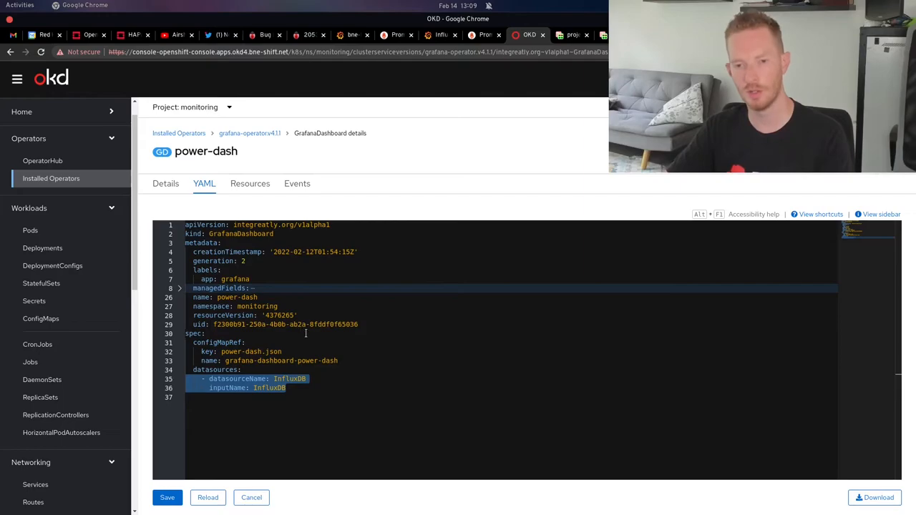
{"action": "left_click", "coordinate": [41, 318]}
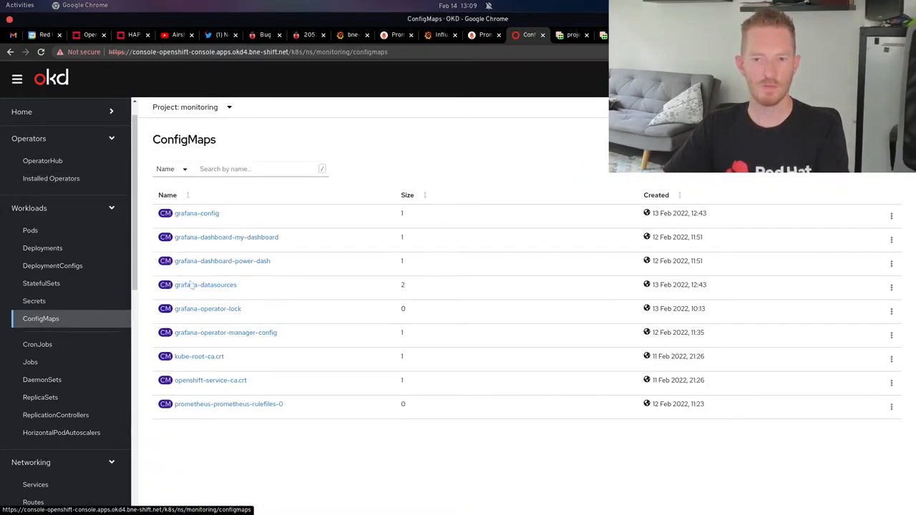
- Read through my-dashboard.json in the grafana-dashboard-my-dashboard ConfigMap, then switch to Grafana
{"action": "left_click", "coordinate": [226, 237]}
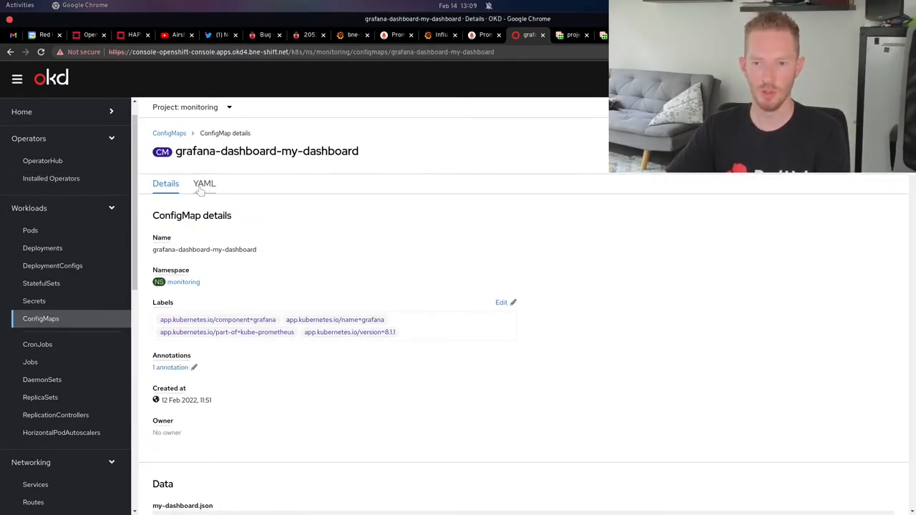
{"action": "scroll", "scroll_direction": "down", "scroll_amount": 3}
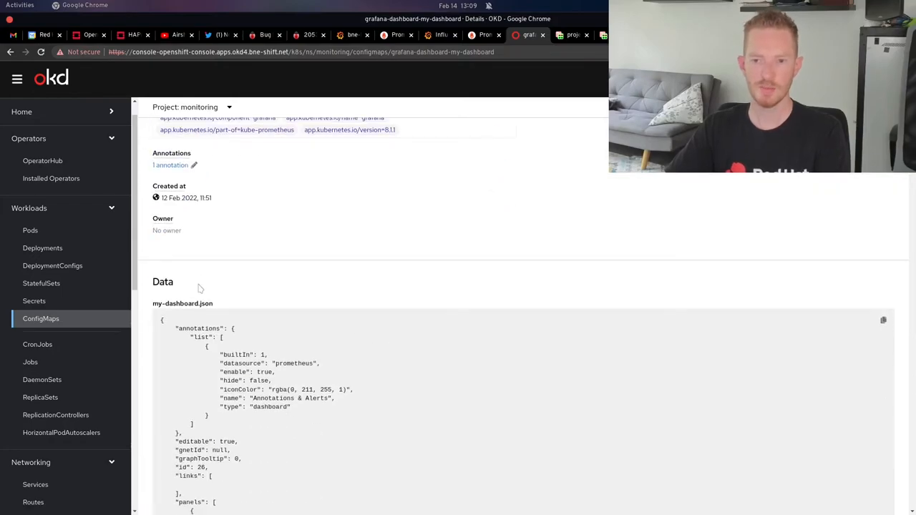
{"action": "double_click", "coordinate": [182, 303]}
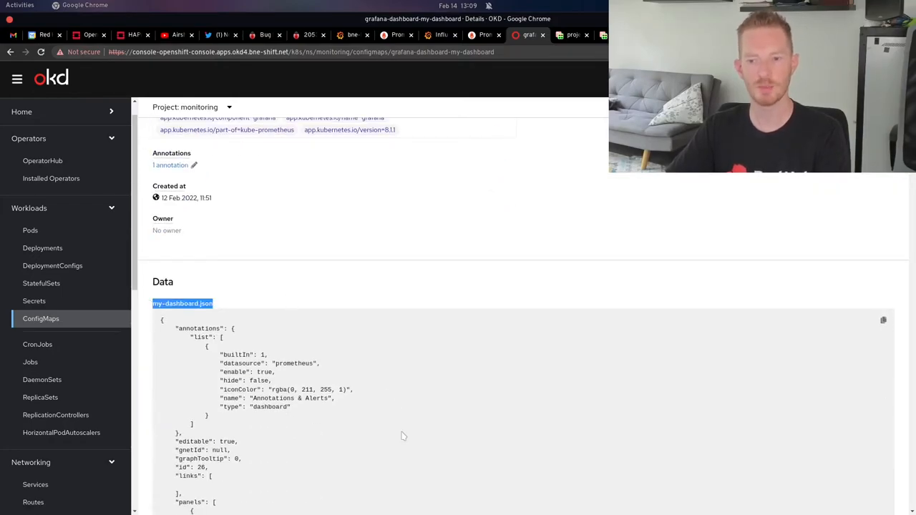
{"action": "scroll", "scroll_direction": "down", "scroll_amount": 3}
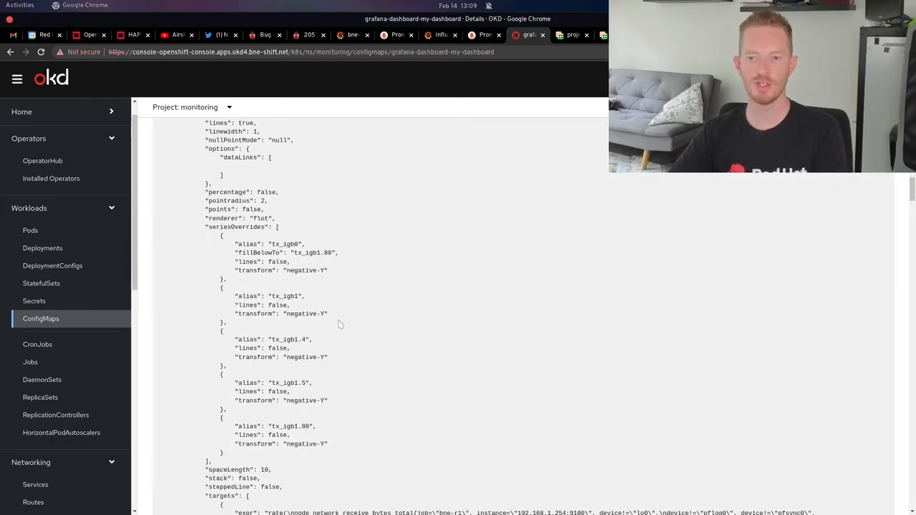
{"action": "scroll", "scroll_direction": "down", "scroll_amount": 3}
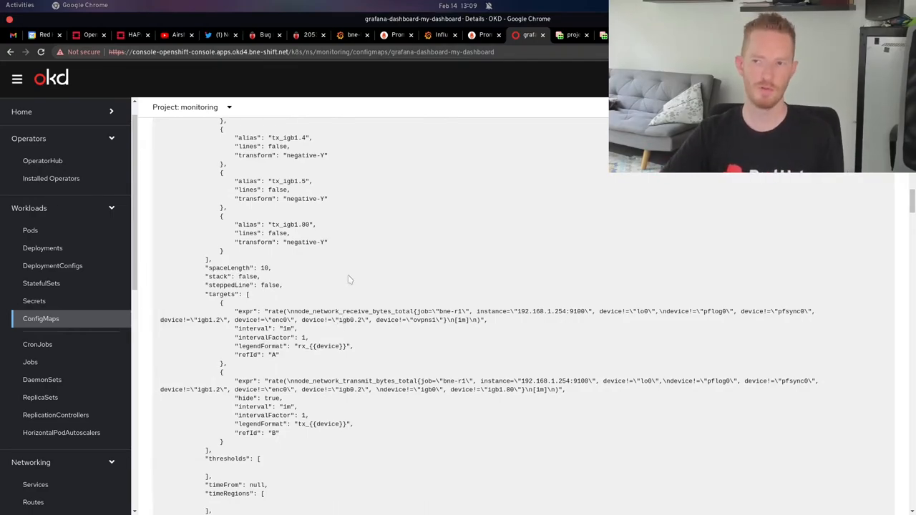
{"action": "left_click", "coordinate": [439, 35]}
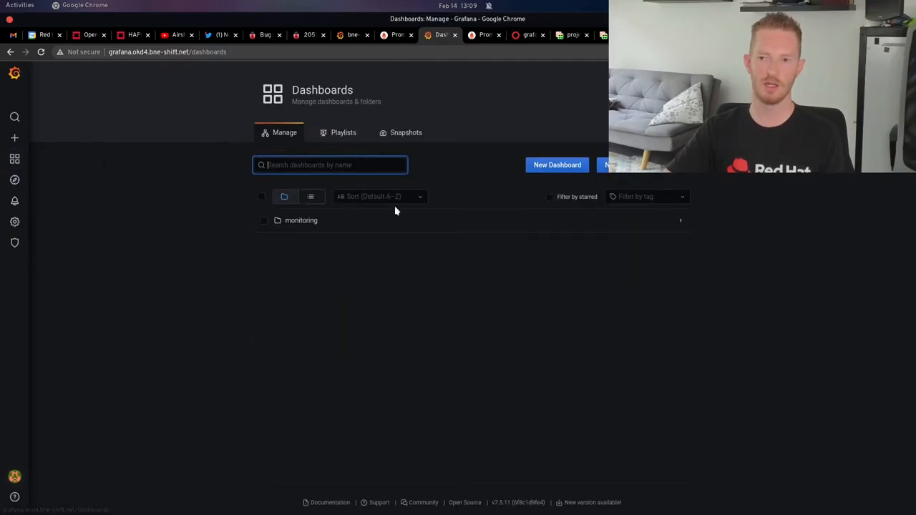
- Start a new Grafana dashboard and inspect its settings JSON model
{"action": "left_click", "coordinate": [557, 165]}
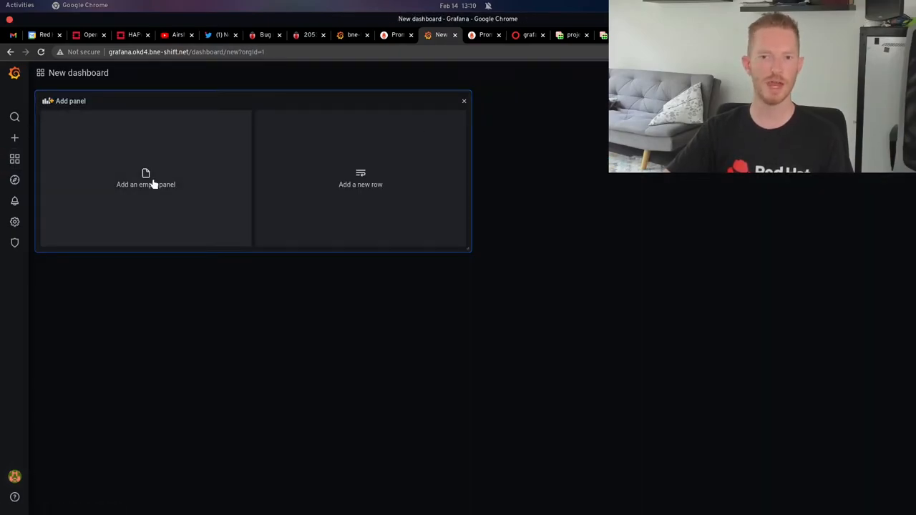
{"action": "left_click", "coordinate": [145, 179]}
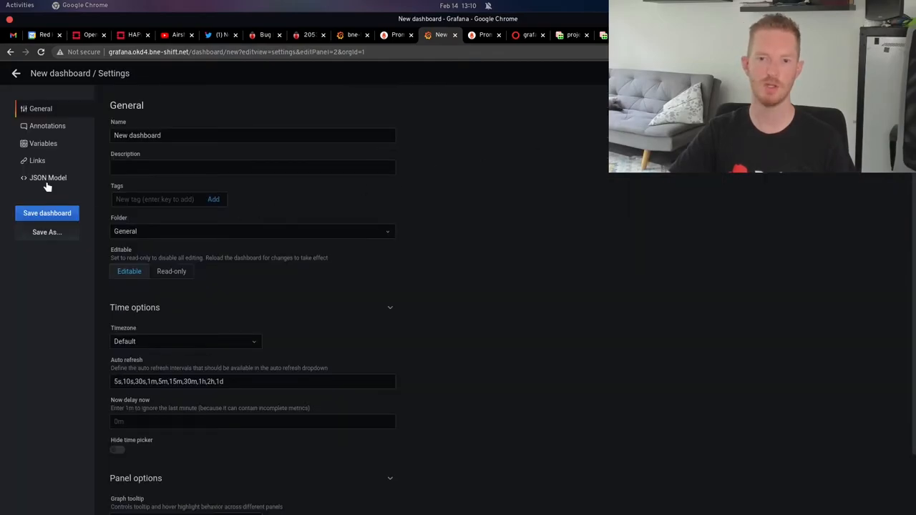
{"action": "left_click", "coordinate": [48, 178]}
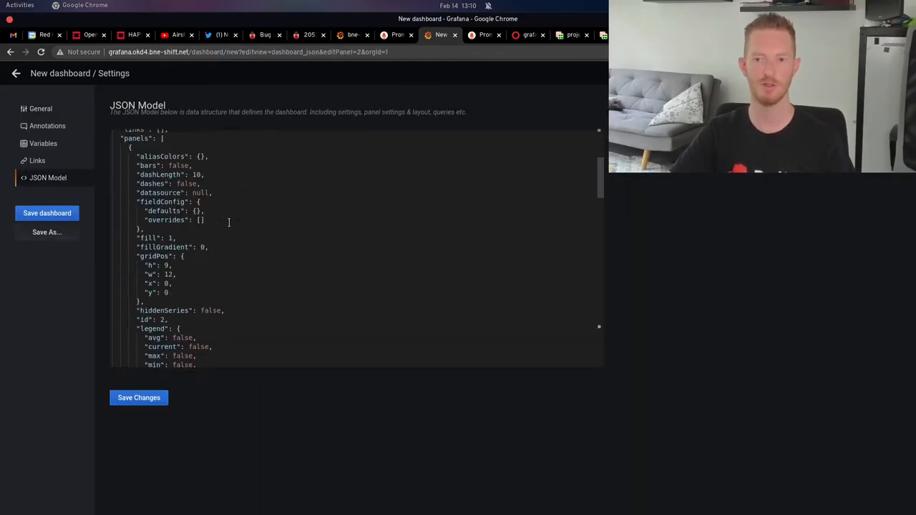
{"action": "scroll", "scroll_direction": "down", "scroll_amount": 3}
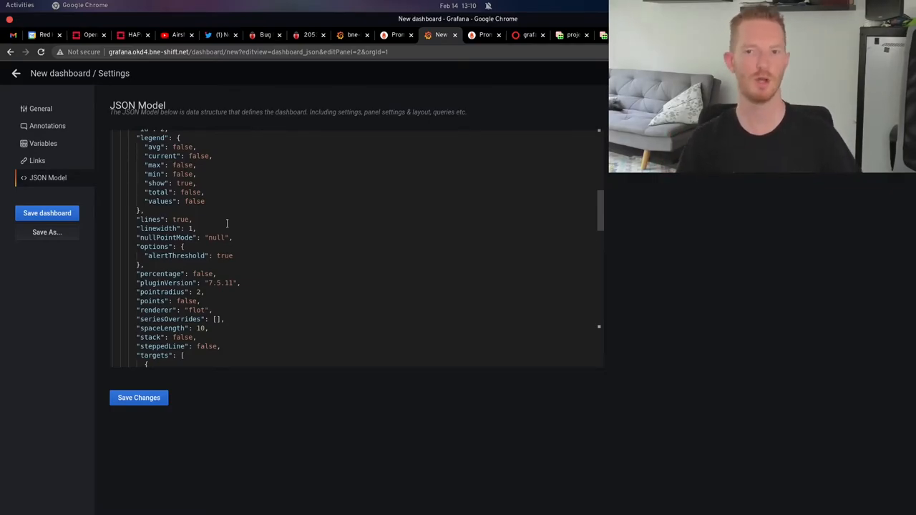
{"action": "mouse_move", "coordinate": [16, 73]}
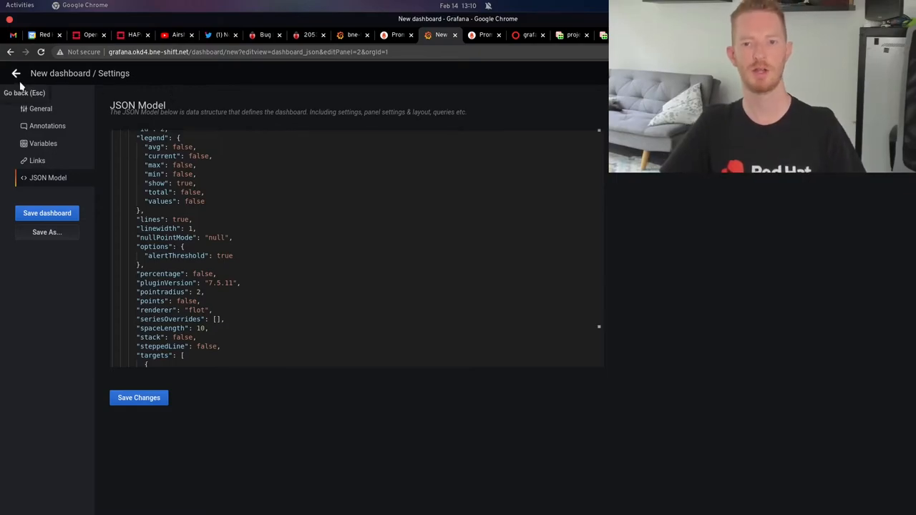
- Back out of settings and the panel editor, discarding the unsaved dashboard
{"action": "left_click", "coordinate": [16, 73]}
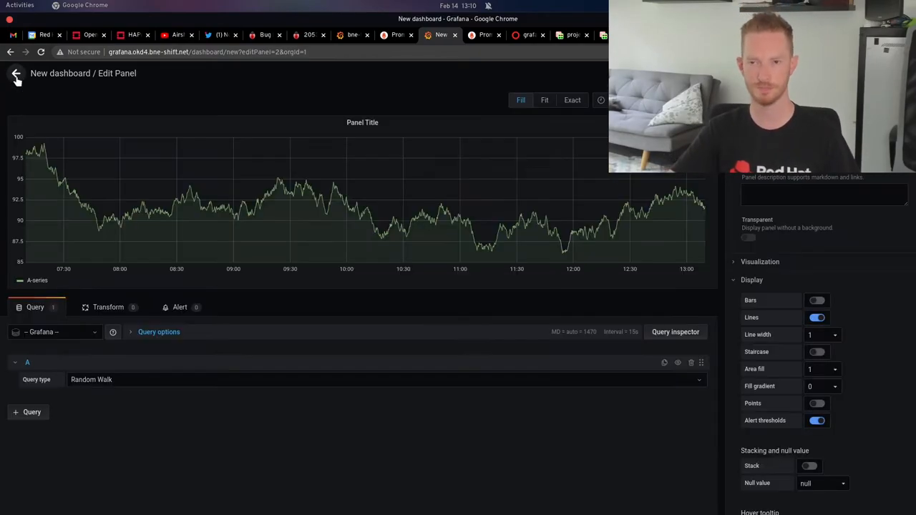
{"action": "left_click", "coordinate": [16, 73]}
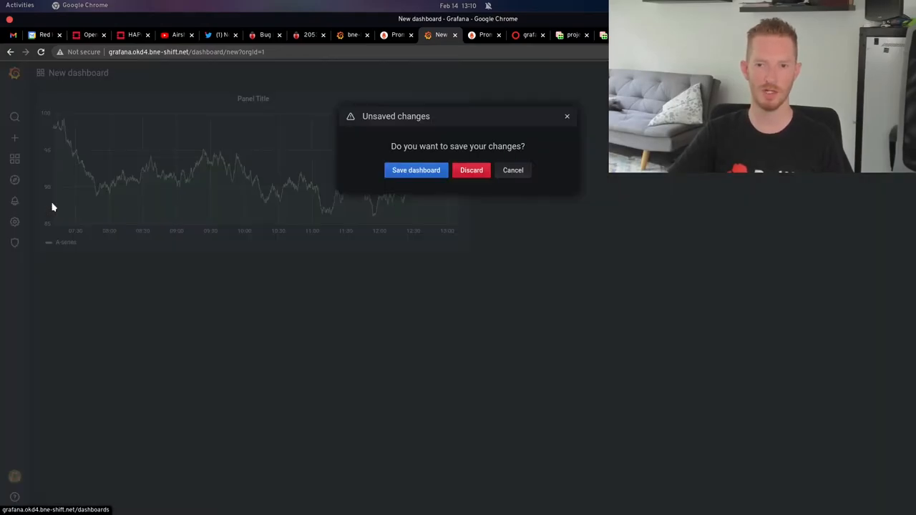
{"action": "left_click", "coordinate": [471, 171]}
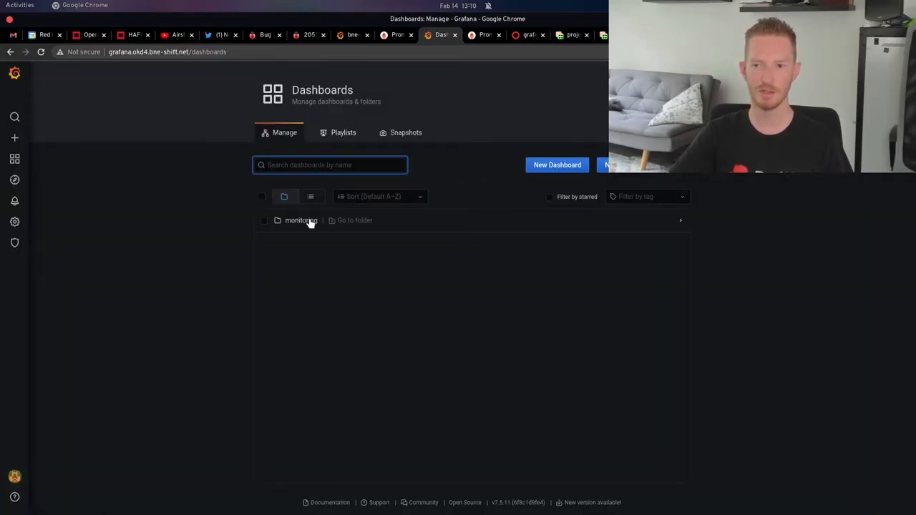
- Open the monitoring folder and view the bne-home Infra dashboard on the cluster Grafana
{"action": "left_click", "coordinate": [301, 219]}
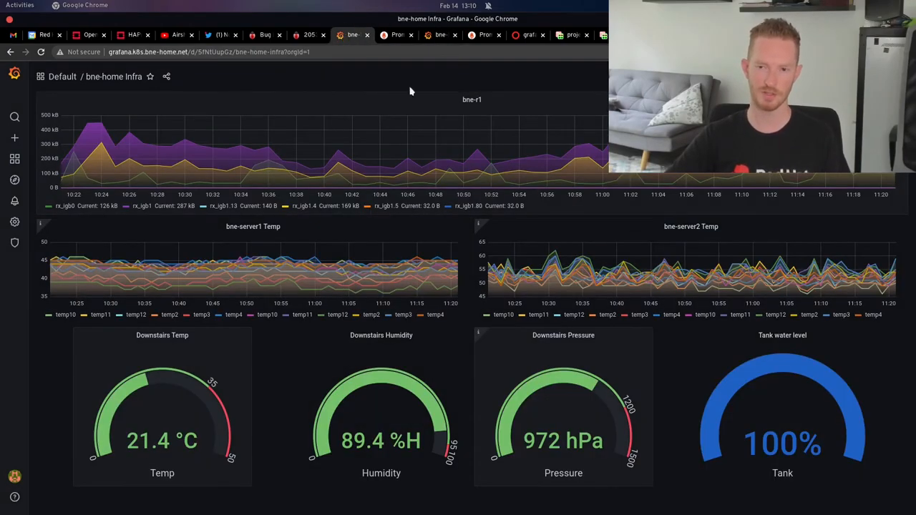
{"action": "mouse_move", "coordinate": [347, 315]}
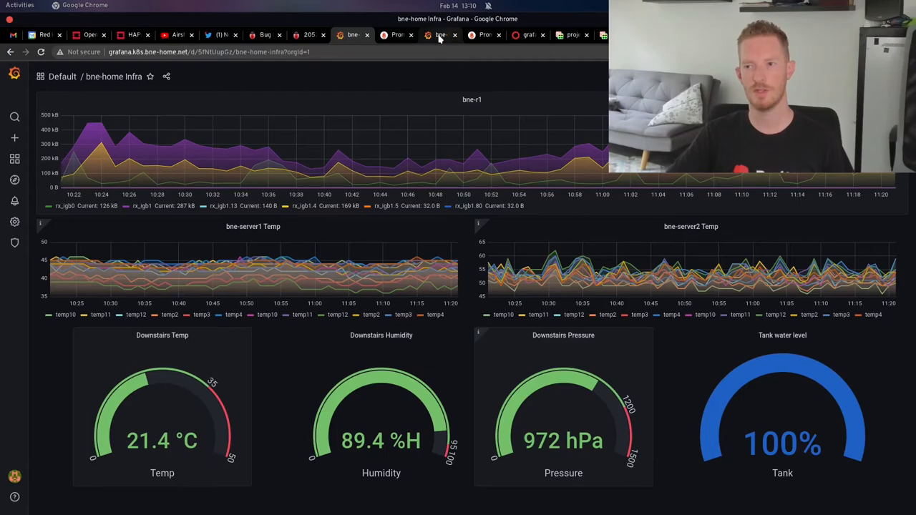
{"action": "left_click", "coordinate": [440, 34]}
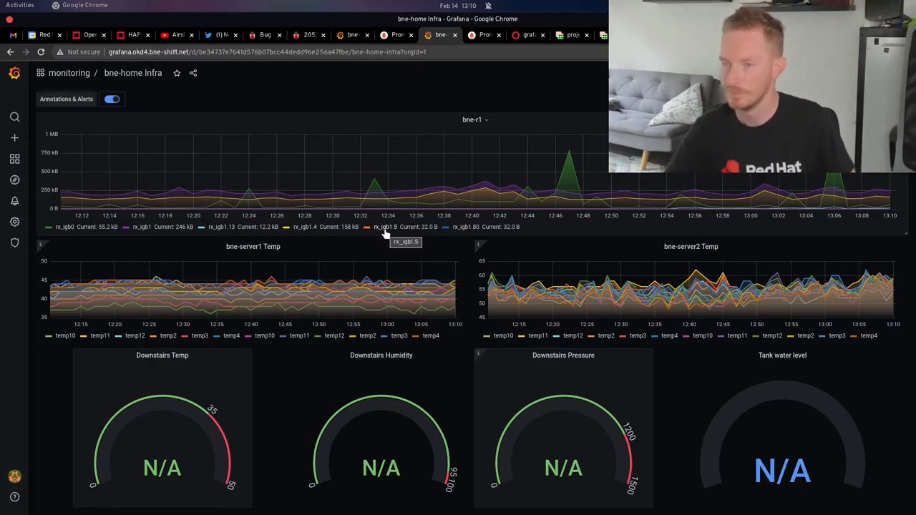
- Return to the OKD console and list the monitoring project's installed operators
{"action": "left_click", "coordinate": [529, 34]}
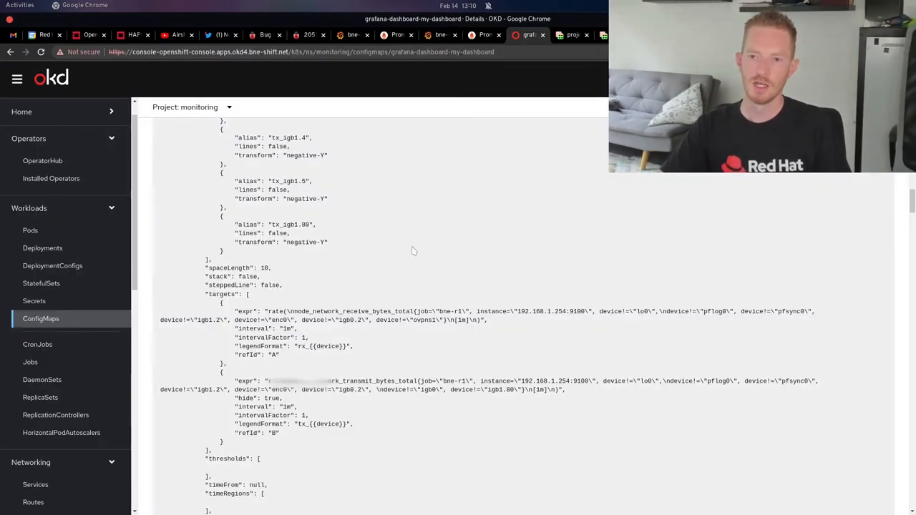
{"action": "scroll", "scroll_direction": "up", "scroll_amount": 3}
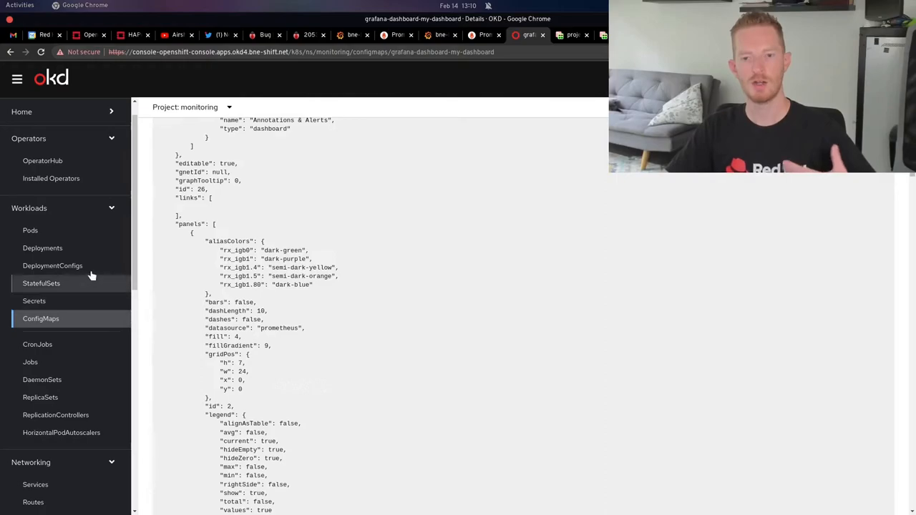
{"action": "left_click", "coordinate": [51, 179]}
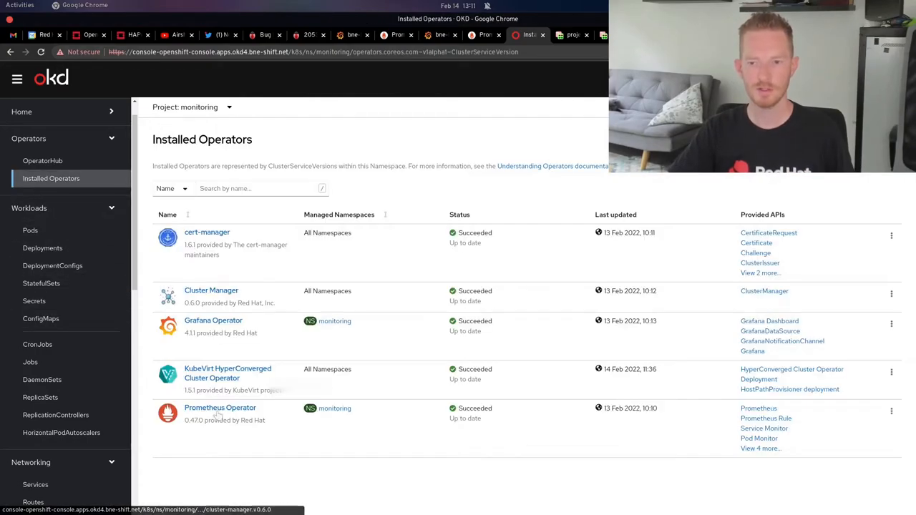
{"action": "mouse_move", "coordinate": [782, 341]}
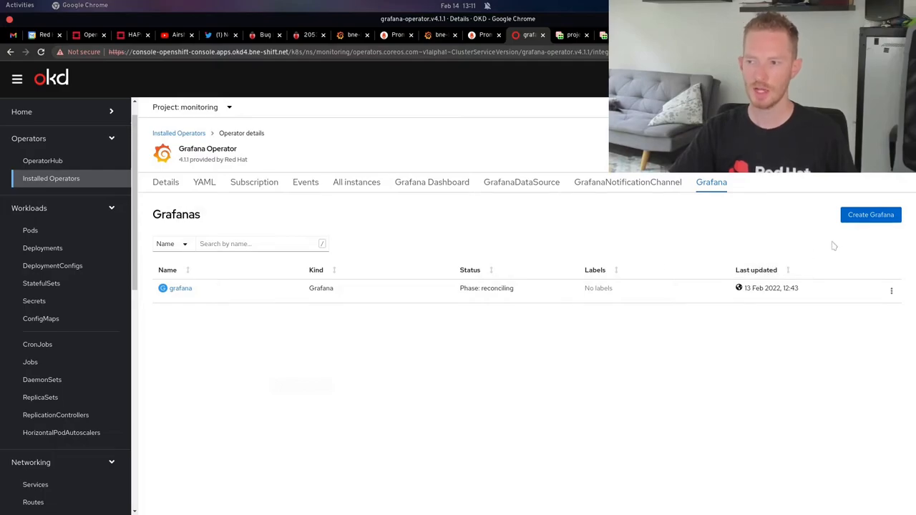
- Start Create Grafana and scroll through the blank form to its Create/Cancel buttons
{"action": "left_click", "coordinate": [870, 215]}
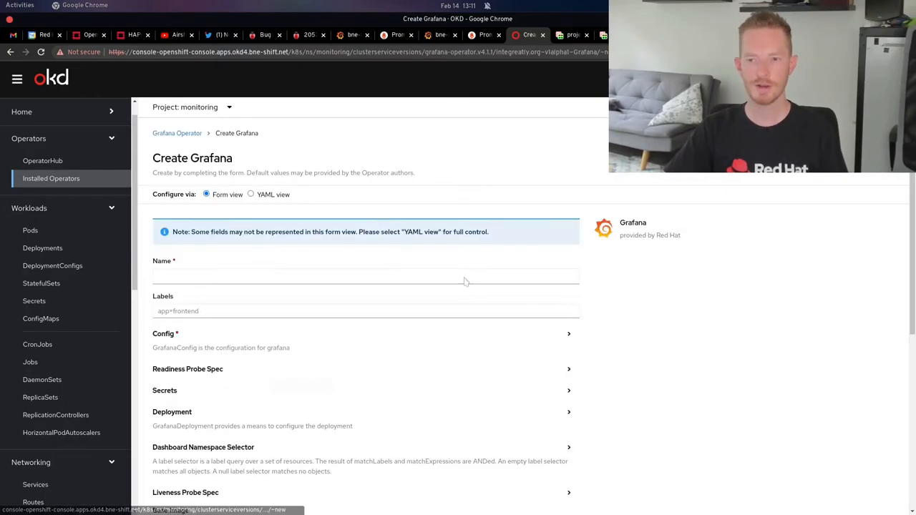
{"action": "scroll", "scroll_direction": "down", "scroll_amount": 3}
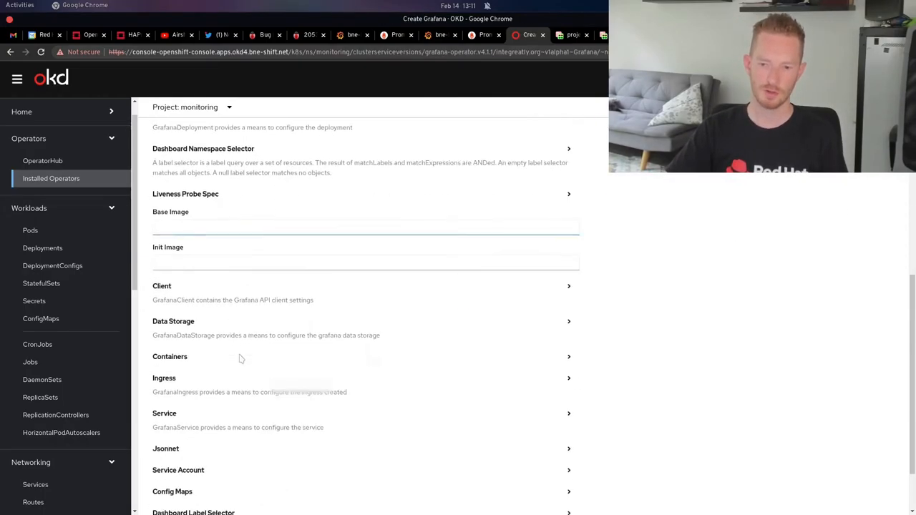
{"action": "scroll", "scroll_direction": "down", "scroll_amount": 3}
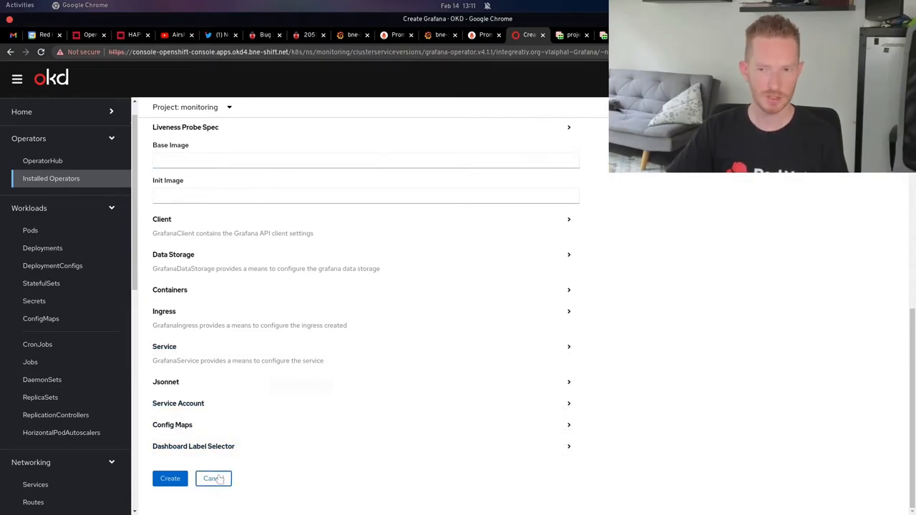
- Cancel the form, check the grafana instance's dashboardLabelSelector, and return to the Grafanas list
{"action": "left_click", "coordinate": [169, 478]}
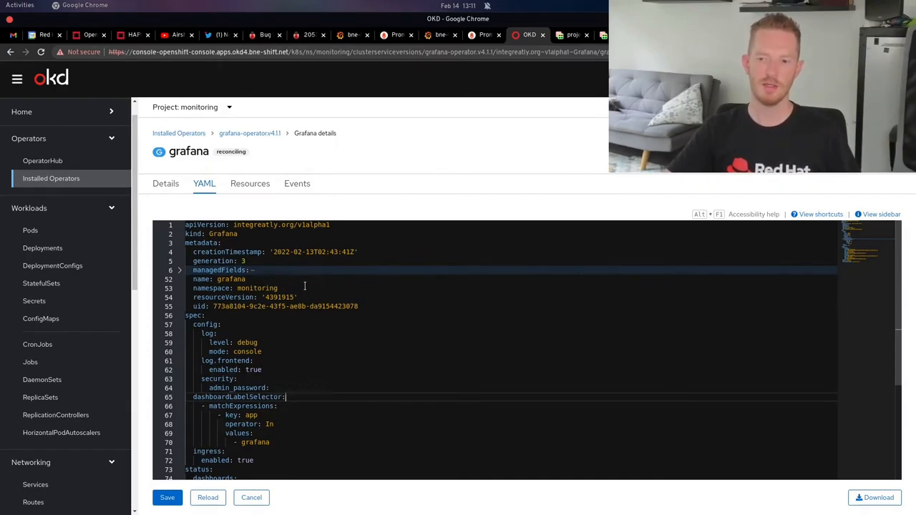
{"action": "scroll", "scroll_direction": "down", "scroll_amount": 3}
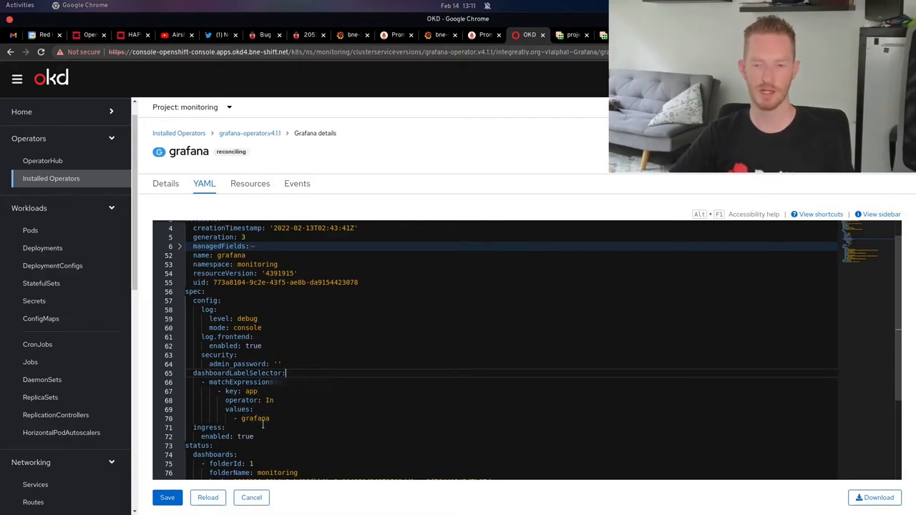
{"action": "left_click", "coordinate": [711, 182]}
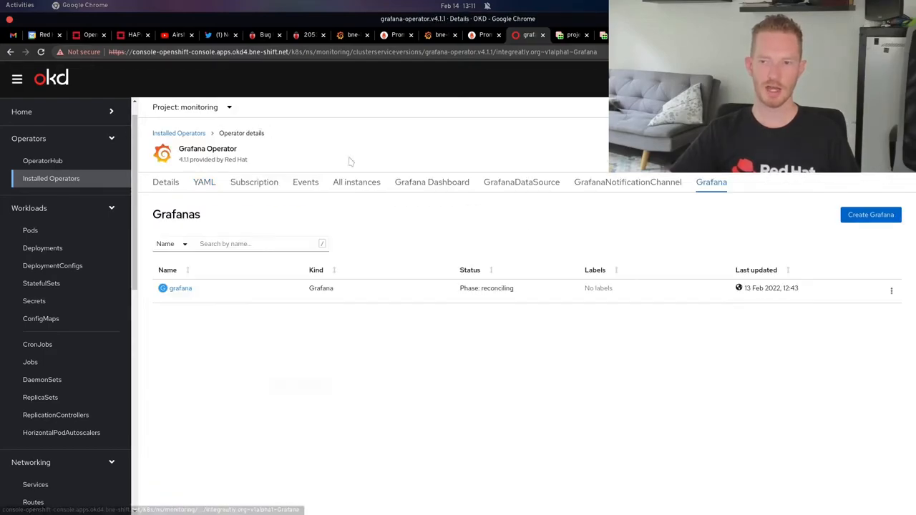
- Browse bne-home-dash and resources labelled app=grafana, then list the Grafana instances
{"action": "left_click", "coordinate": [432, 182]}
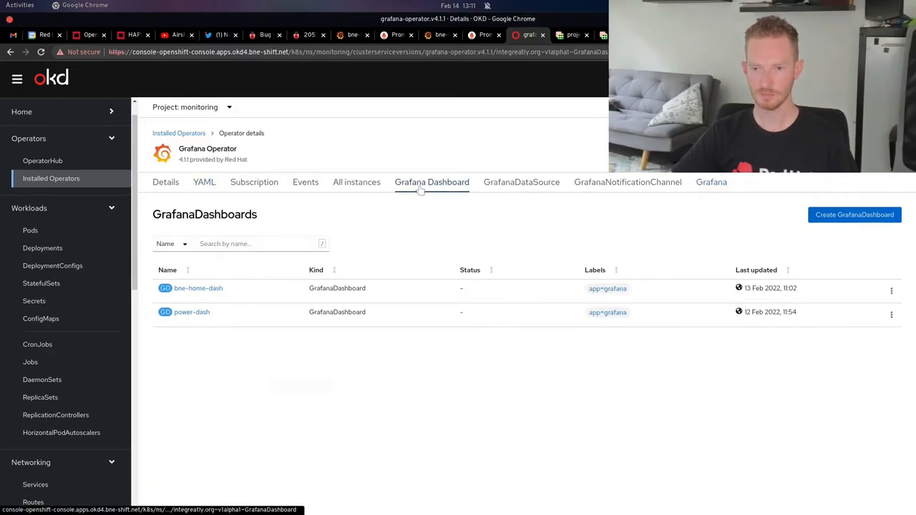
{"action": "left_click", "coordinate": [198, 287]}
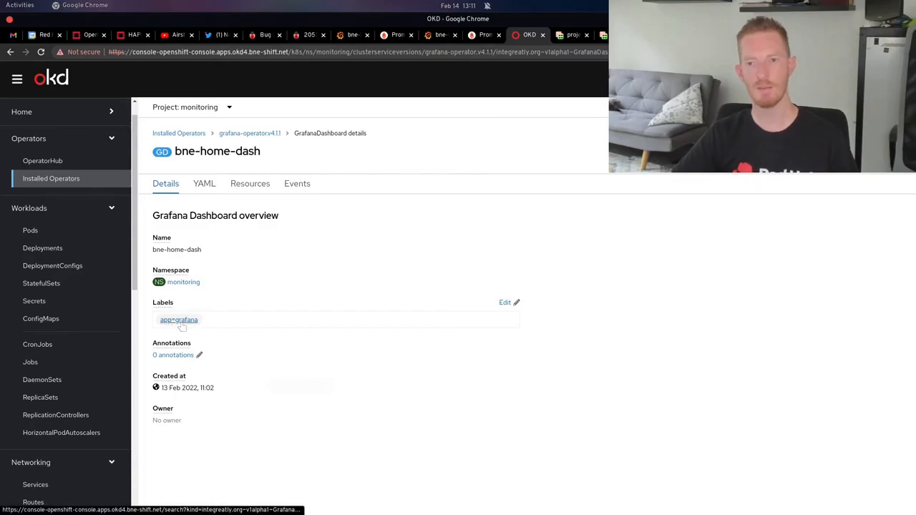
{"action": "left_click", "coordinate": [204, 183]}
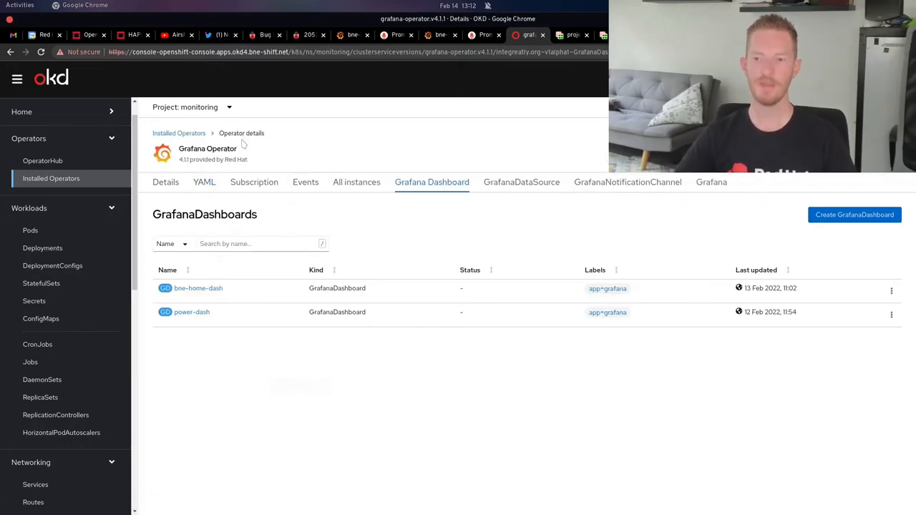
{"action": "mouse_move", "coordinate": [343, 71]}
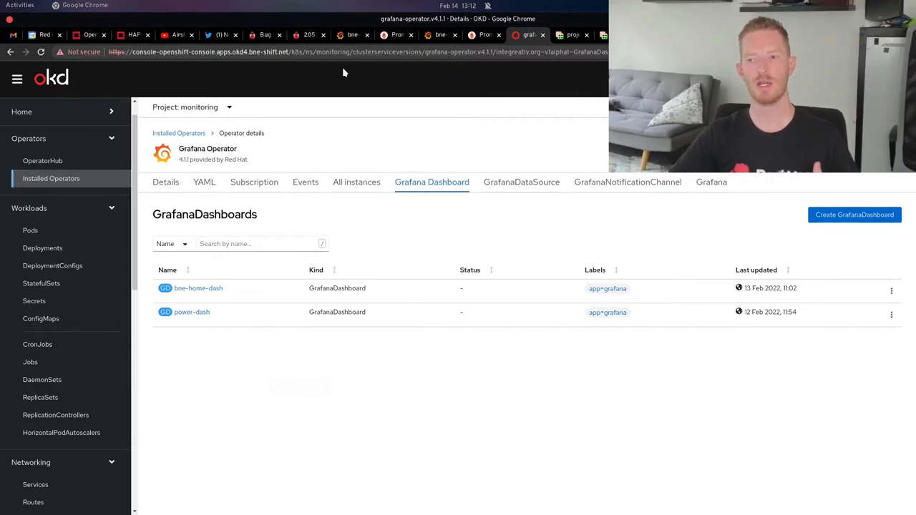
{"action": "left_click", "coordinate": [711, 182]}
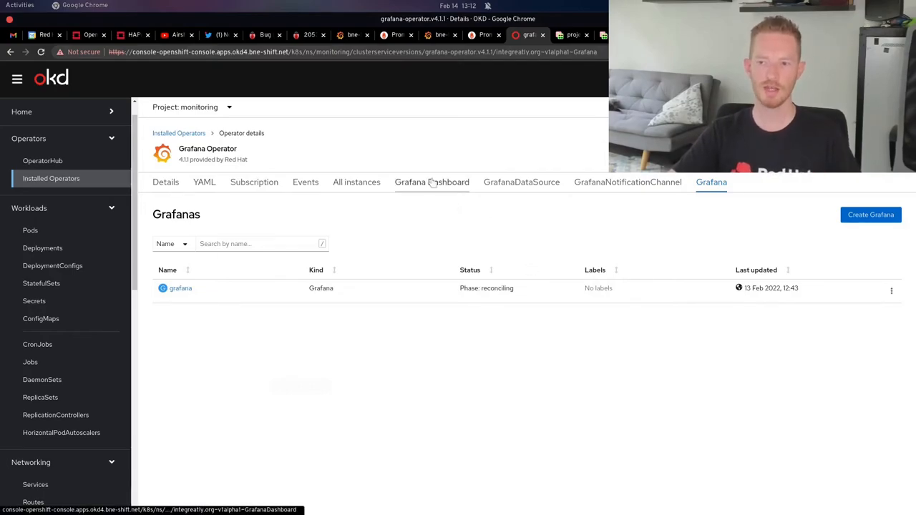
- Flip through GrafanaDashboards and GrafanaDataSources, ending on the Grafanas list
{"action": "left_click", "coordinate": [432, 181]}
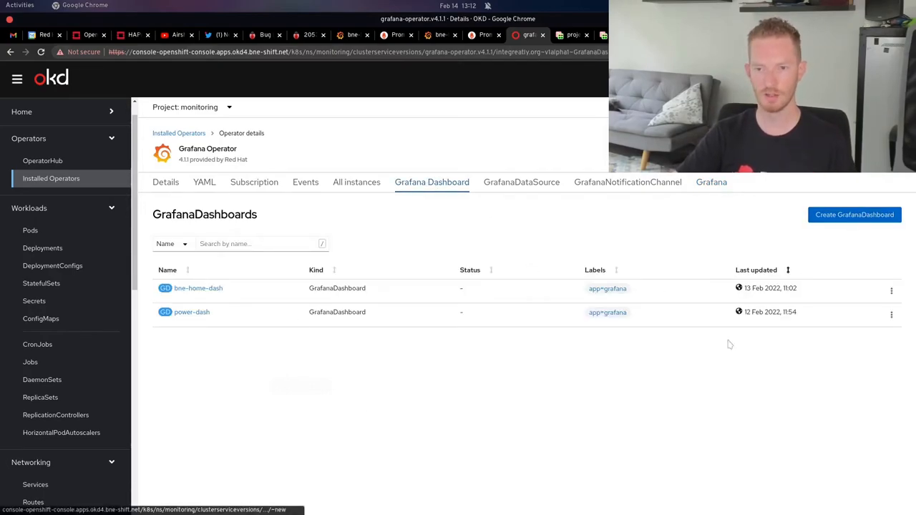
{"action": "mouse_move", "coordinate": [597, 466]}
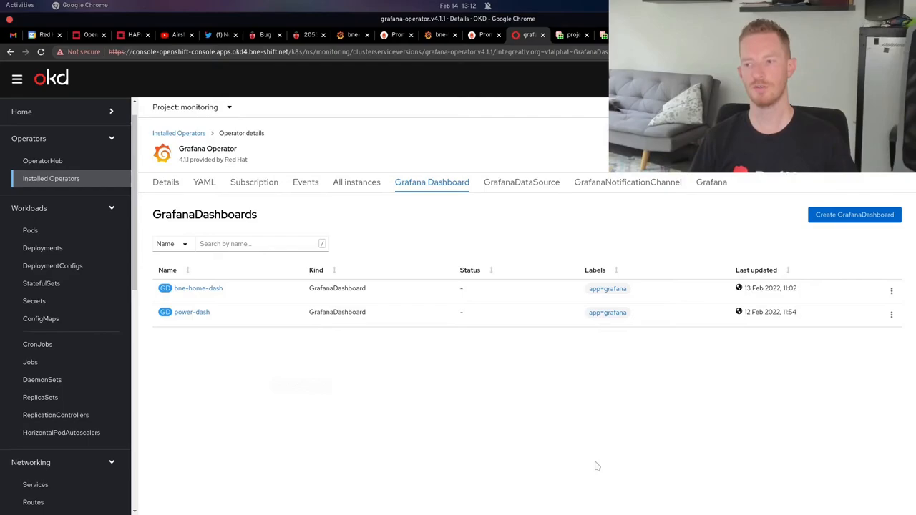
{"action": "mouse_move", "coordinate": [475, 86]}
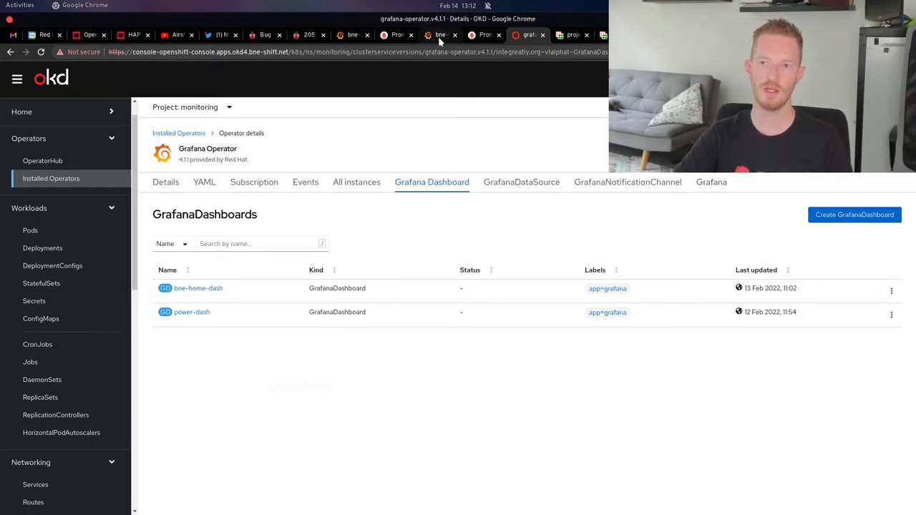
{"action": "mouse_move", "coordinate": [440, 35]}
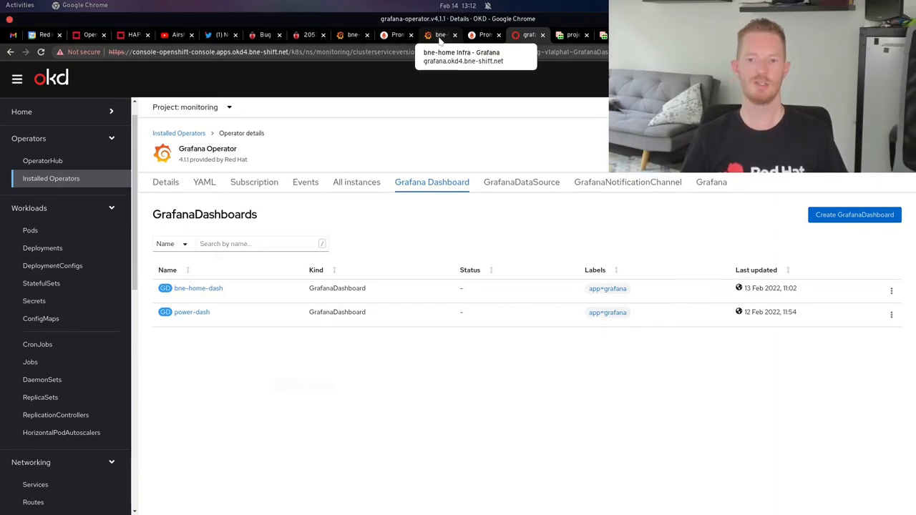
{"action": "mouse_move", "coordinate": [322, 219]}
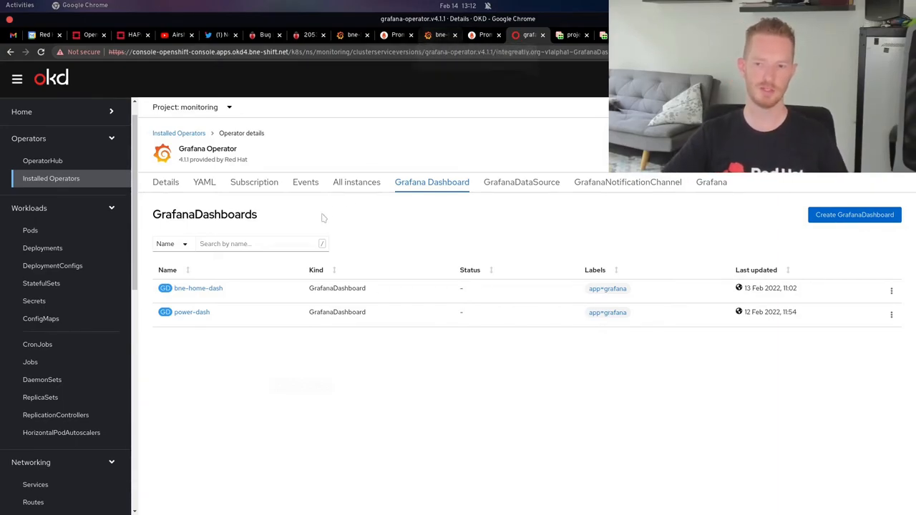
{"action": "mouse_move", "coordinate": [374, 298]}
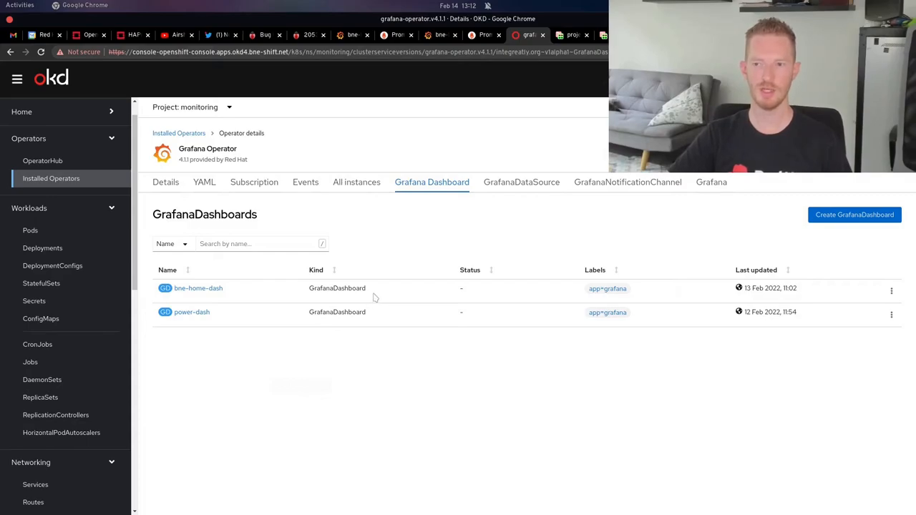
{"action": "left_click", "coordinate": [522, 182]}
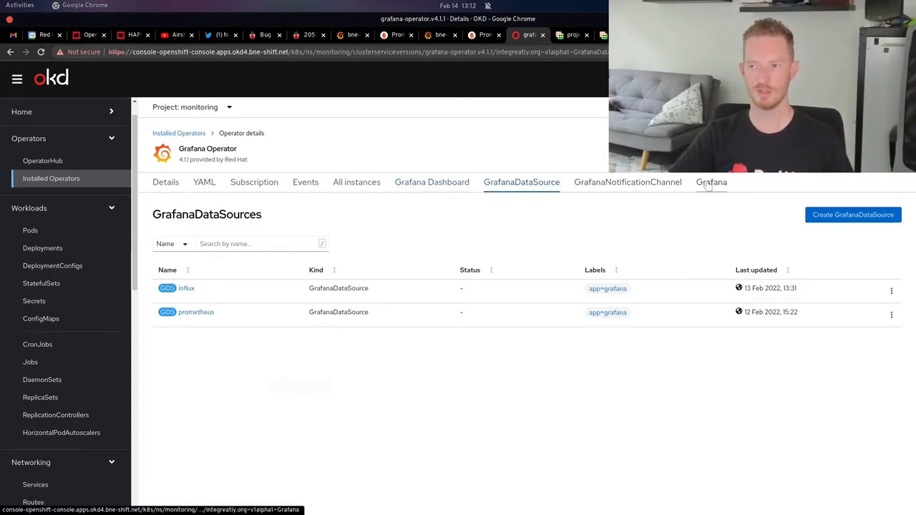
{"action": "left_click", "coordinate": [712, 182]}
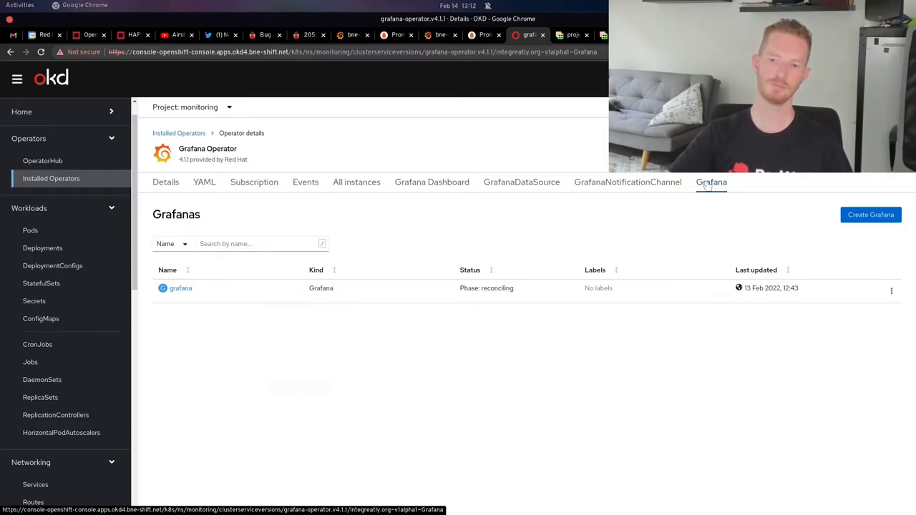
- Note the prometheus-web service address, then list the monitoring project's routes
{"action": "scroll", "scroll_direction": "down", "scroll_amount": 3}
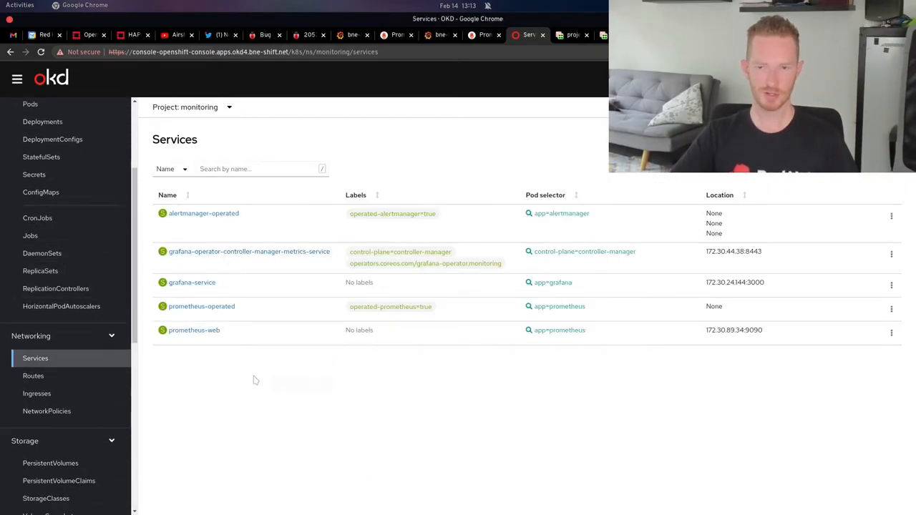
{"action": "mouse_move", "coordinate": [194, 330]}
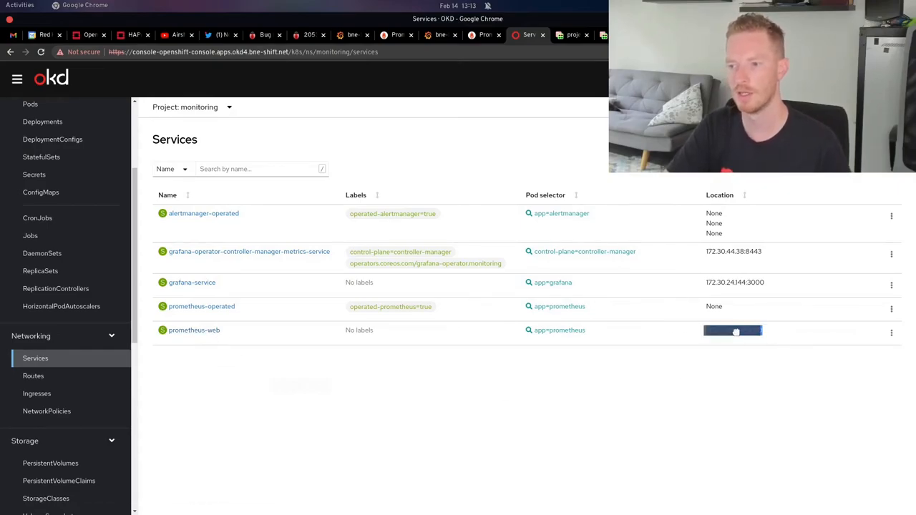
{"action": "double_click", "coordinate": [732, 329]}
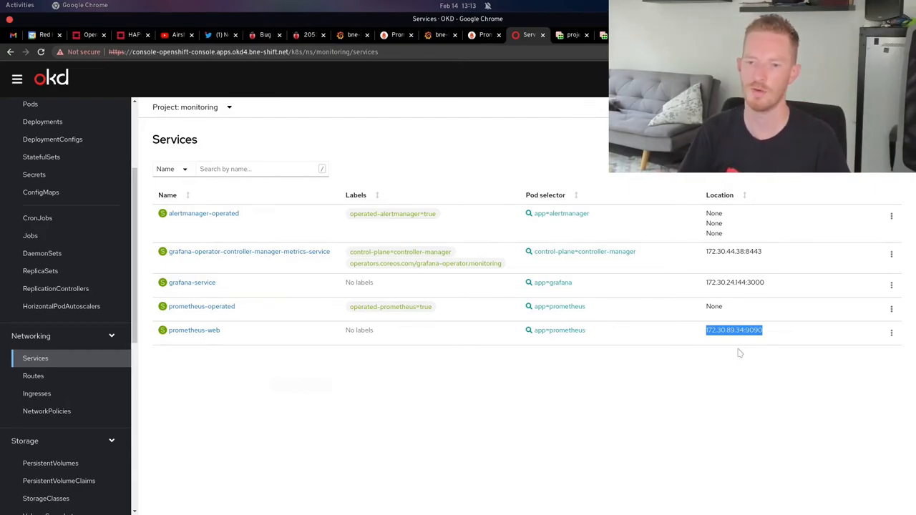
{"action": "left_click", "coordinate": [33, 376]}
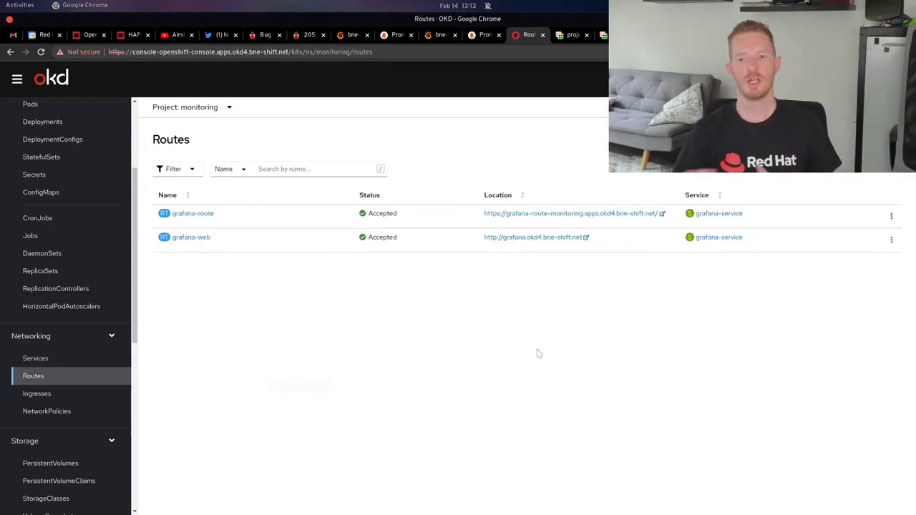
{"action": "mouse_move", "coordinate": [494, 330]}
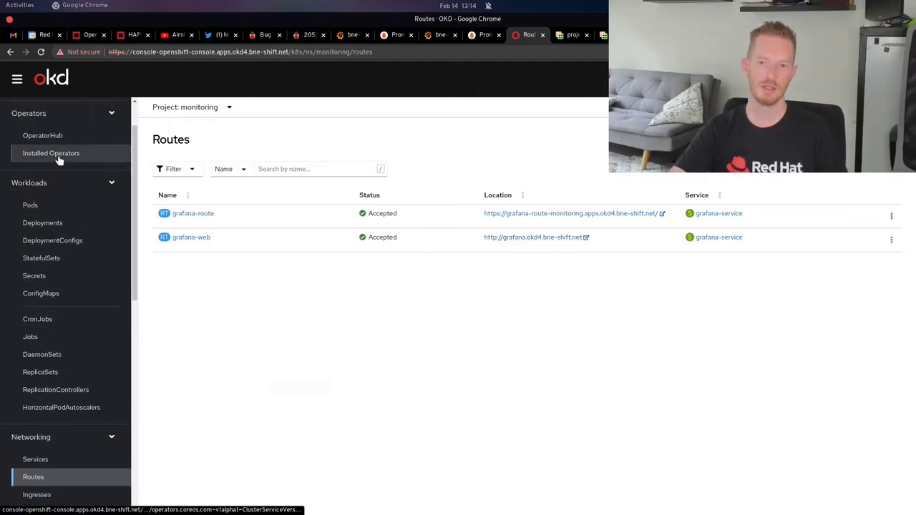
- View the grafana instance's YAML with ingress enabled, then follow the grafana-web route
{"action": "left_click", "coordinate": [51, 153]}
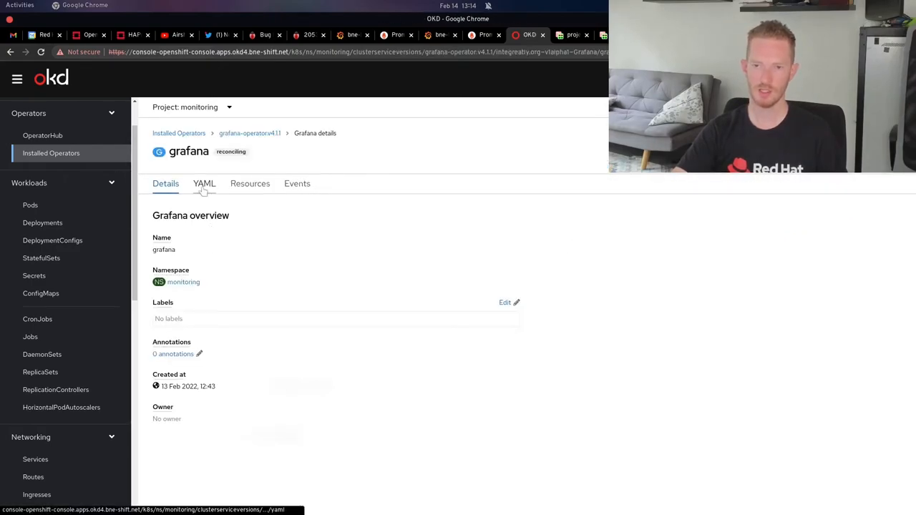
{"action": "left_click", "coordinate": [204, 184]}
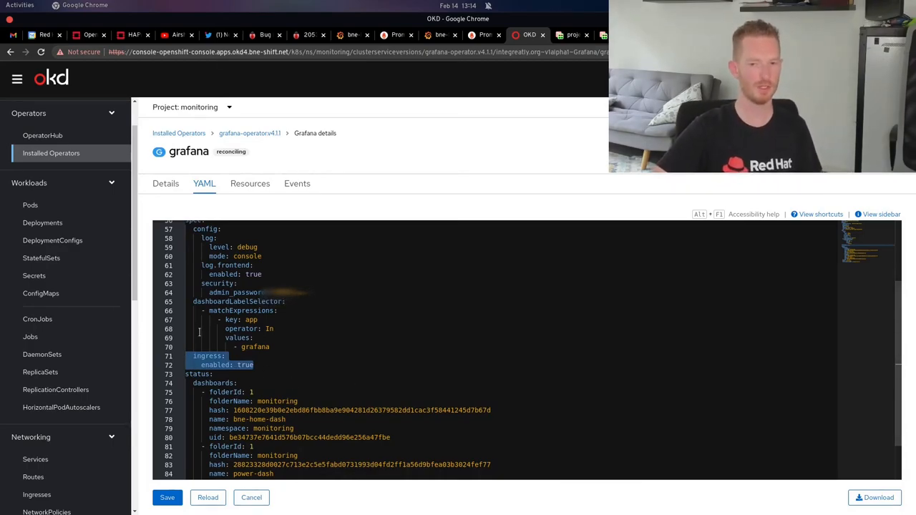
{"action": "mouse_move", "coordinate": [85, 319]}
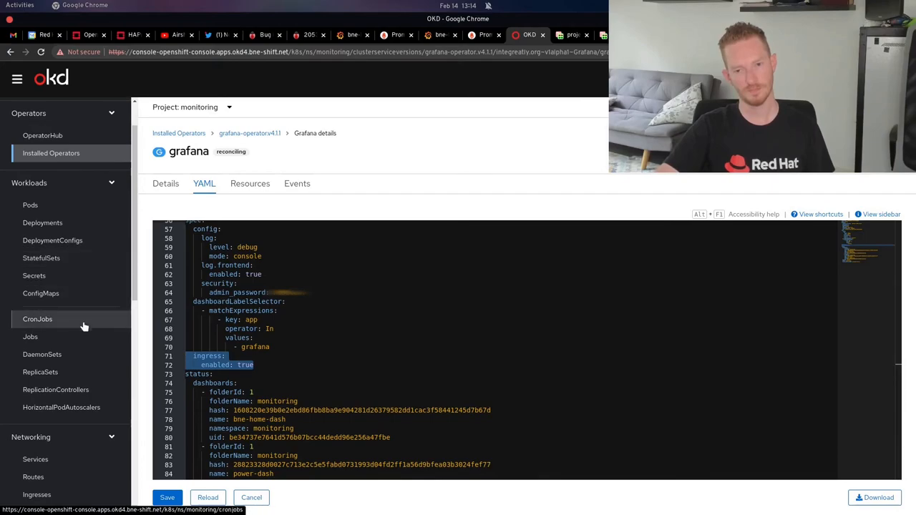
{"action": "left_click", "coordinate": [33, 476]}
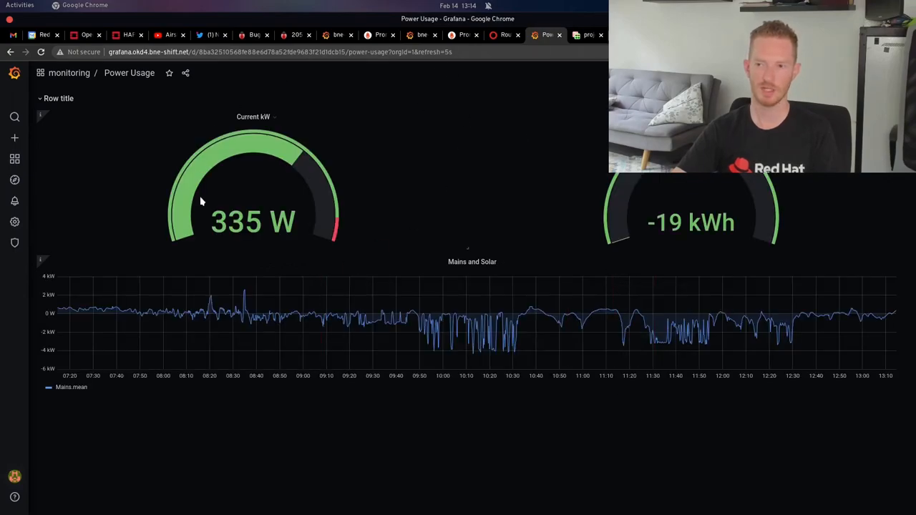
{"action": "mouse_move", "coordinate": [511, 467]}
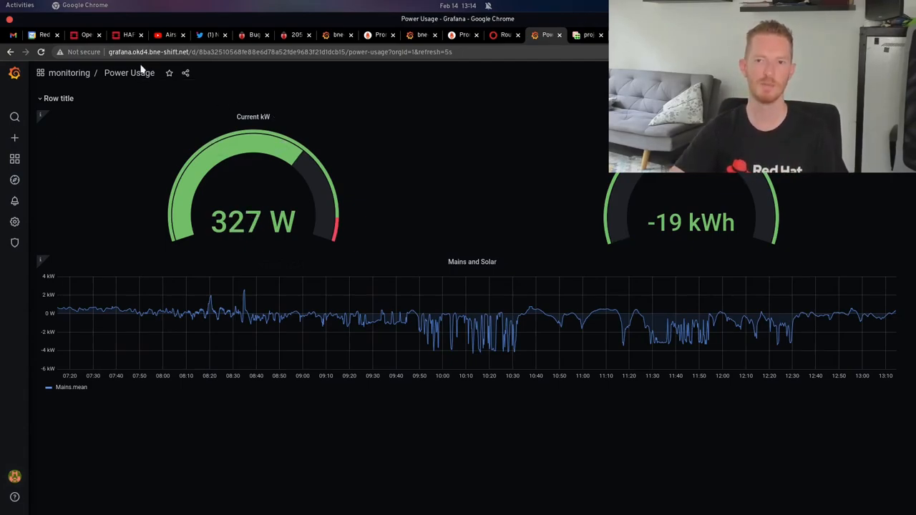
- From the monitoring folder breadcrumb, switch to the bne-home Infra dashboard
{"action": "left_click", "coordinate": [547, 34]}
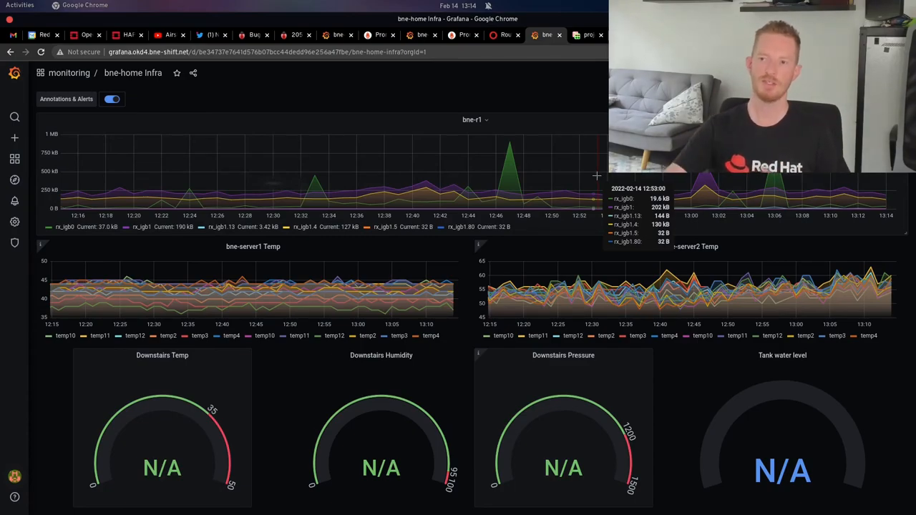
- Back in the OKD console, switch to unifi then mqtt and list the mqtt pods with mosquitto running
{"action": "left_click", "coordinate": [505, 34]}
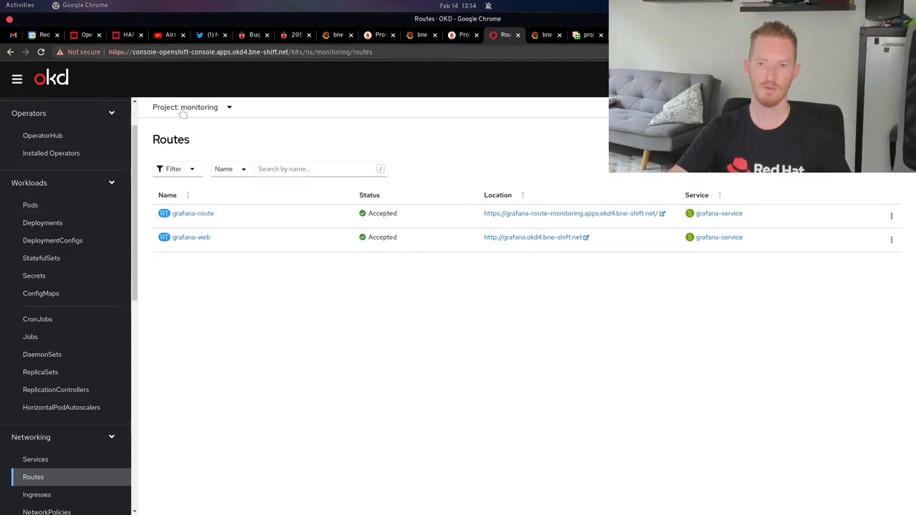
{"action": "left_click", "coordinate": [193, 107]}
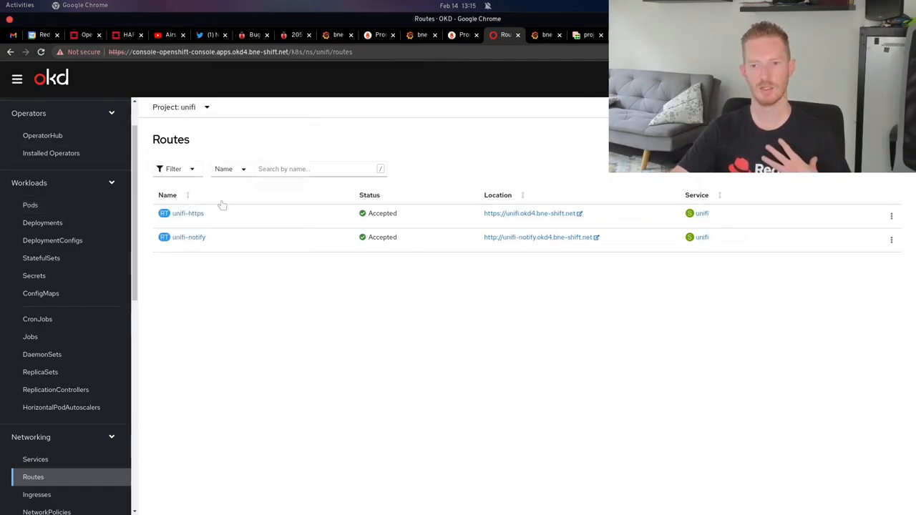
{"action": "mouse_move", "coordinate": [533, 240]}
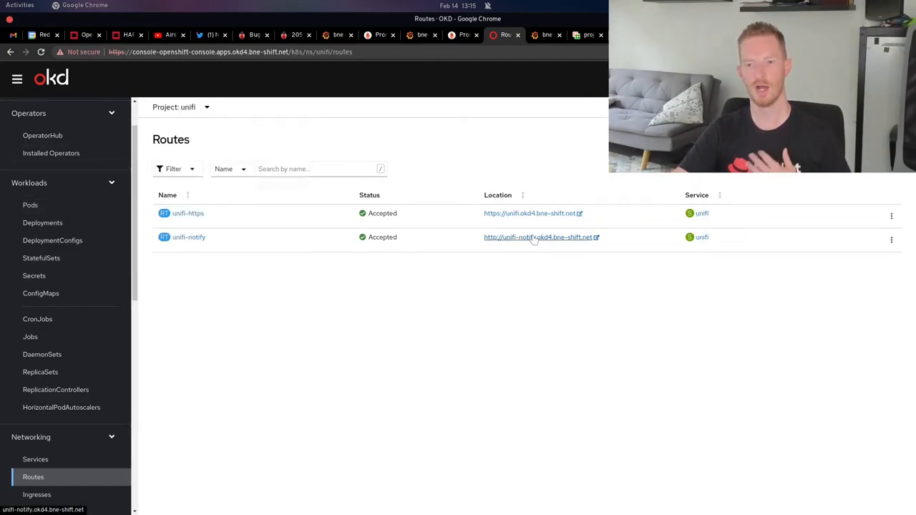
{"action": "mouse_move", "coordinate": [543, 281]}
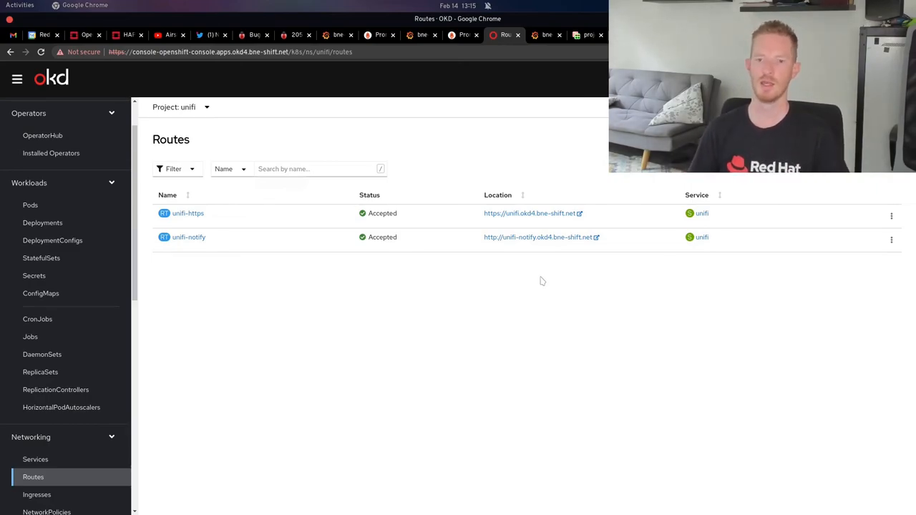
{"action": "left_click", "coordinate": [181, 107]}
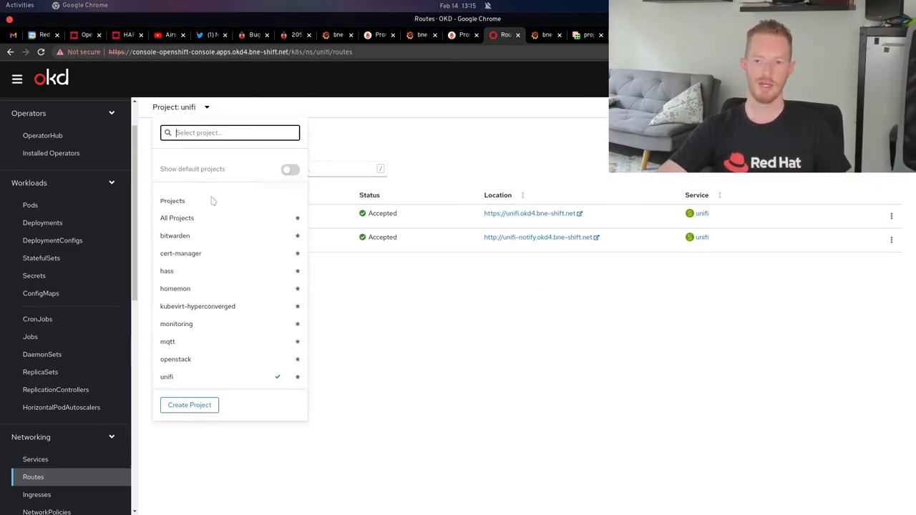
{"action": "left_click", "coordinate": [168, 342]}
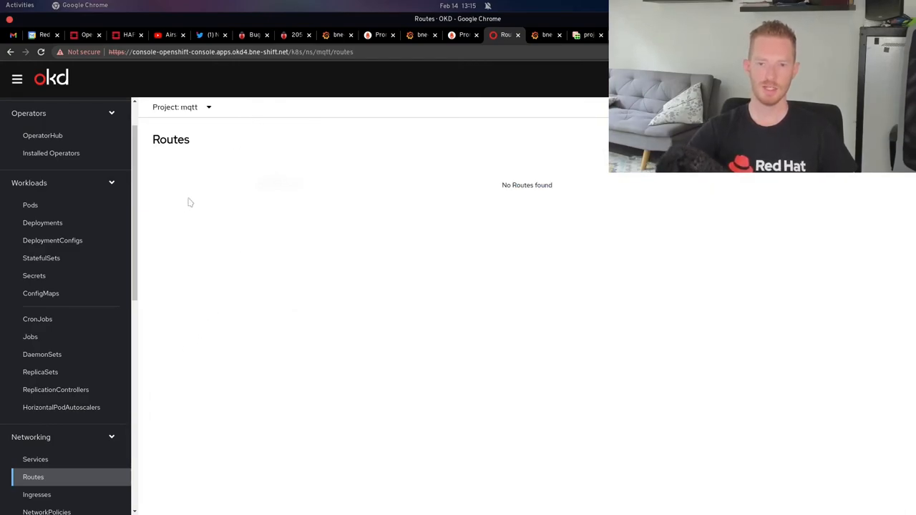
{"action": "left_click", "coordinate": [30, 205]}
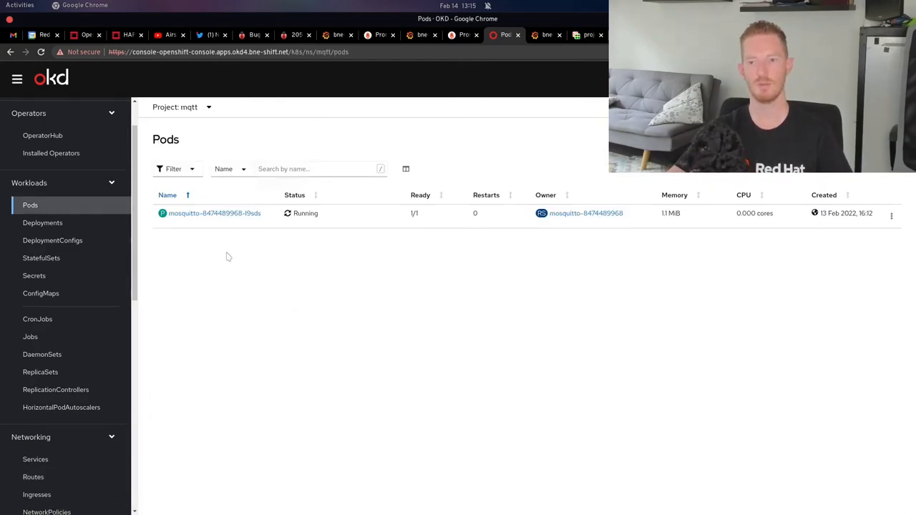
{"action": "mouse_move", "coordinate": [295, 257]}
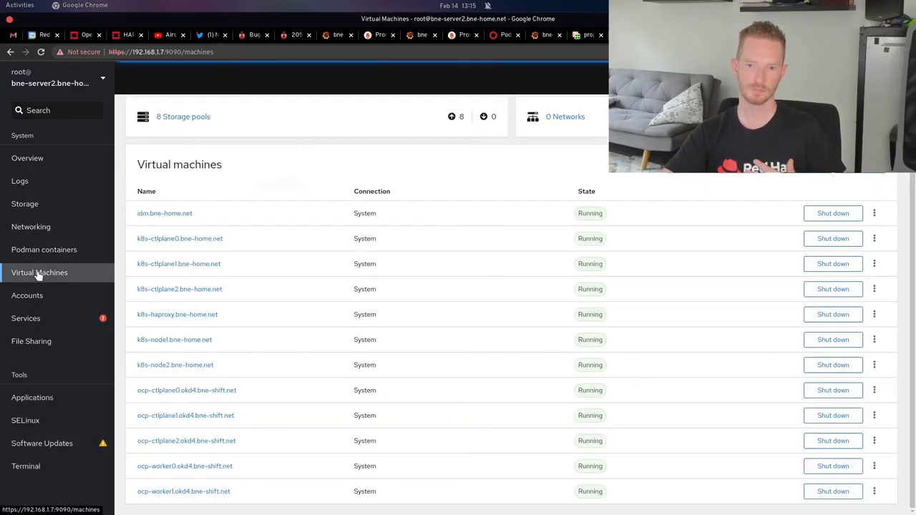
{"action": "mouse_move", "coordinate": [213, 267]}
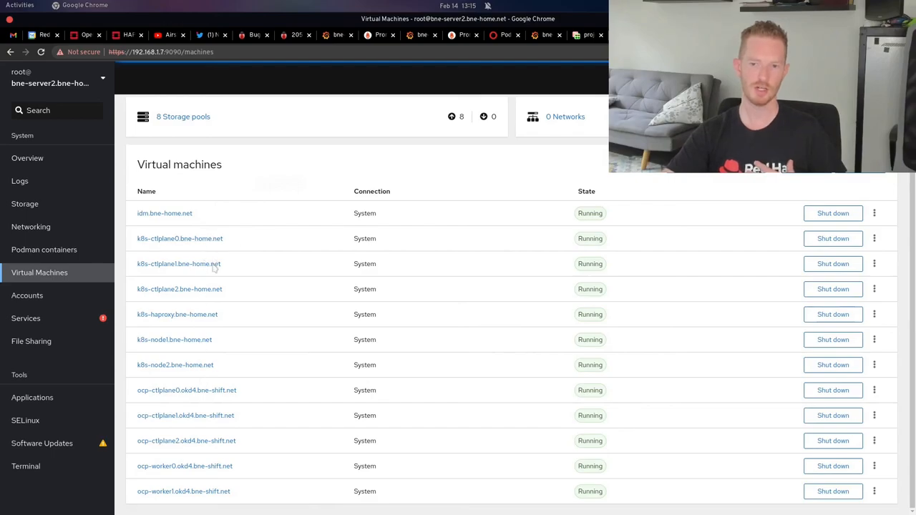
{"action": "mouse_move", "coordinate": [178, 314]}
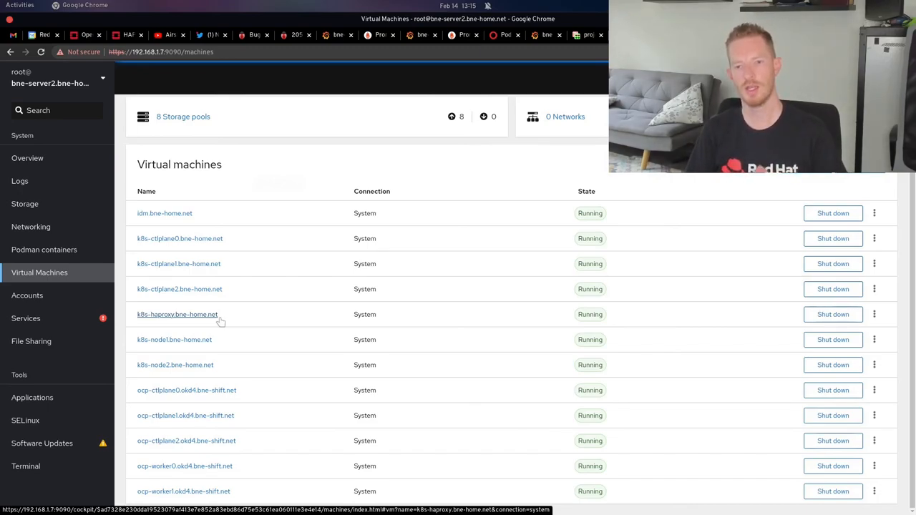
- In OKD's Installed Operators, show the KubeVirt HyperConverged Cluster Operator details
{"action": "left_click", "coordinate": [506, 34]}
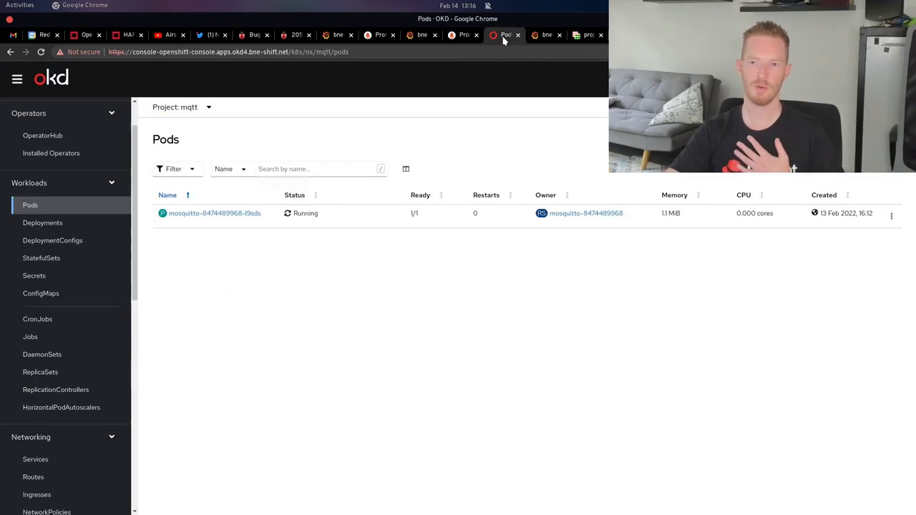
{"action": "left_click", "coordinate": [51, 152]}
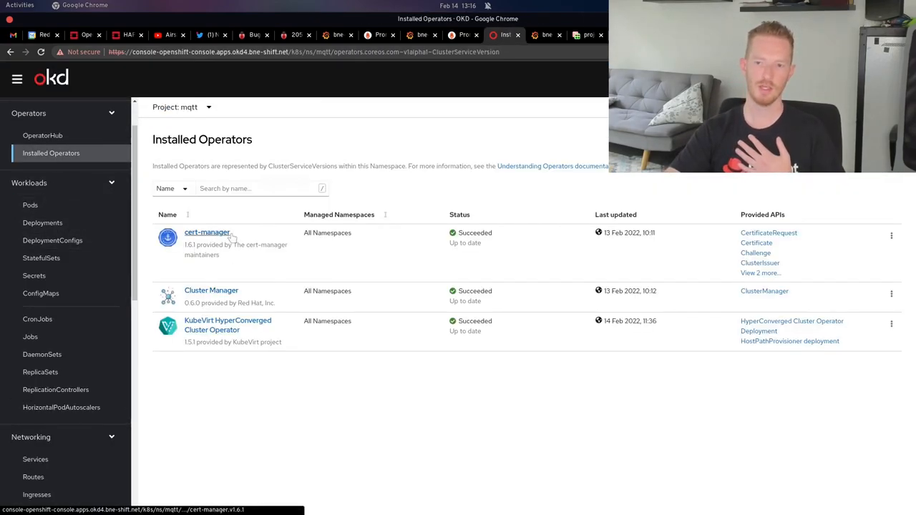
{"action": "left_click", "coordinate": [227, 325]}
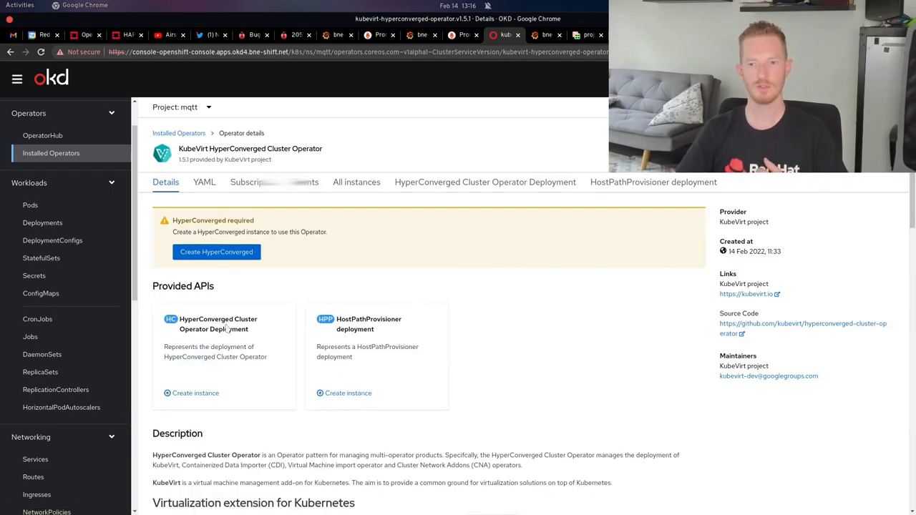